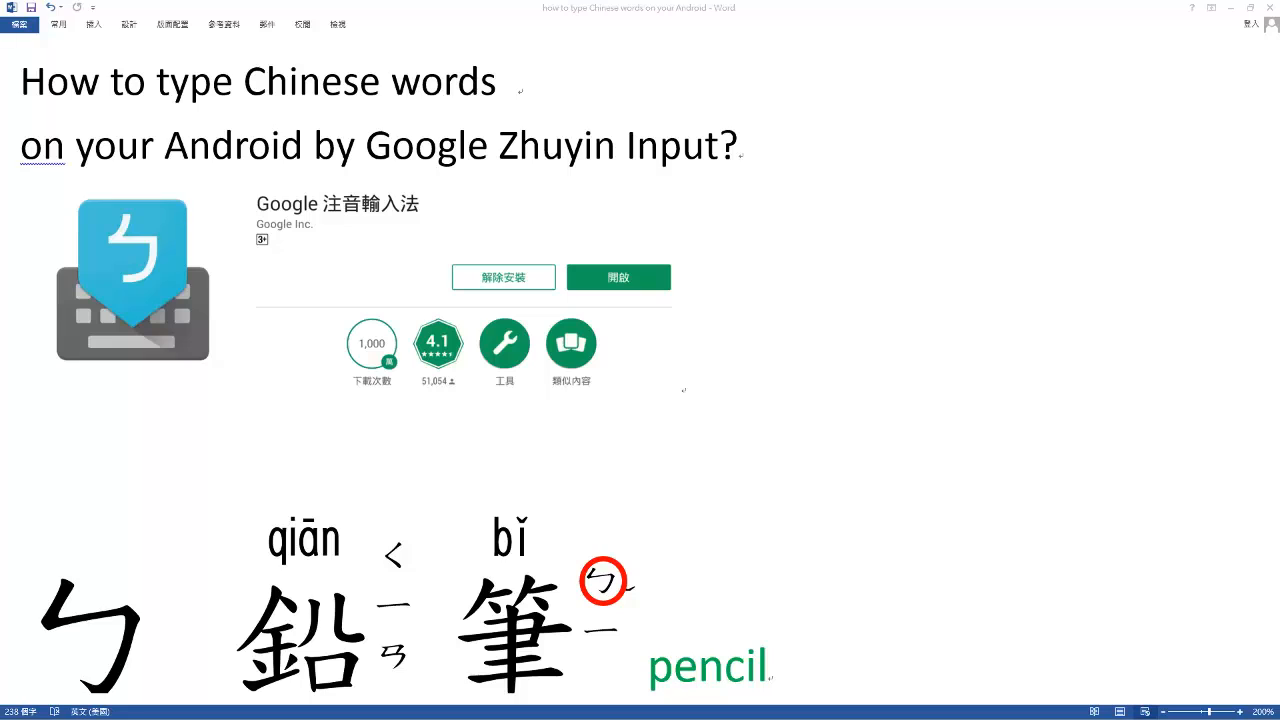
pyautogui.moveTo(88, 86)
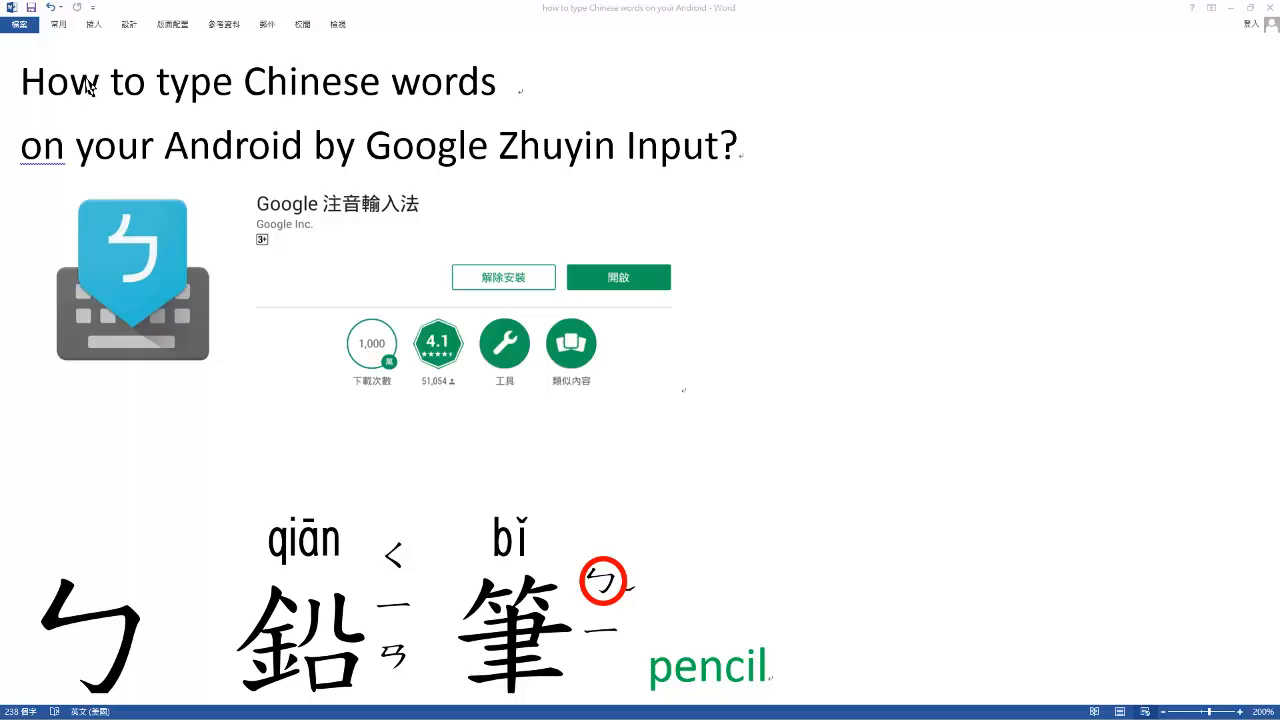
pyautogui.moveTo(168, 110)
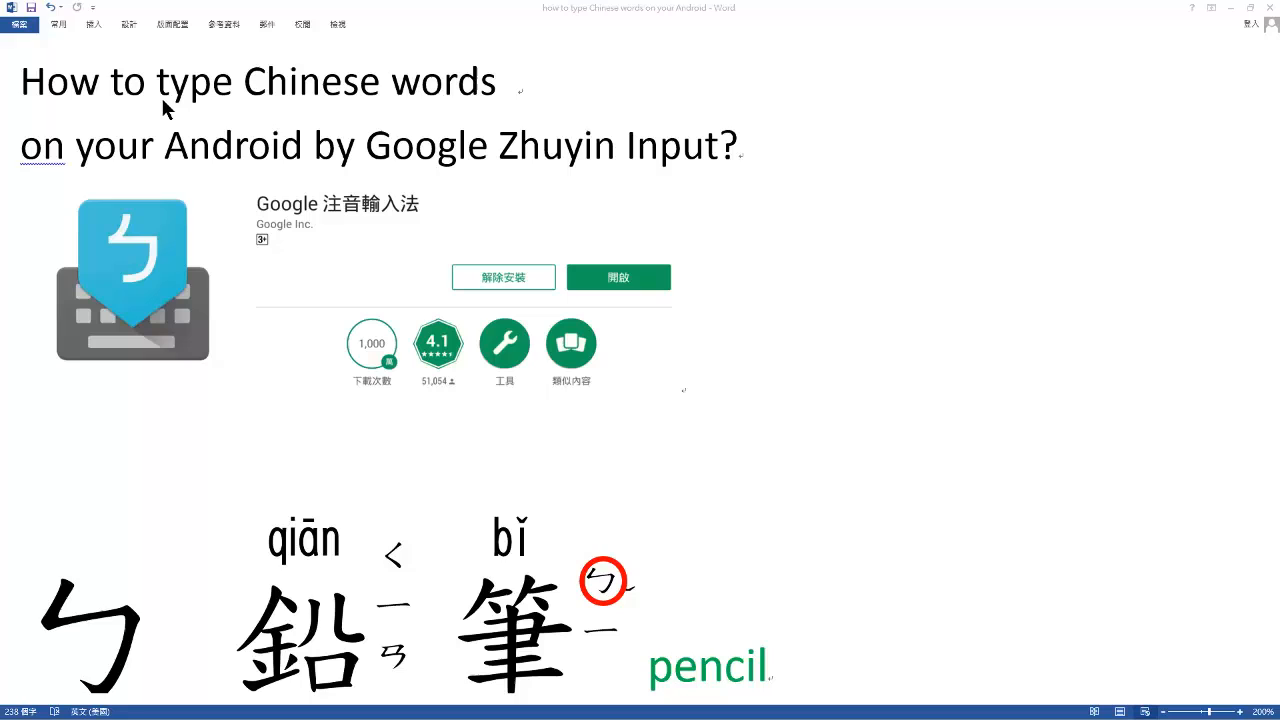
pyautogui.moveTo(460, 110)
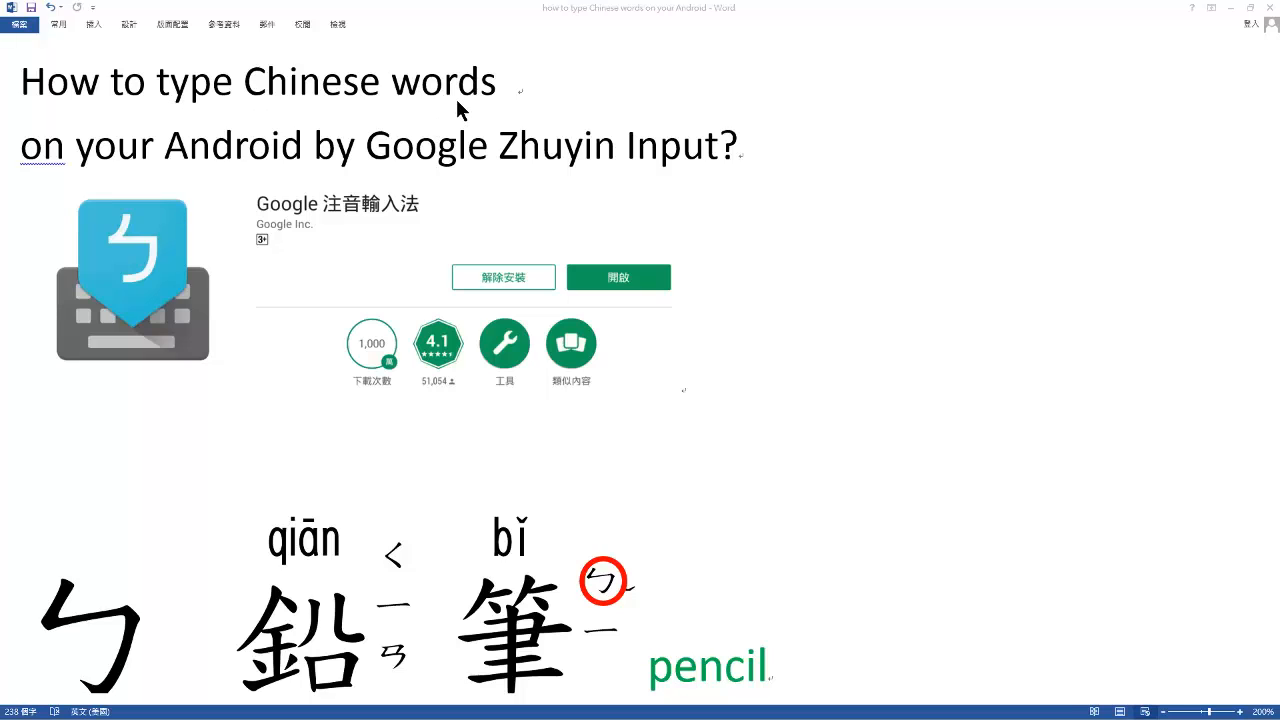
pyautogui.moveTo(72, 208)
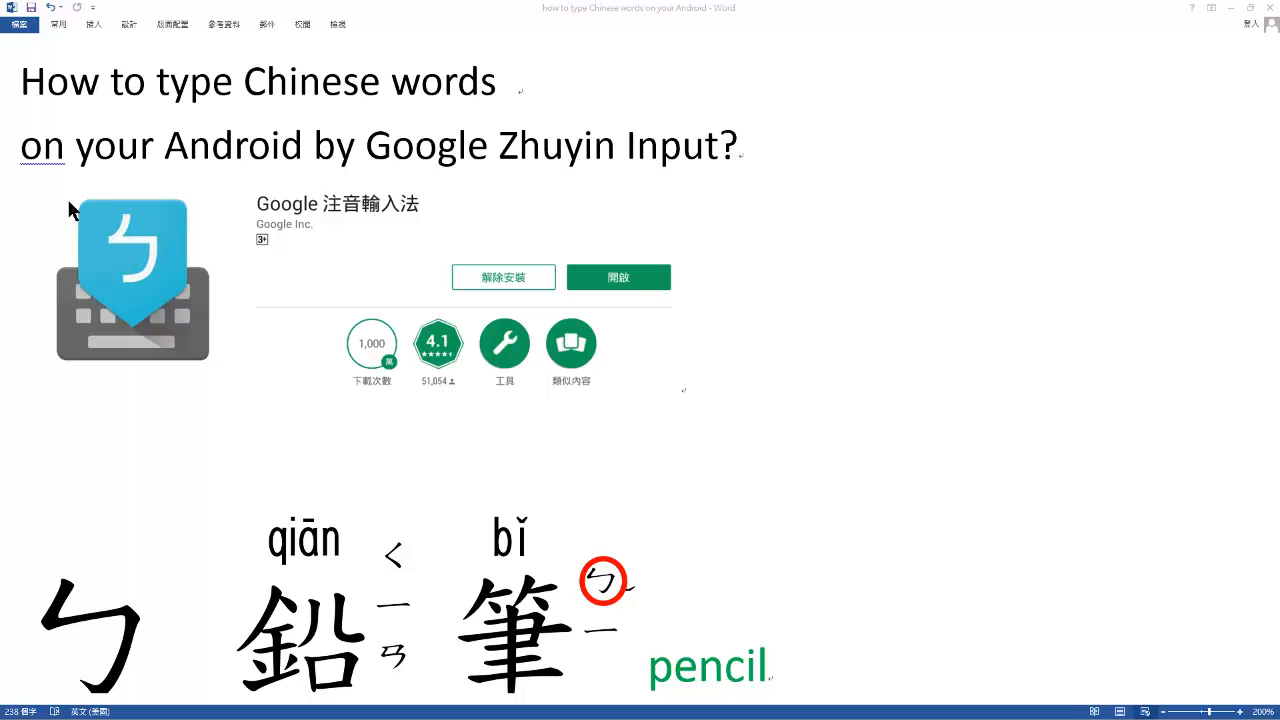
pyautogui.moveTo(344, 176)
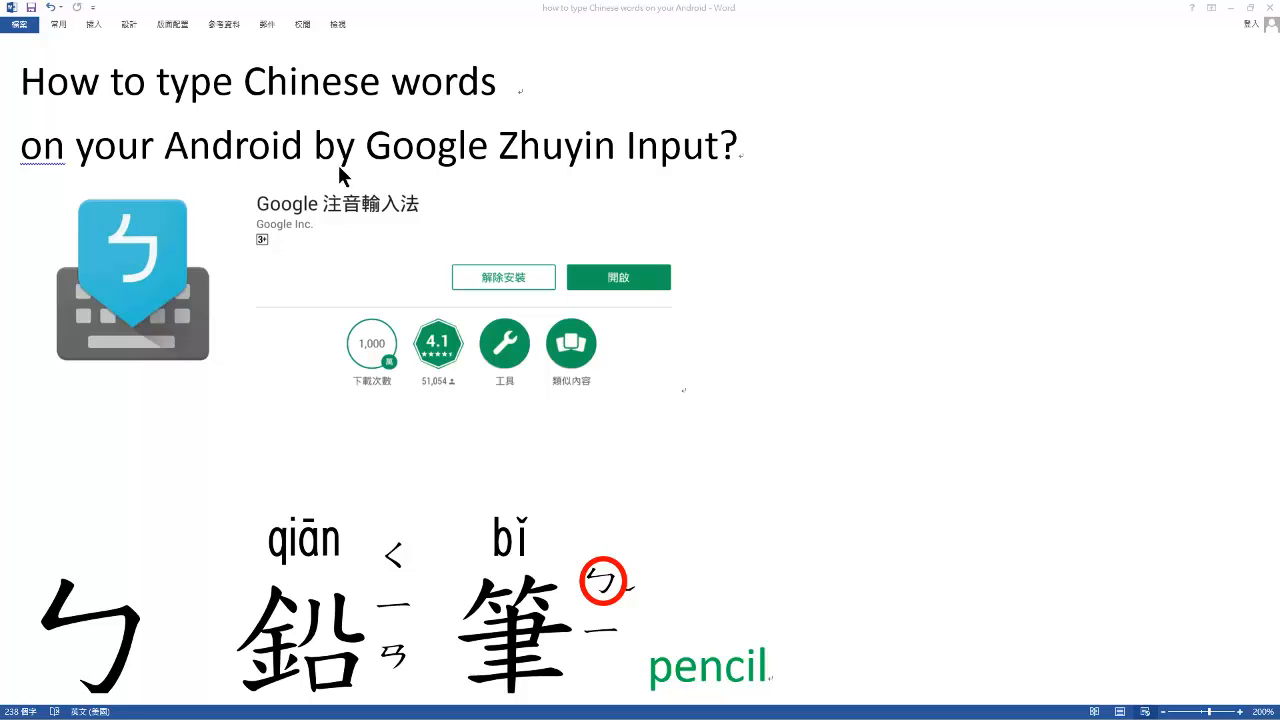
pyautogui.moveTo(516, 308)
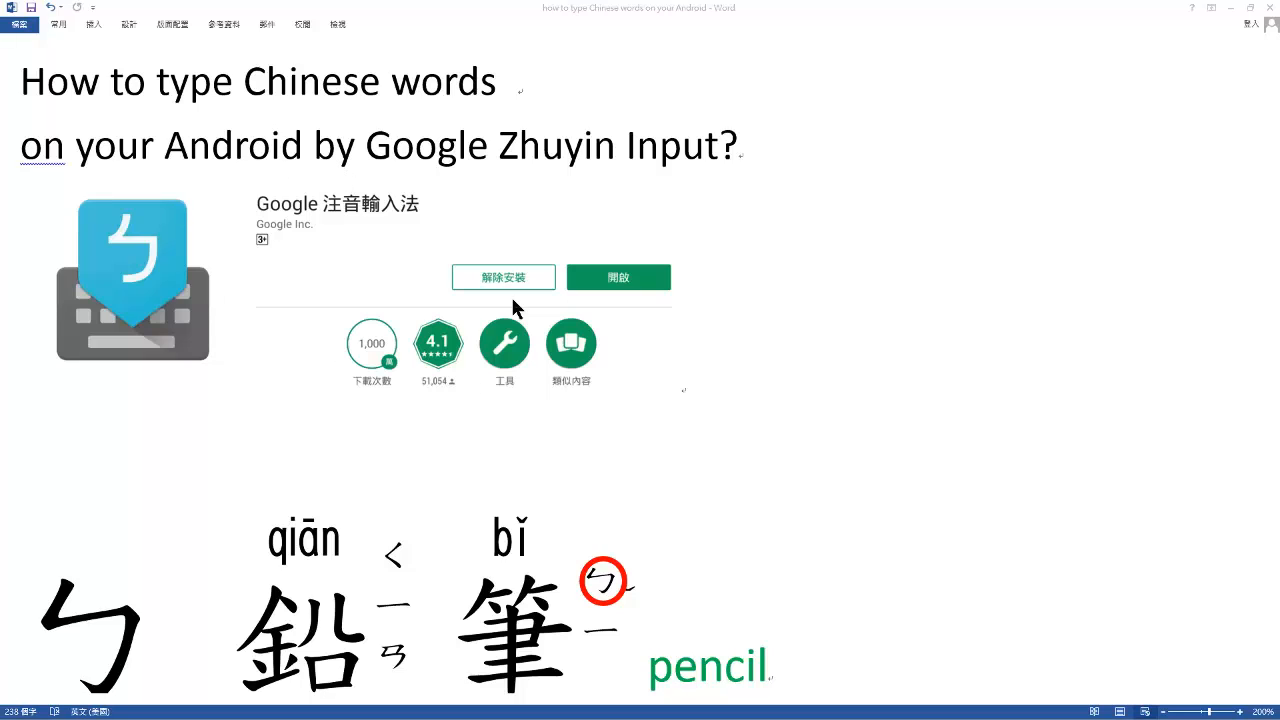
pyautogui.moveTo(528, 172)
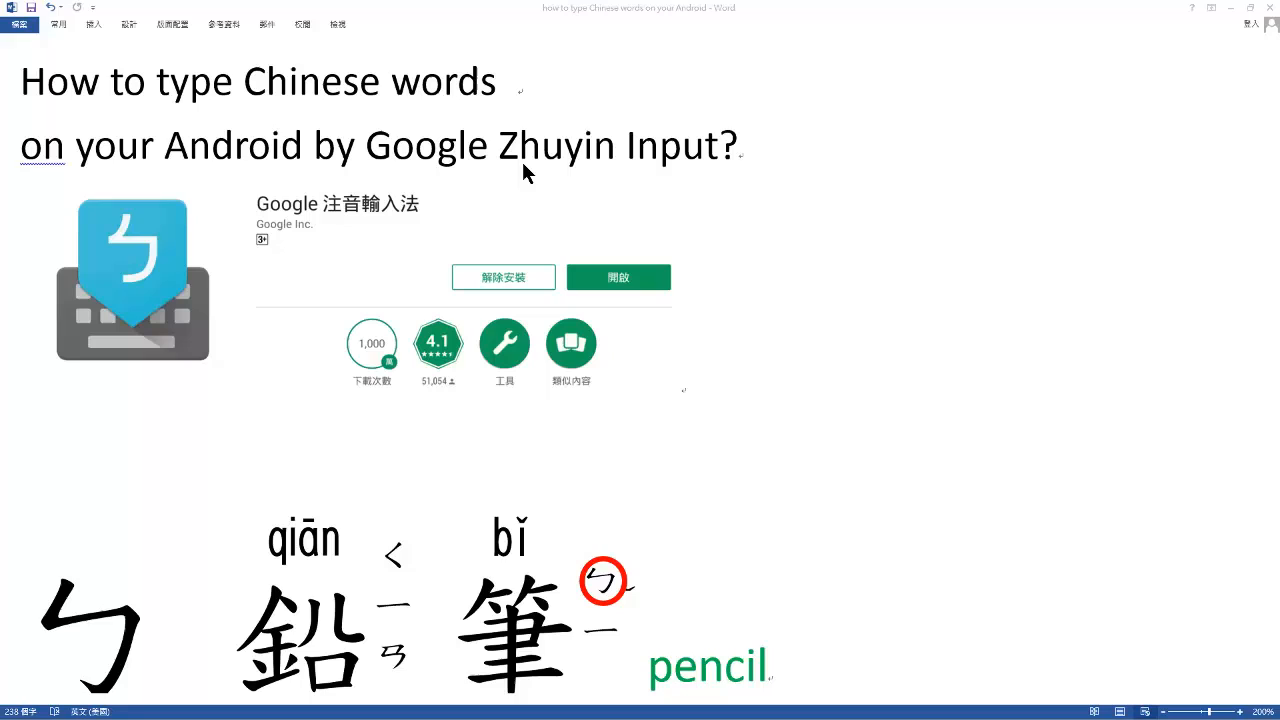
pyautogui.moveTo(648, 178)
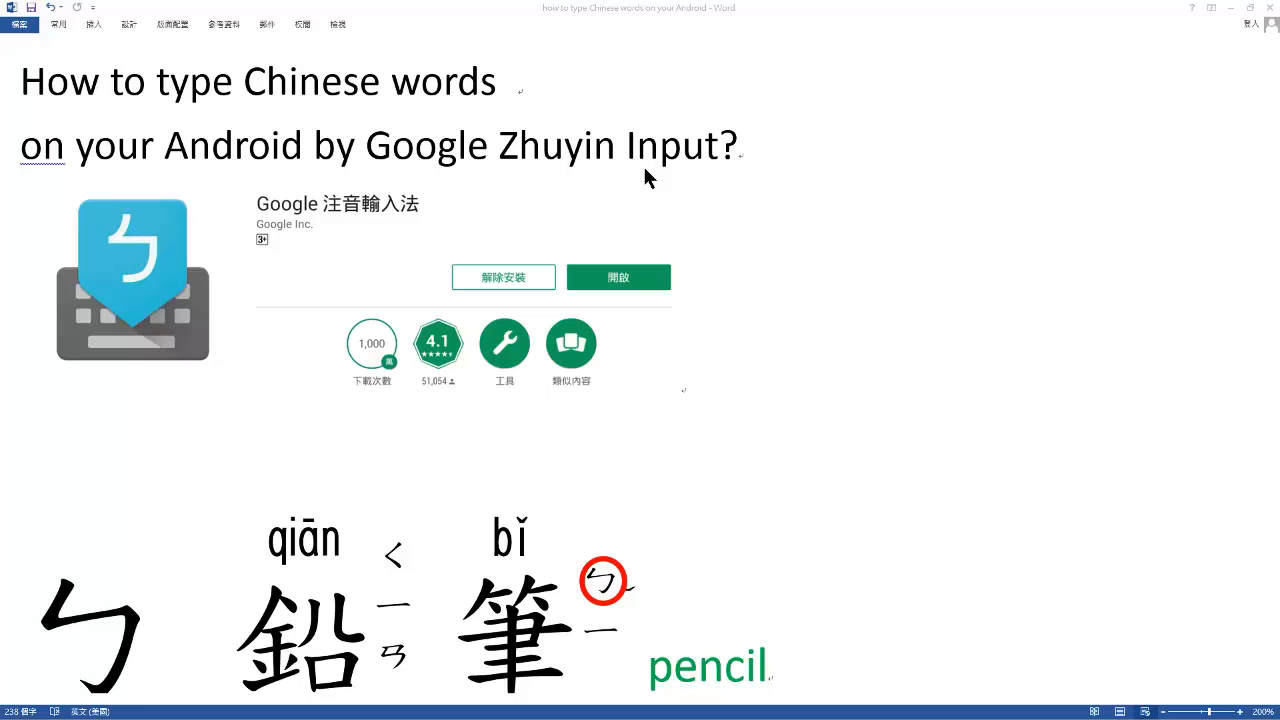
pyautogui.moveTo(108, 288)
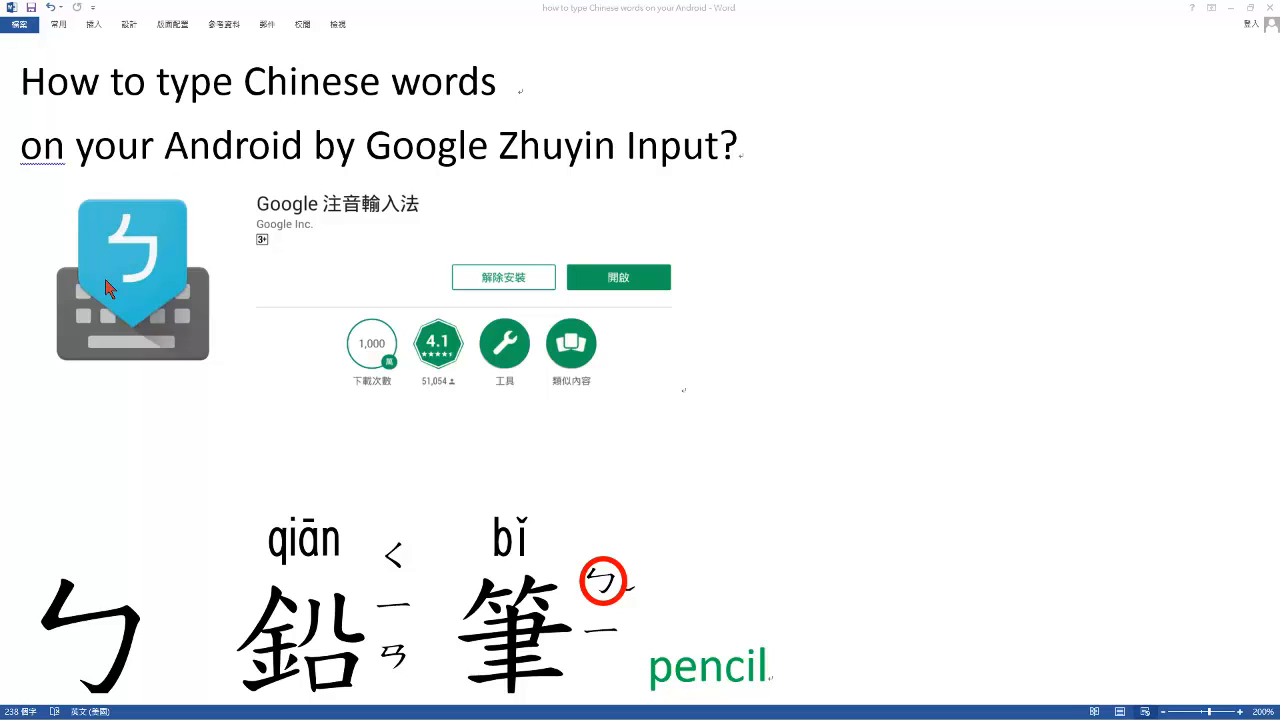
pyautogui.moveTo(130, 210)
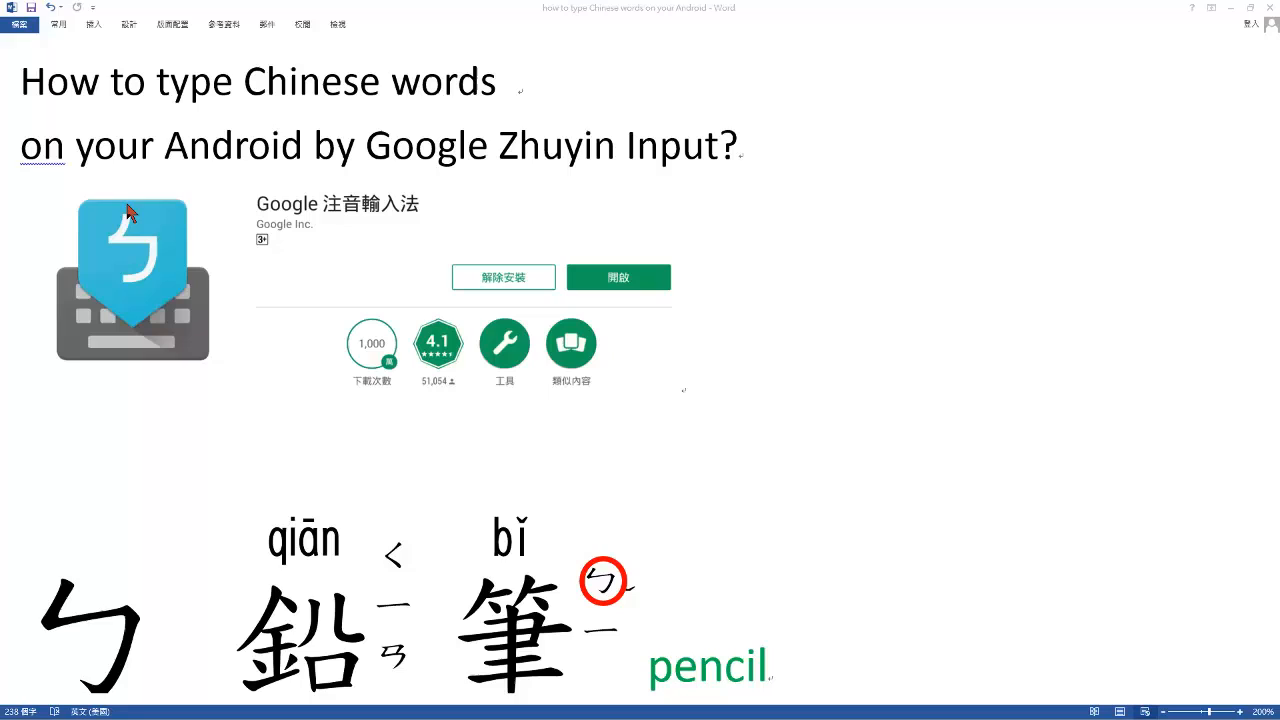
pyautogui.moveTo(140, 228)
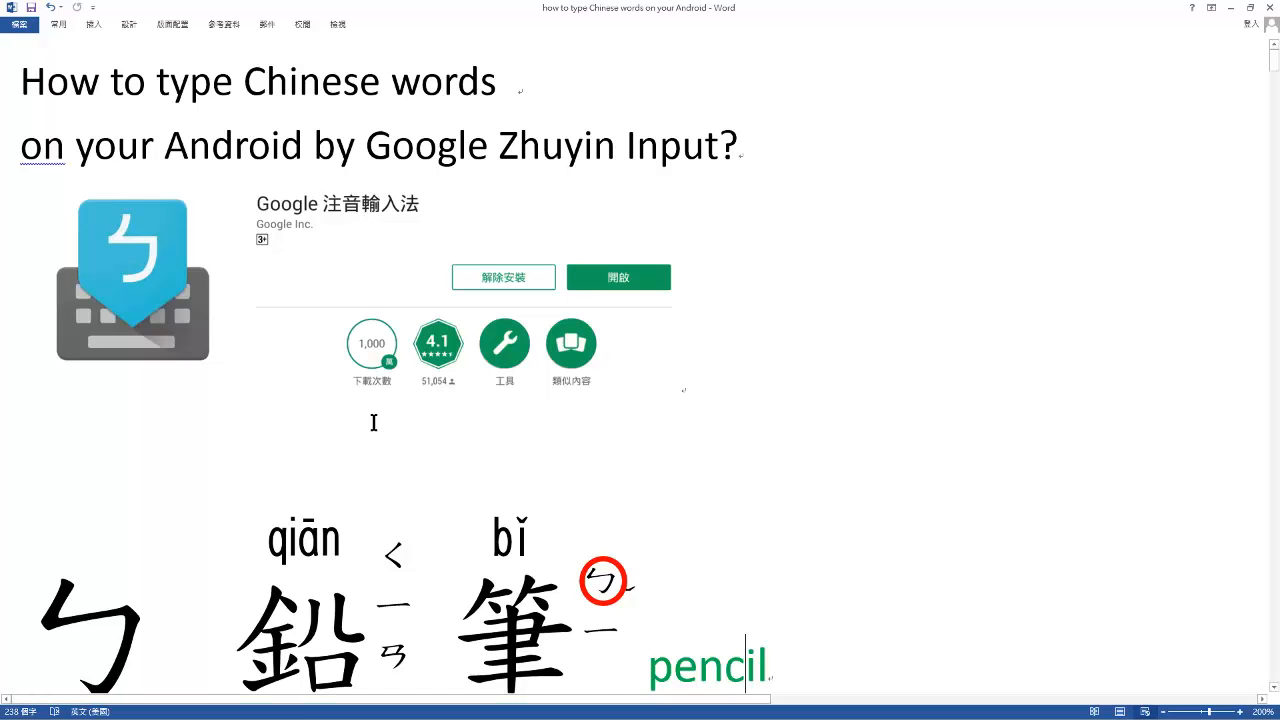
# Scroll the Word word list until the 枇杷 and 貓咪 examples are in view
pyautogui.scroll(-3)
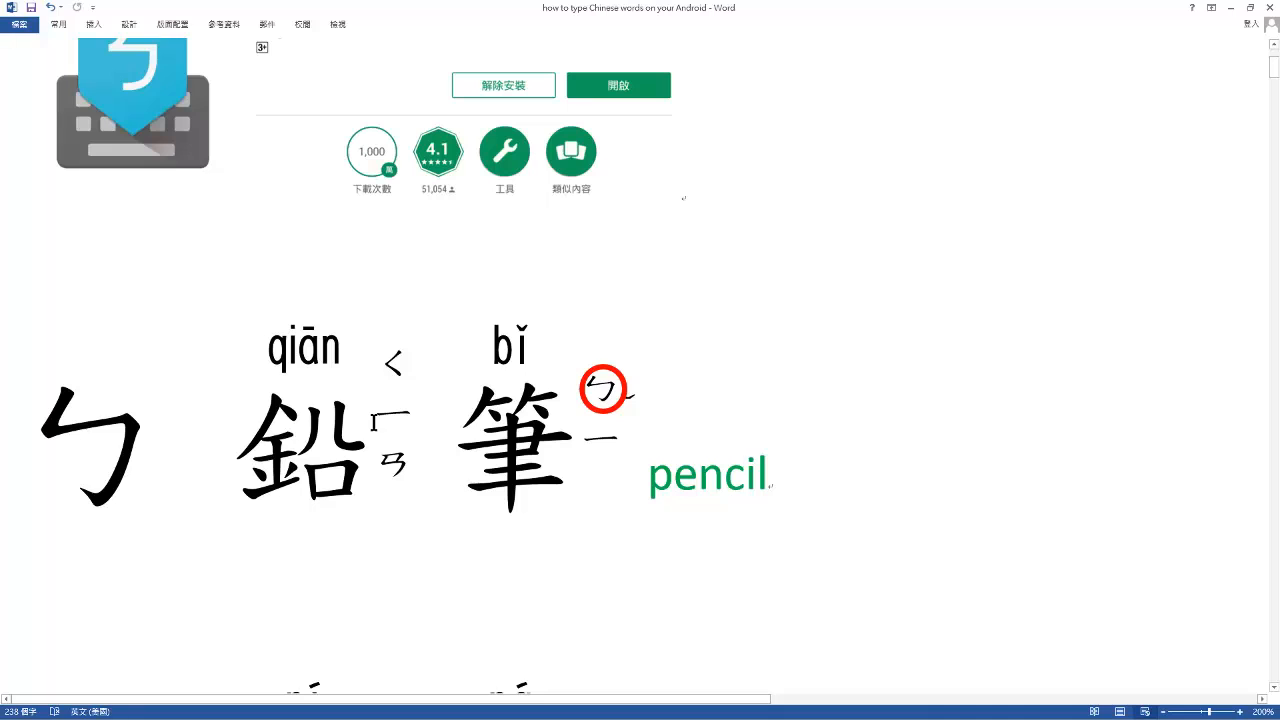
pyautogui.click(744, 472)
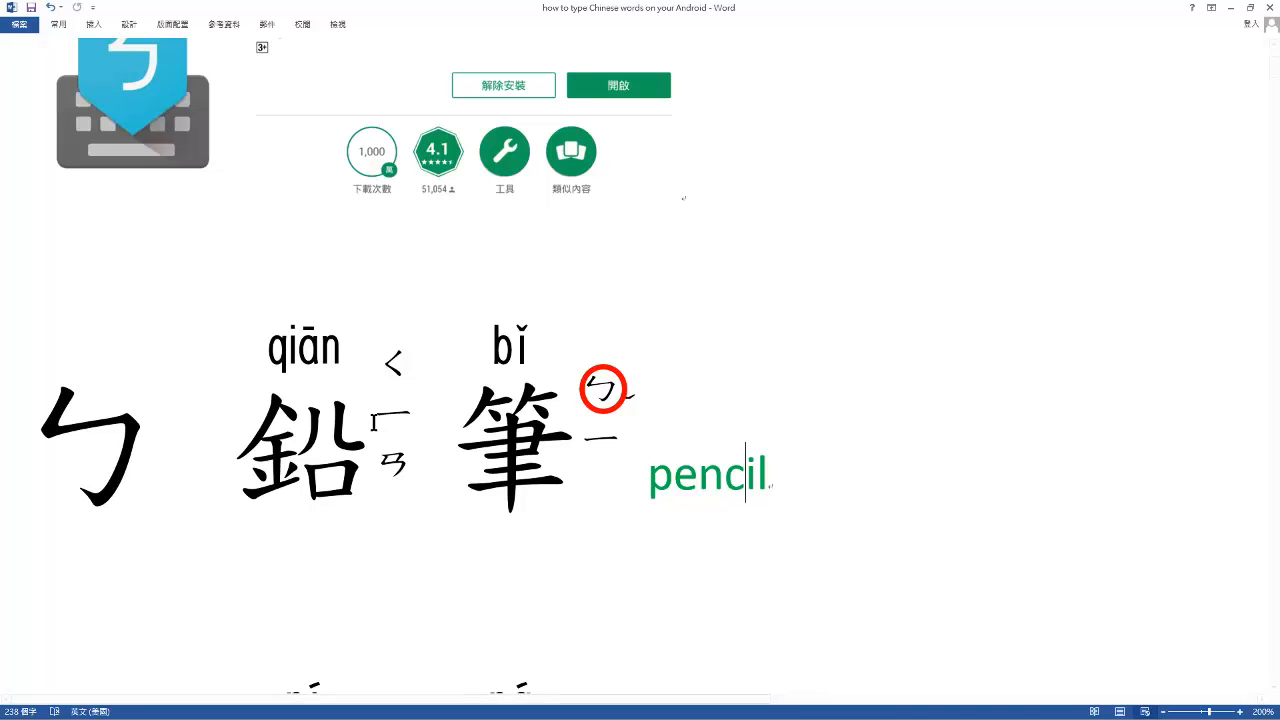
pyautogui.scroll(-3)
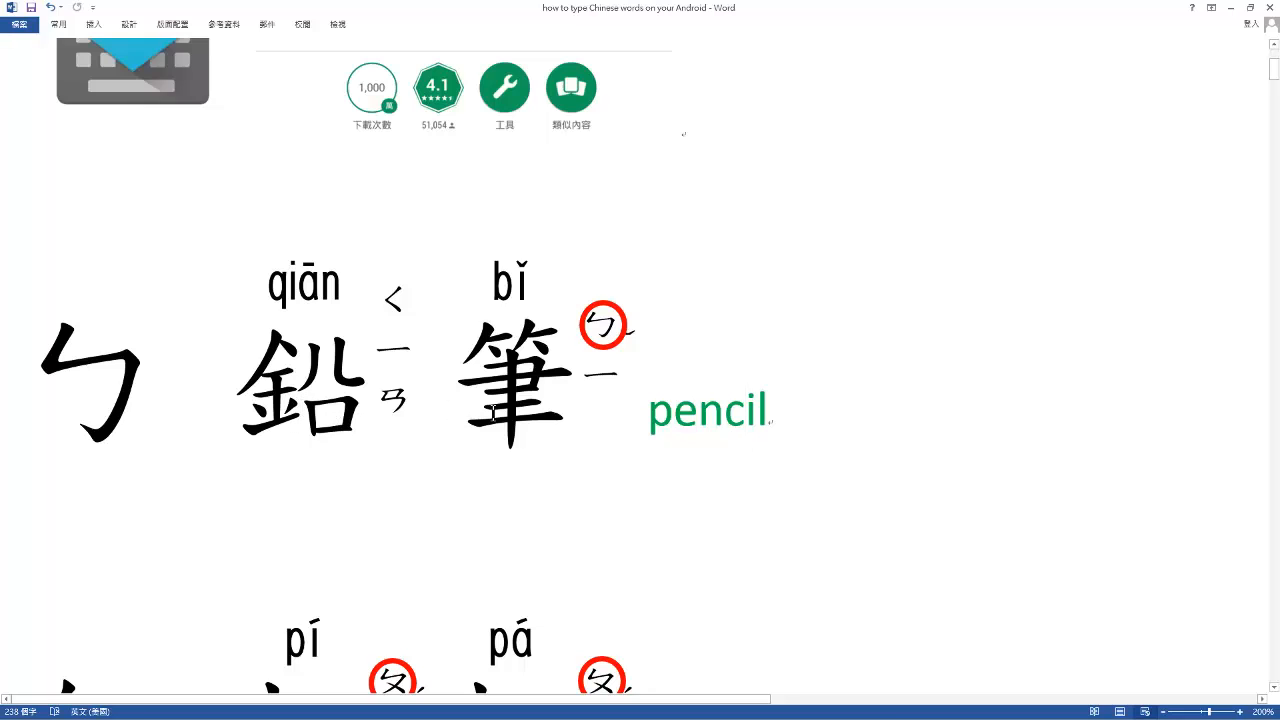
pyautogui.click(764, 410)
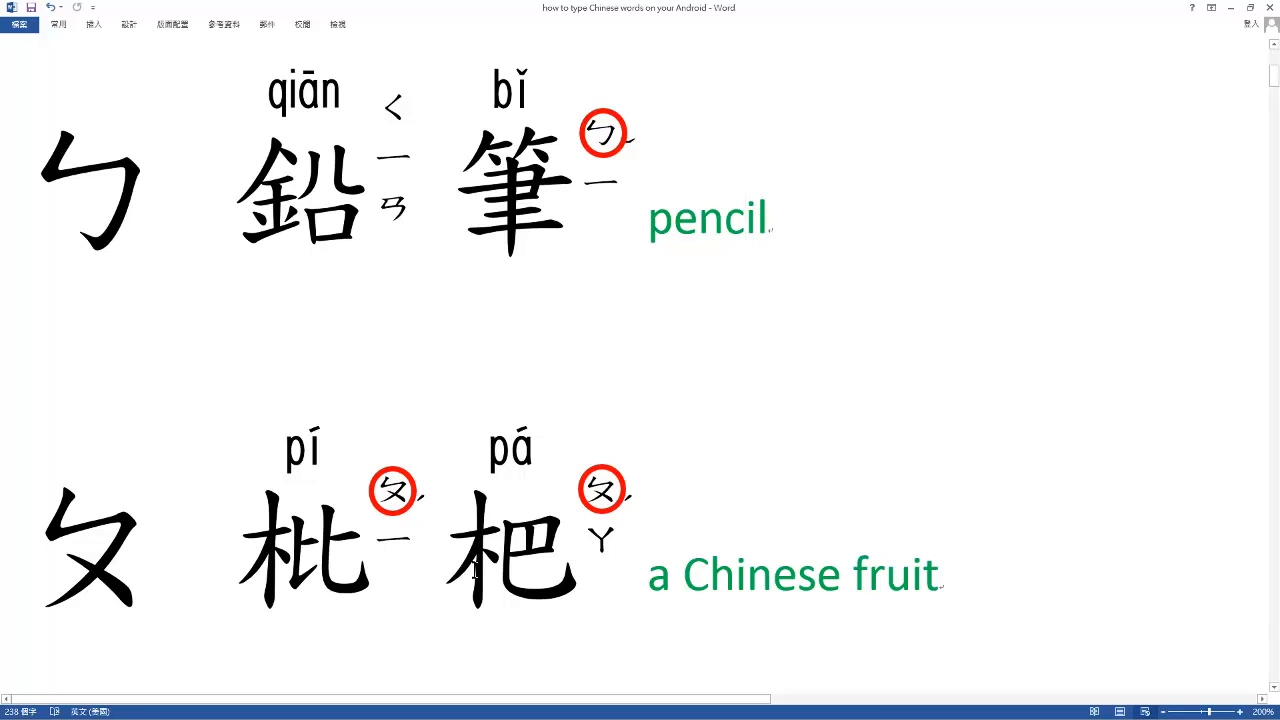
pyautogui.moveTo(174, 636)
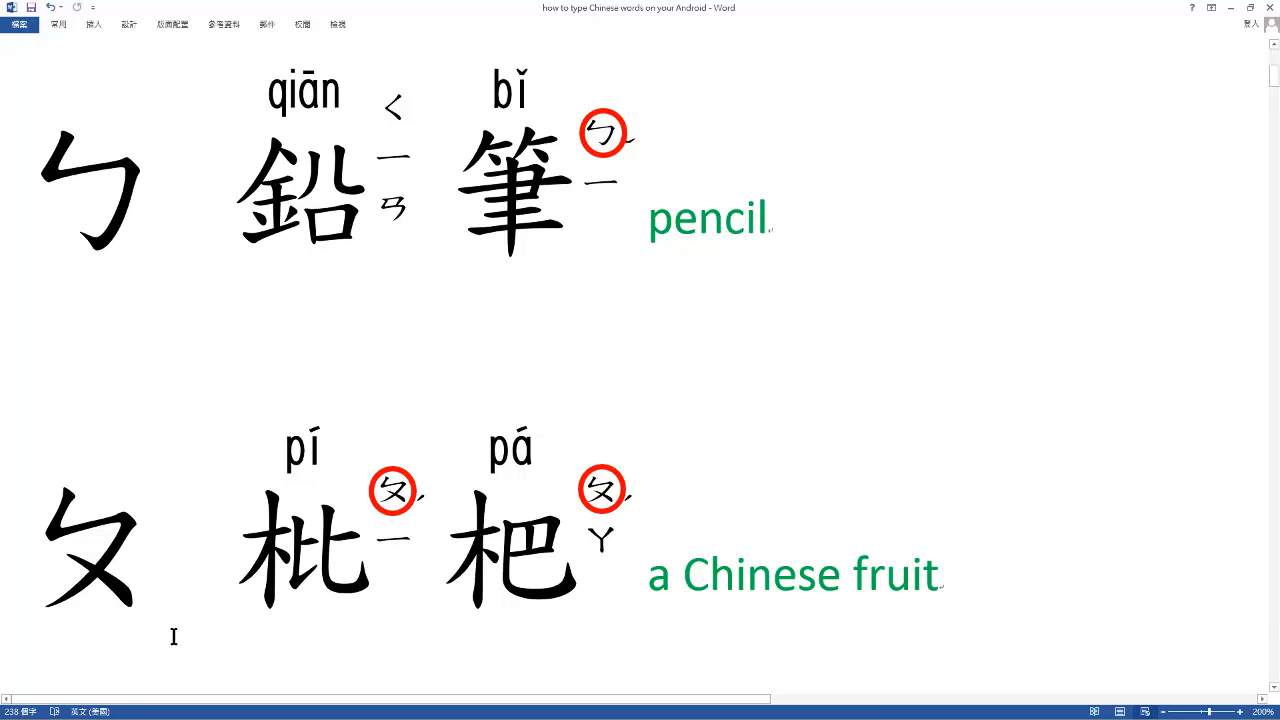
pyautogui.scroll(-3)
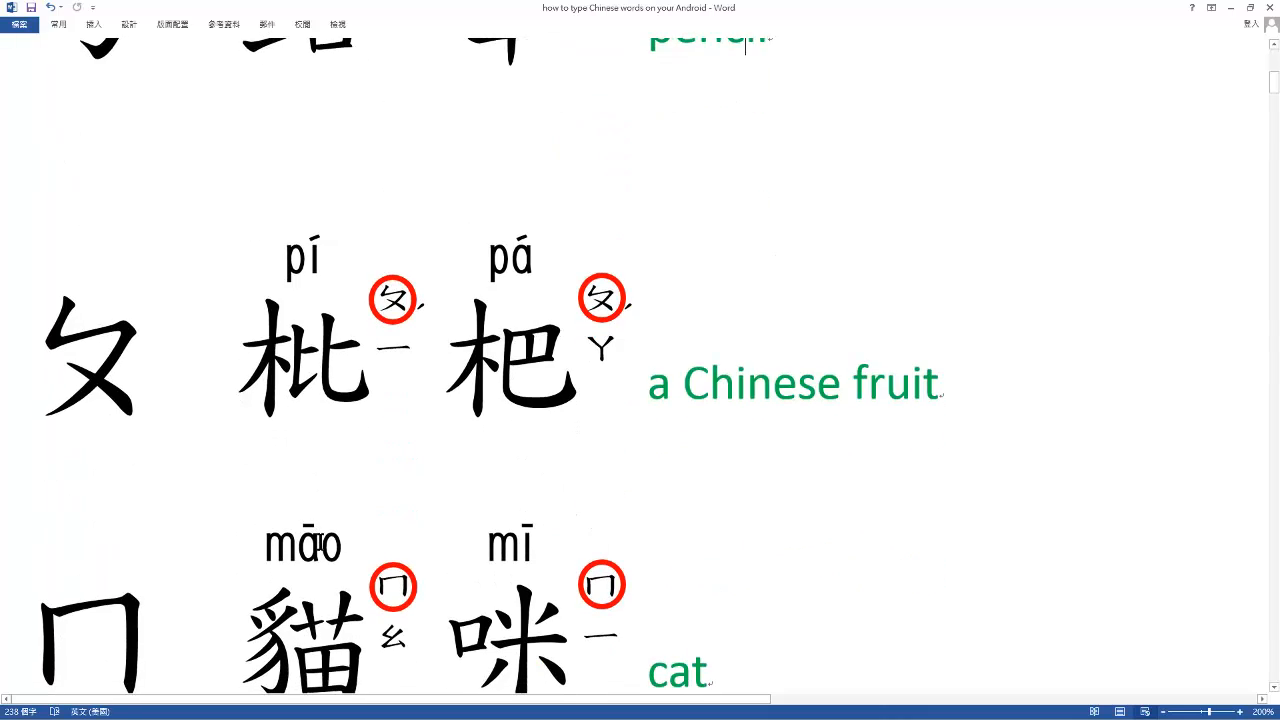
pyautogui.scroll(-3)
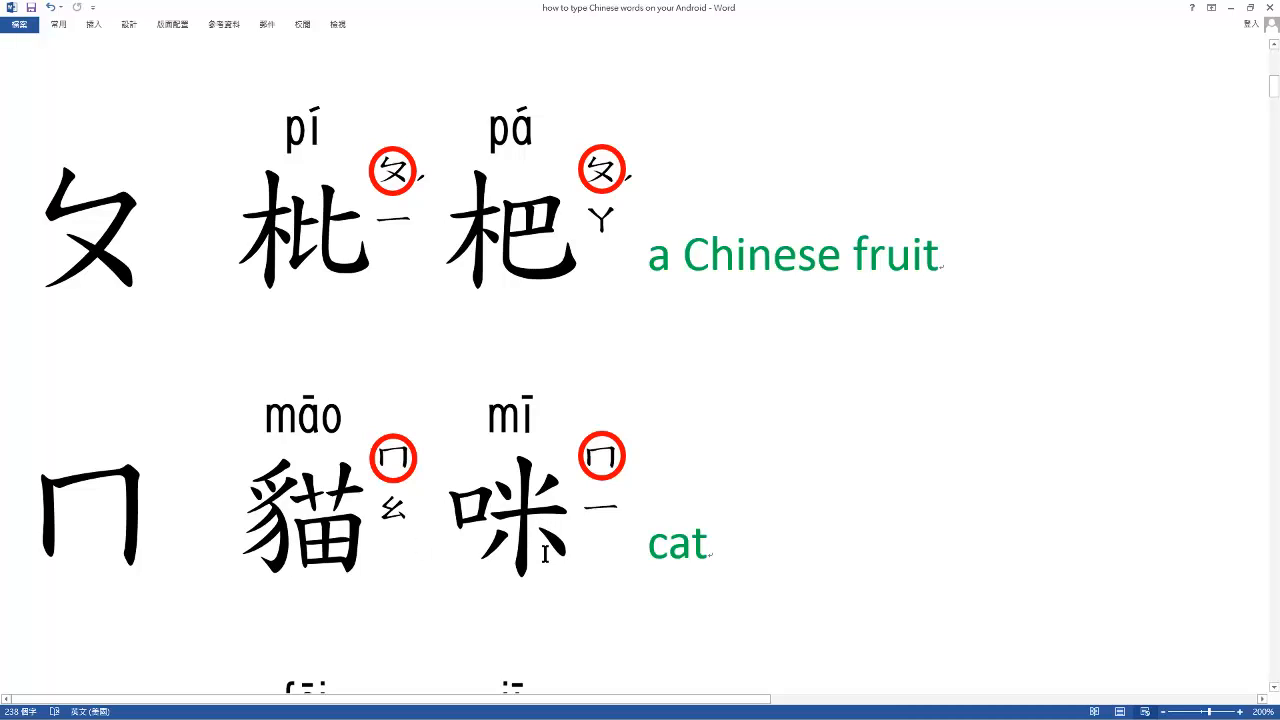
pyautogui.moveTo(56, 572)
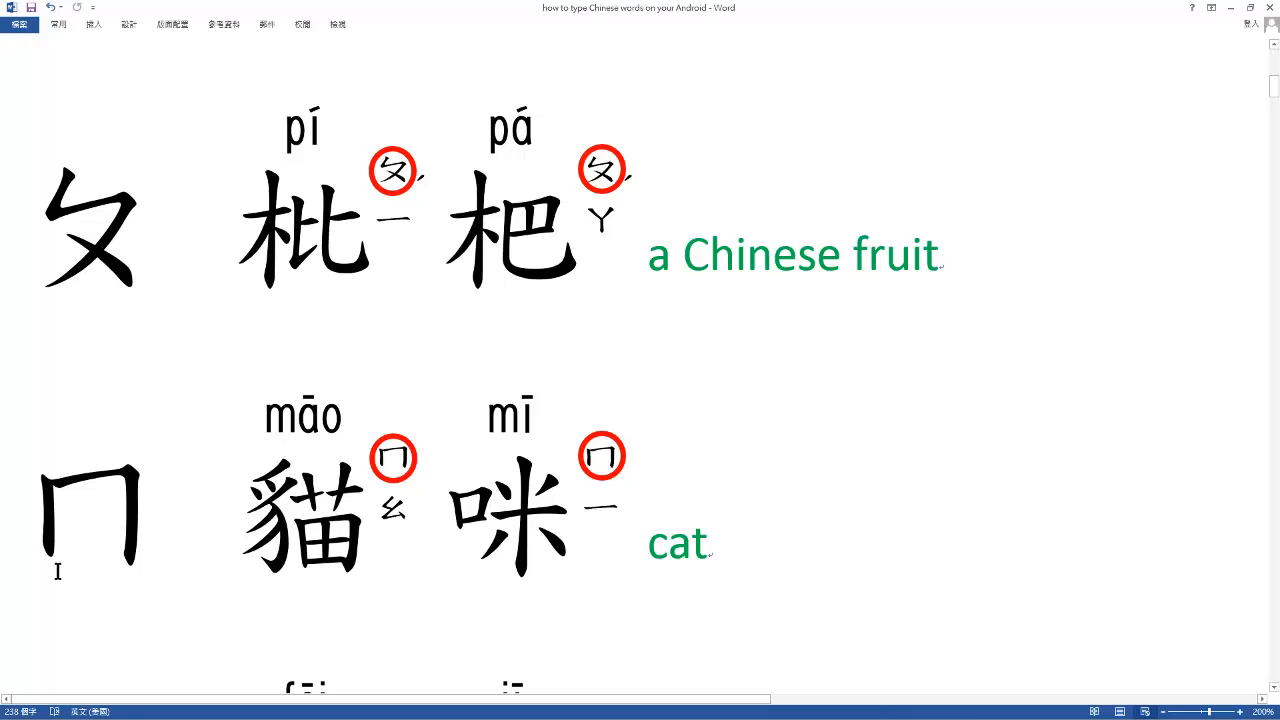
pyautogui.scroll(-3)
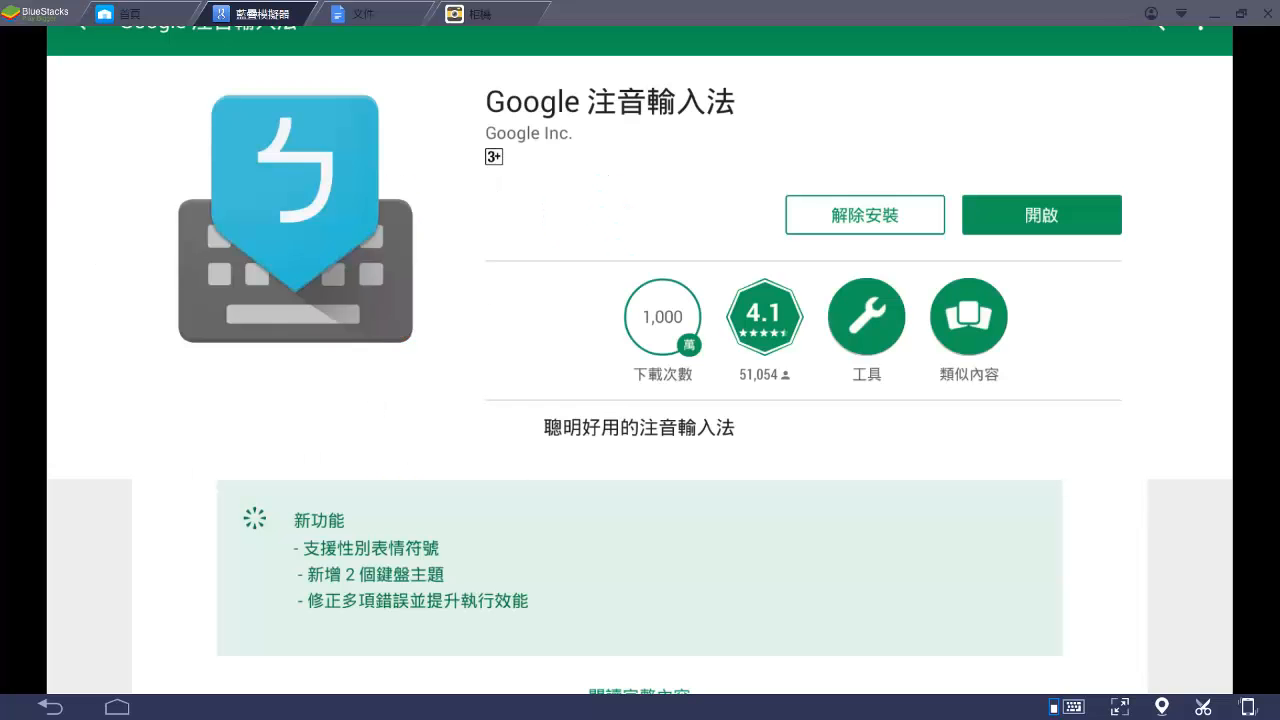
pyautogui.moveTo(160, 702)
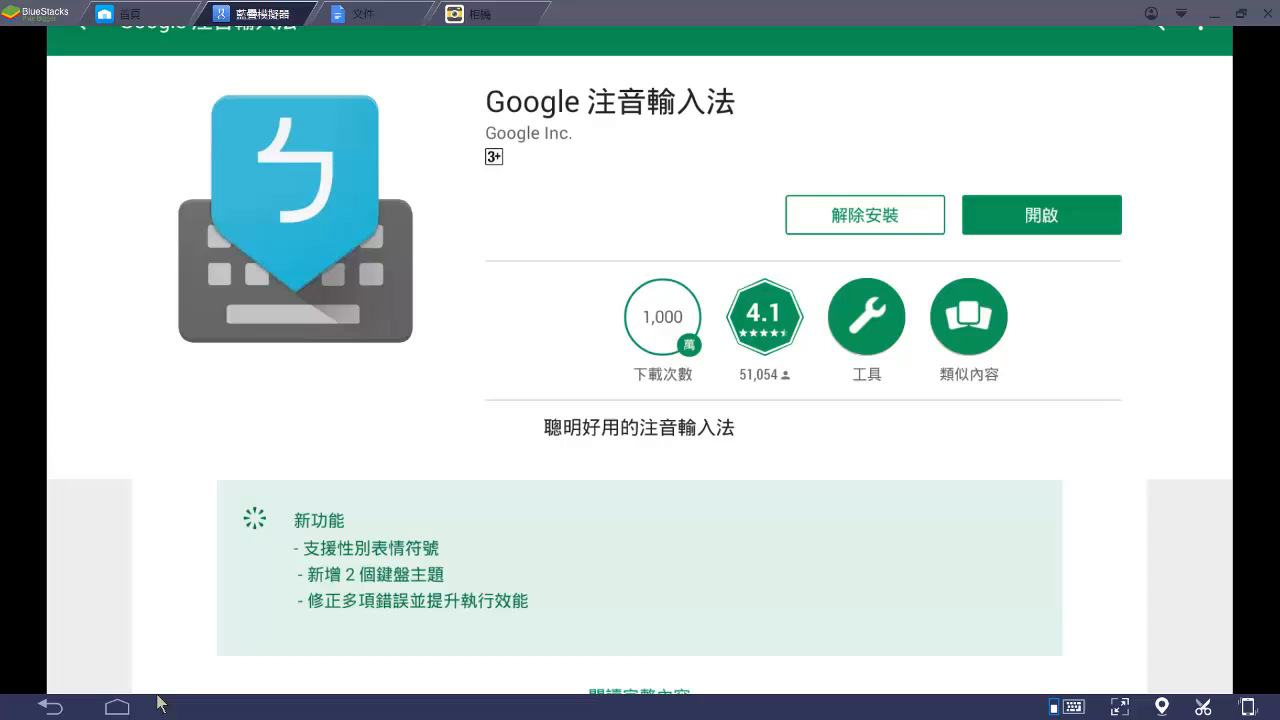
pyautogui.moveTo(1116, 272)
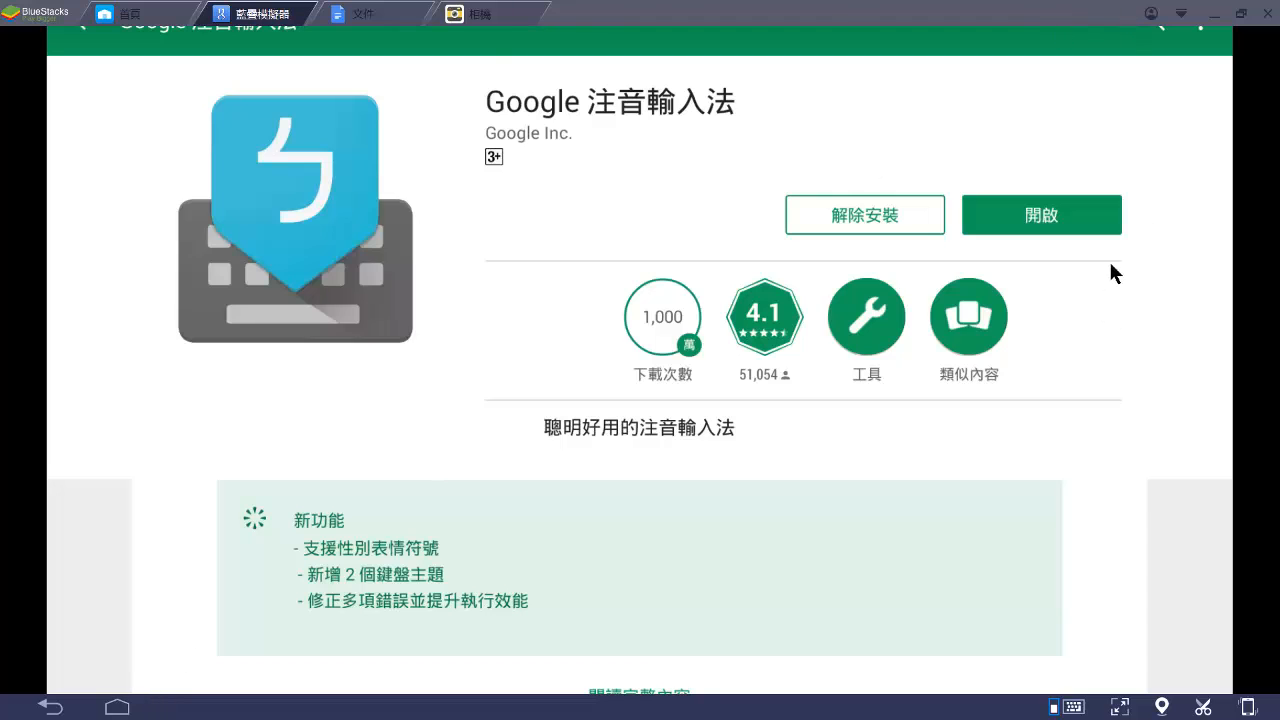
pyautogui.moveTo(718, 676)
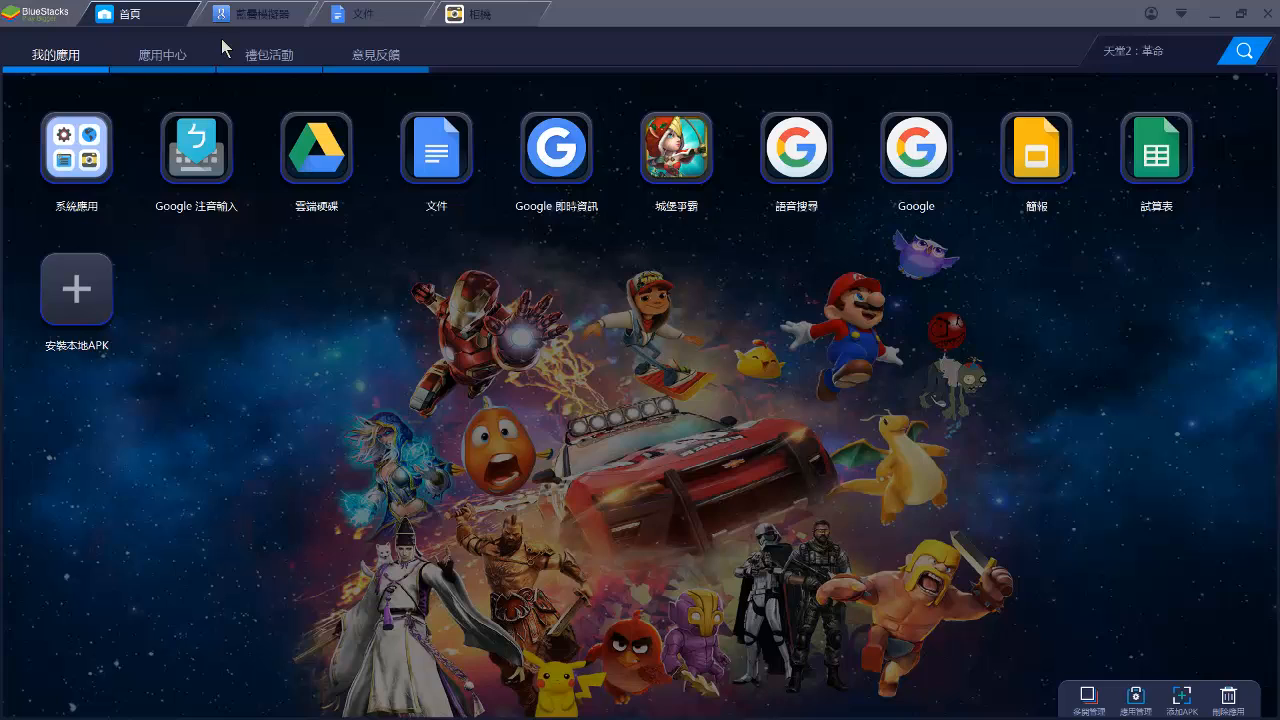
pyautogui.moveTo(270, 28)
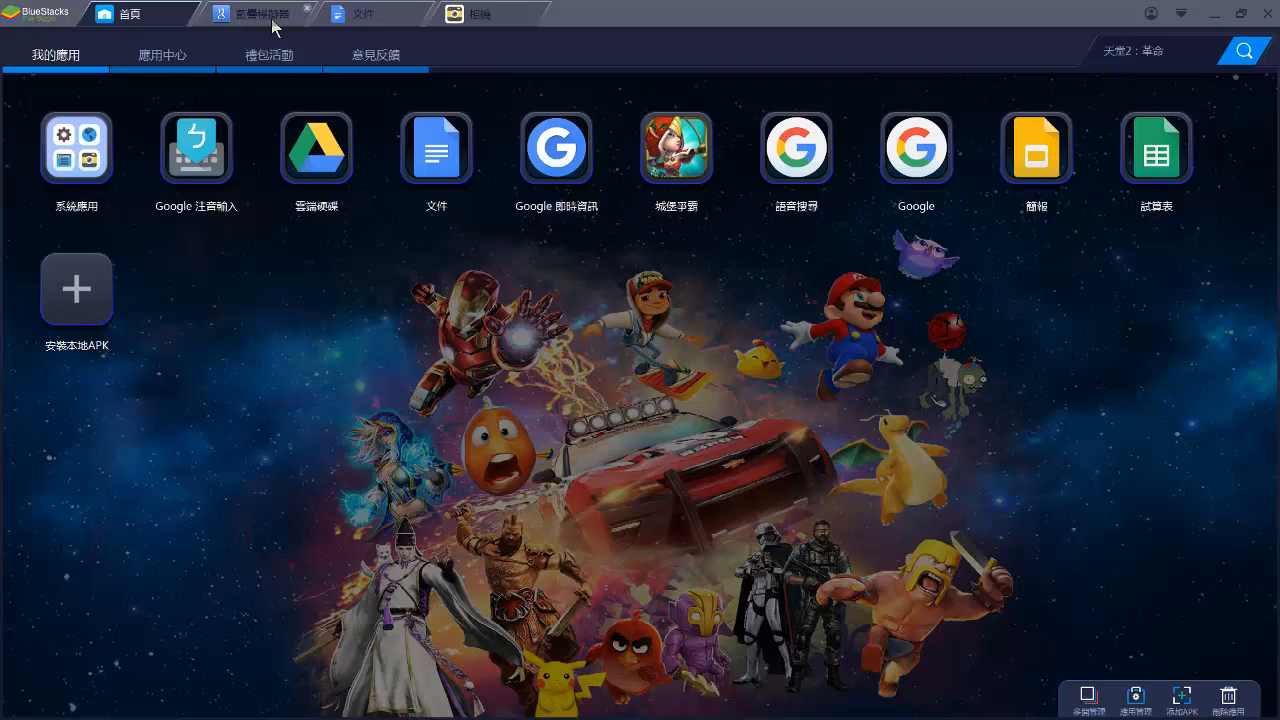
pyautogui.moveTo(270, 28)
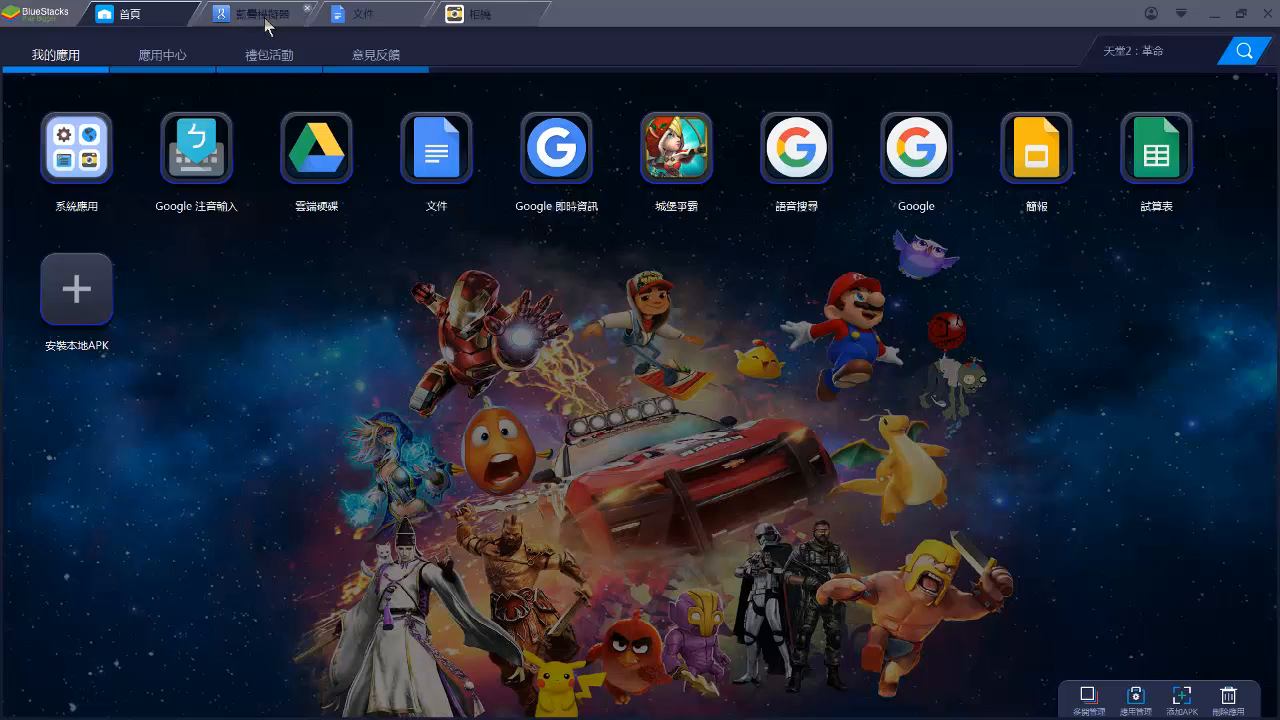
# Switch to the BlueStacks home tab showing the Google, Docs and Play shortcuts
pyautogui.click(262, 12)
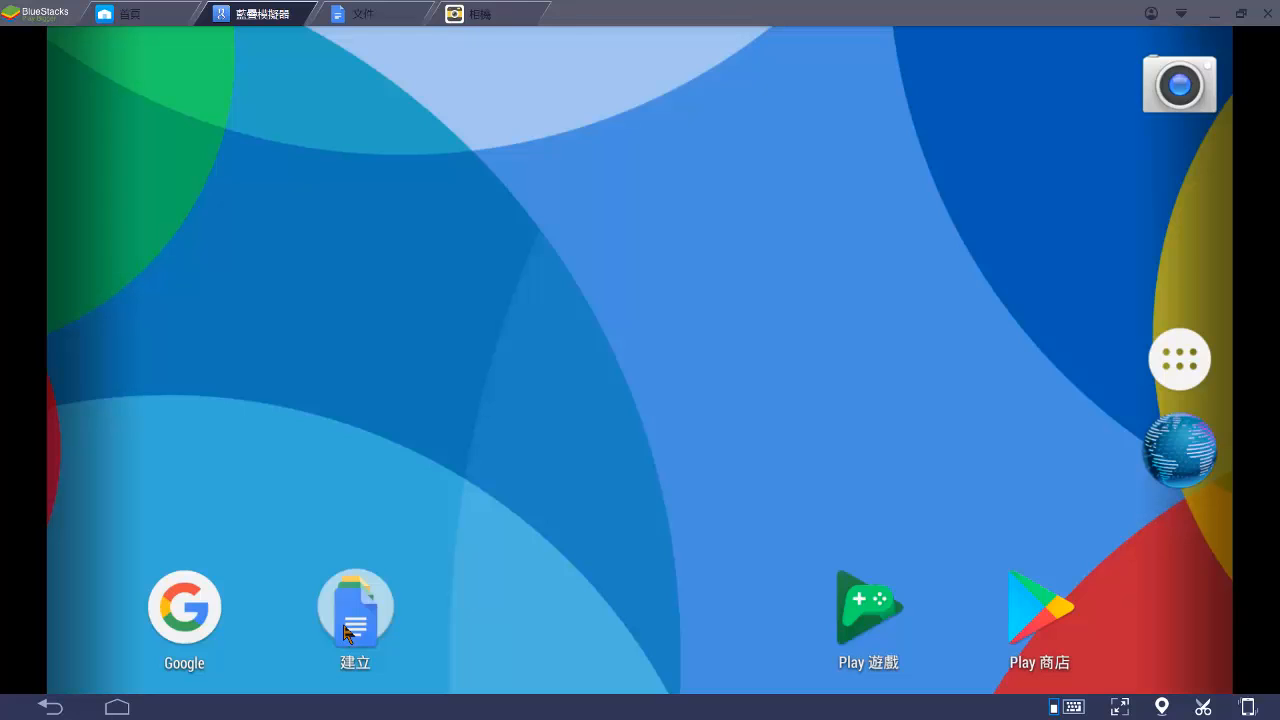
# Launch Google Docs from the 建立 folder to start a new blank document
pyautogui.click(356, 604)
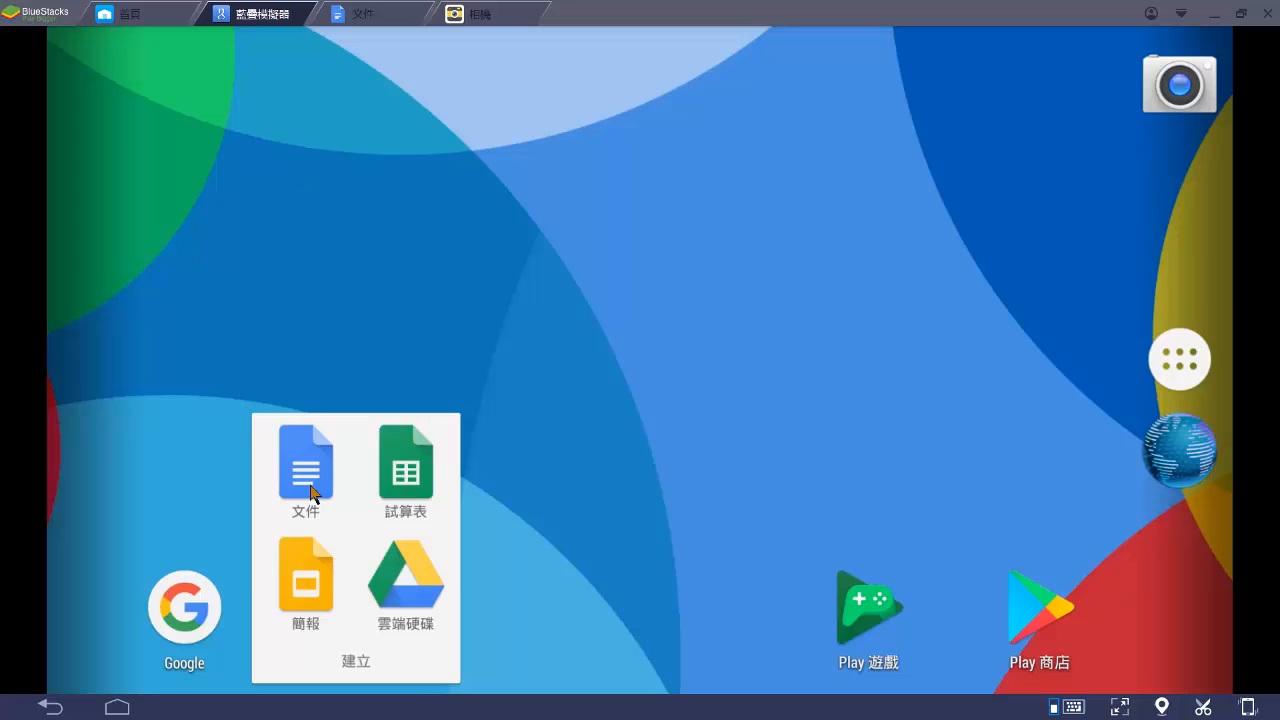
pyautogui.click(304, 464)
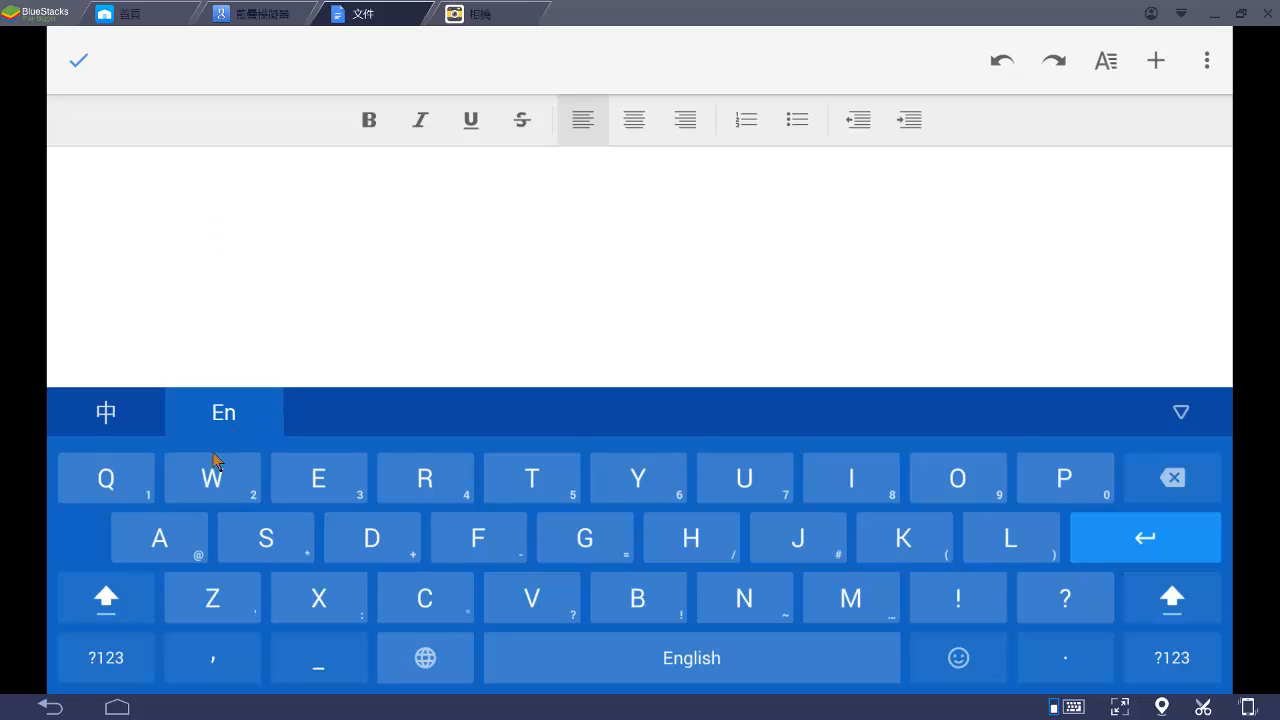
pyautogui.moveTo(900, 640)
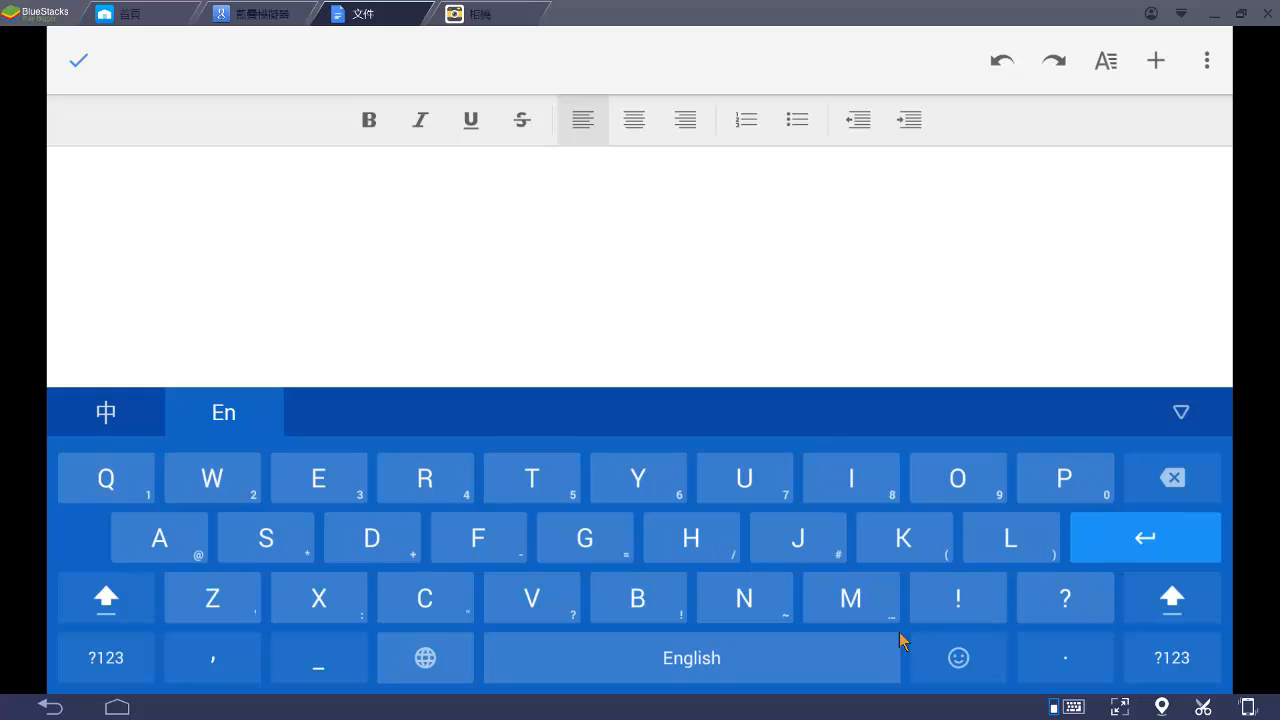
pyautogui.moveTo(296, 578)
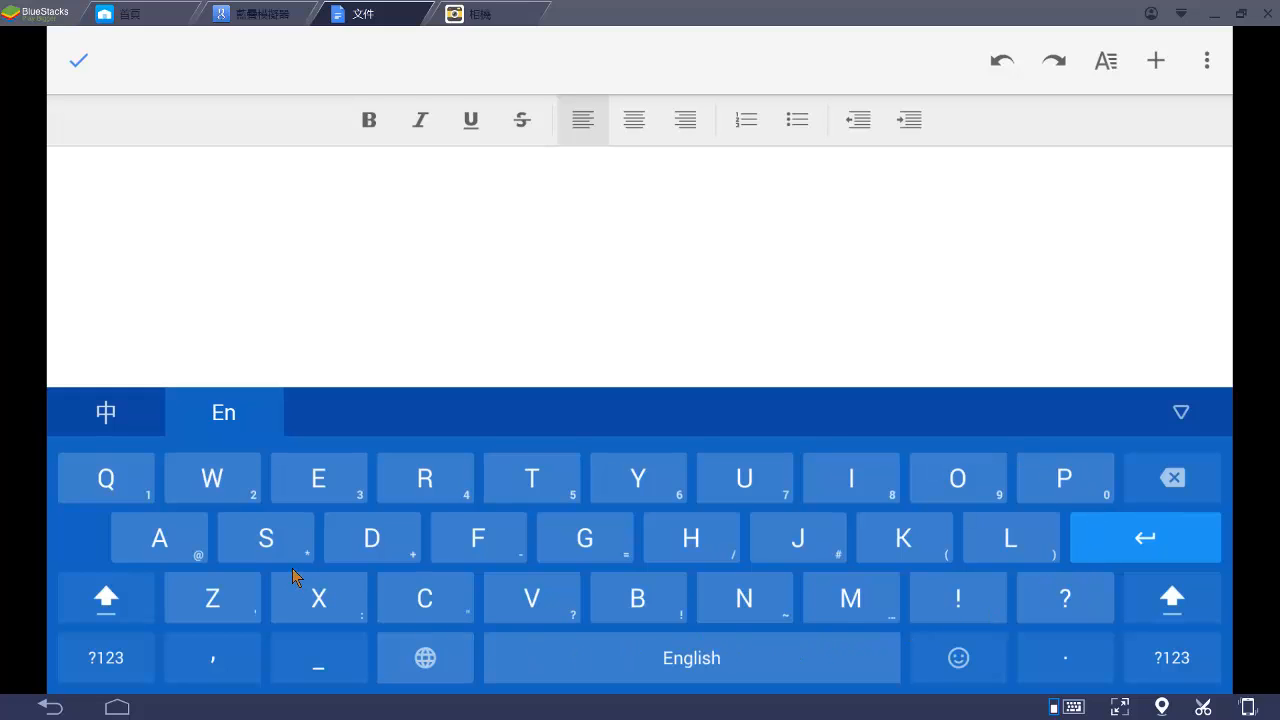
pyautogui.moveTo(256, 500)
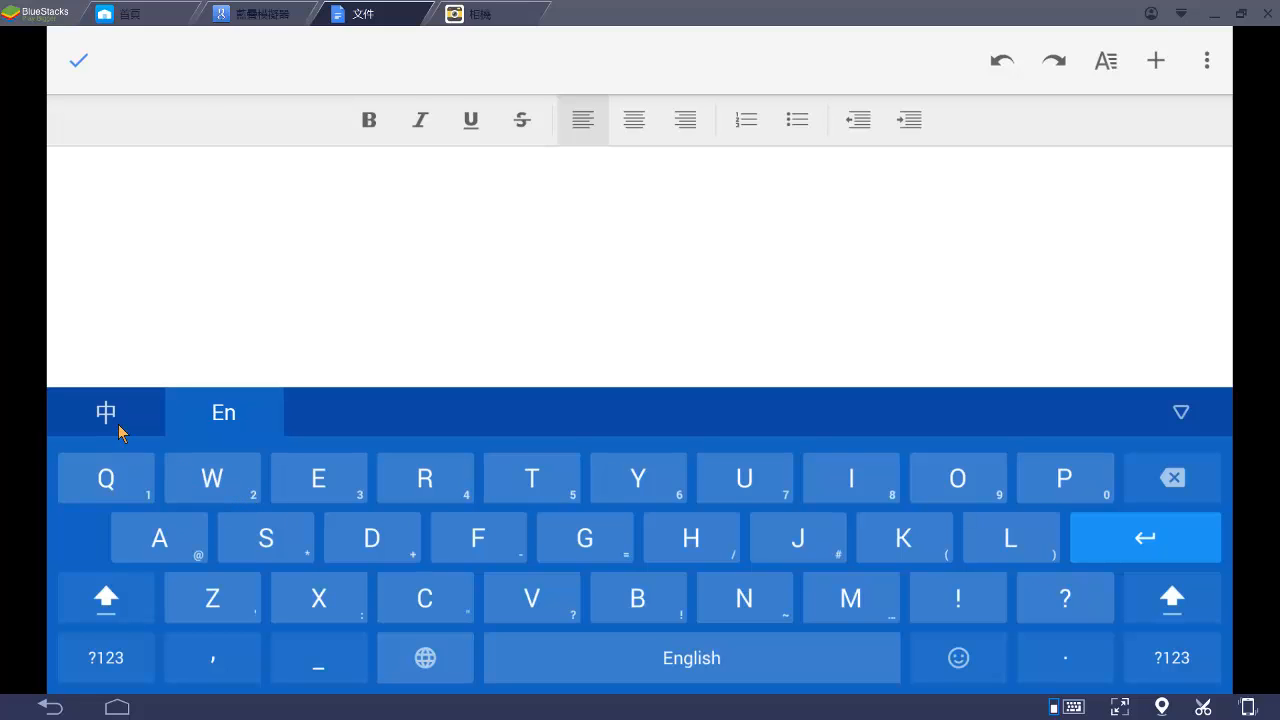
# Switch the keyboard to Chinese with 中 and bring up the 注音 layout chooser
pyautogui.click(104, 412)
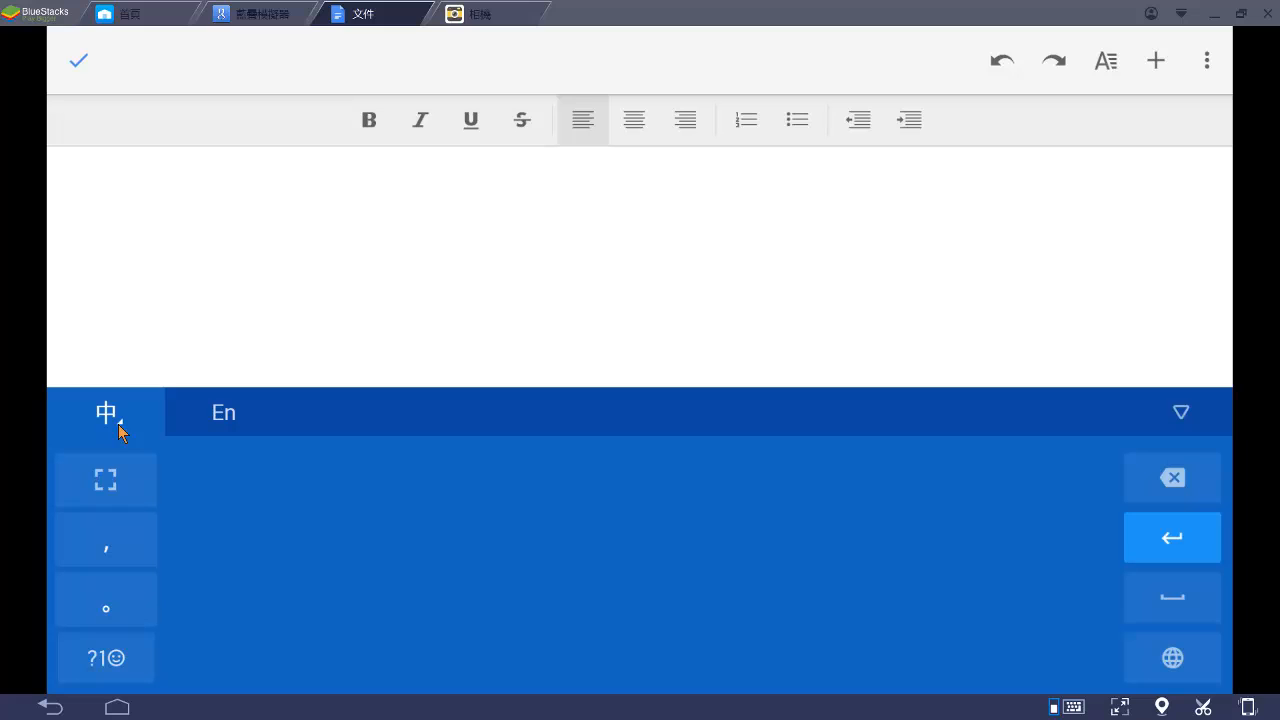
pyautogui.moveTo(124, 430)
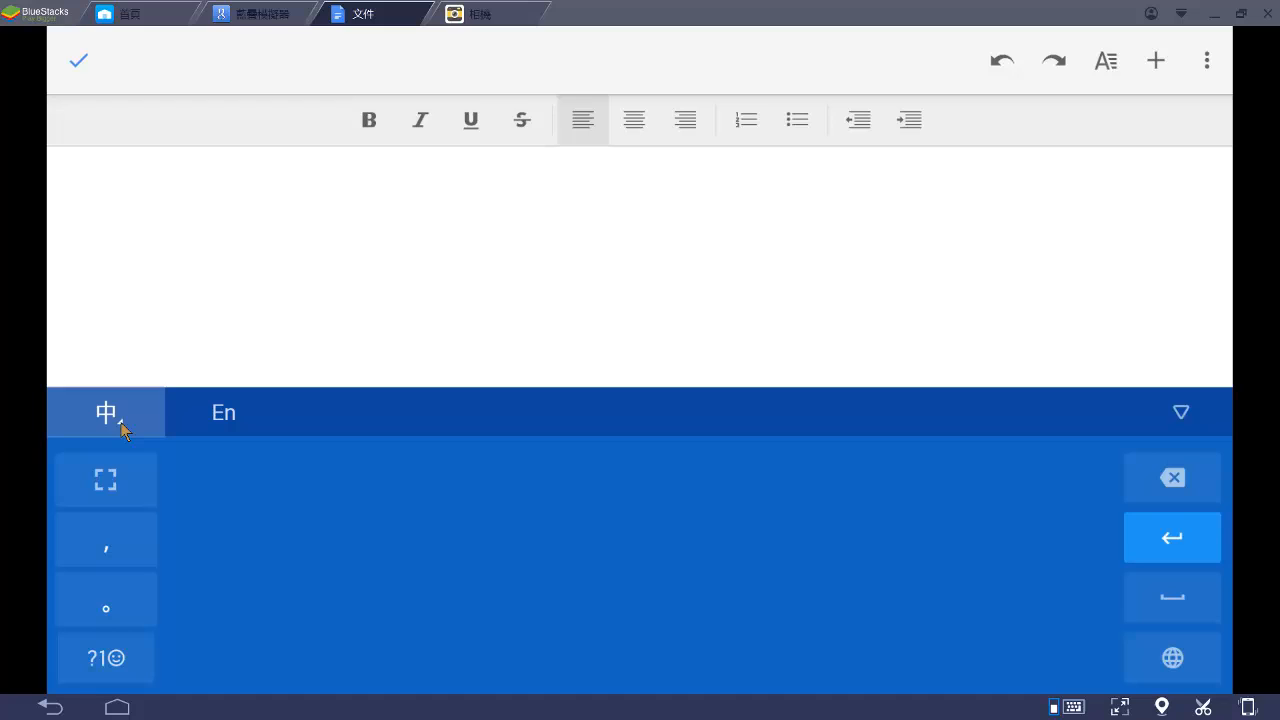
pyautogui.click(106, 412)
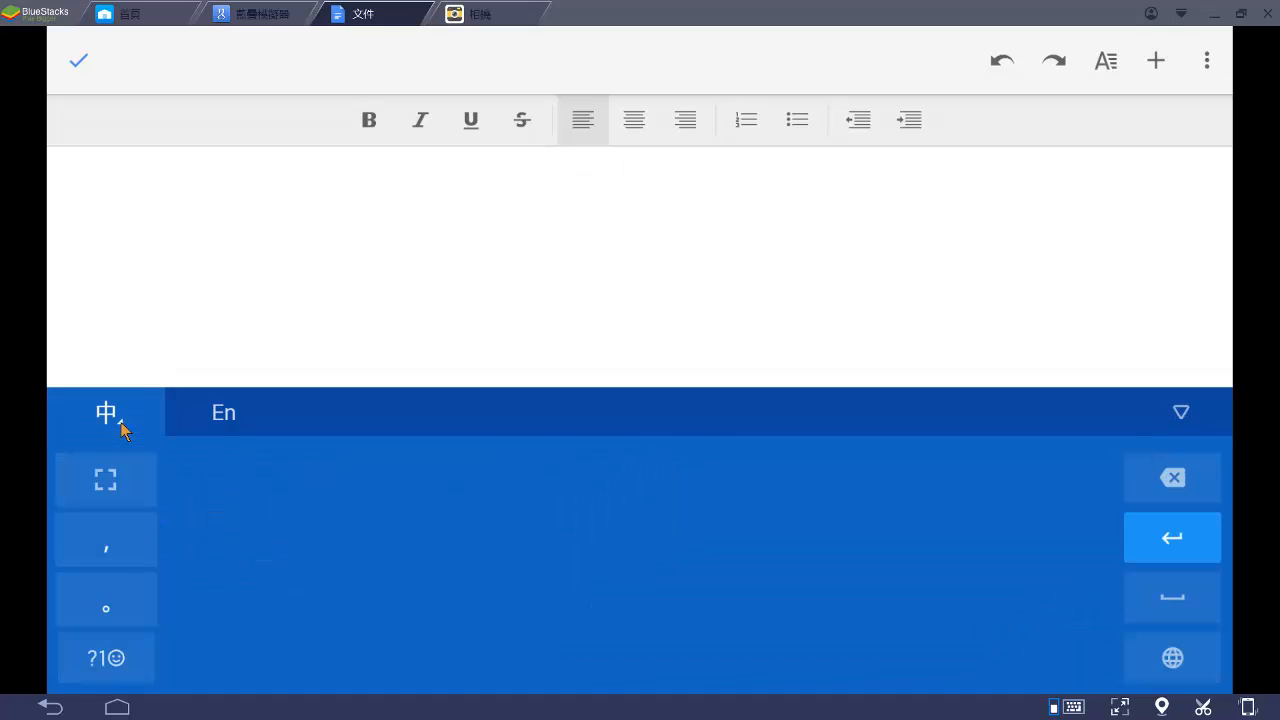
pyautogui.click(106, 412)
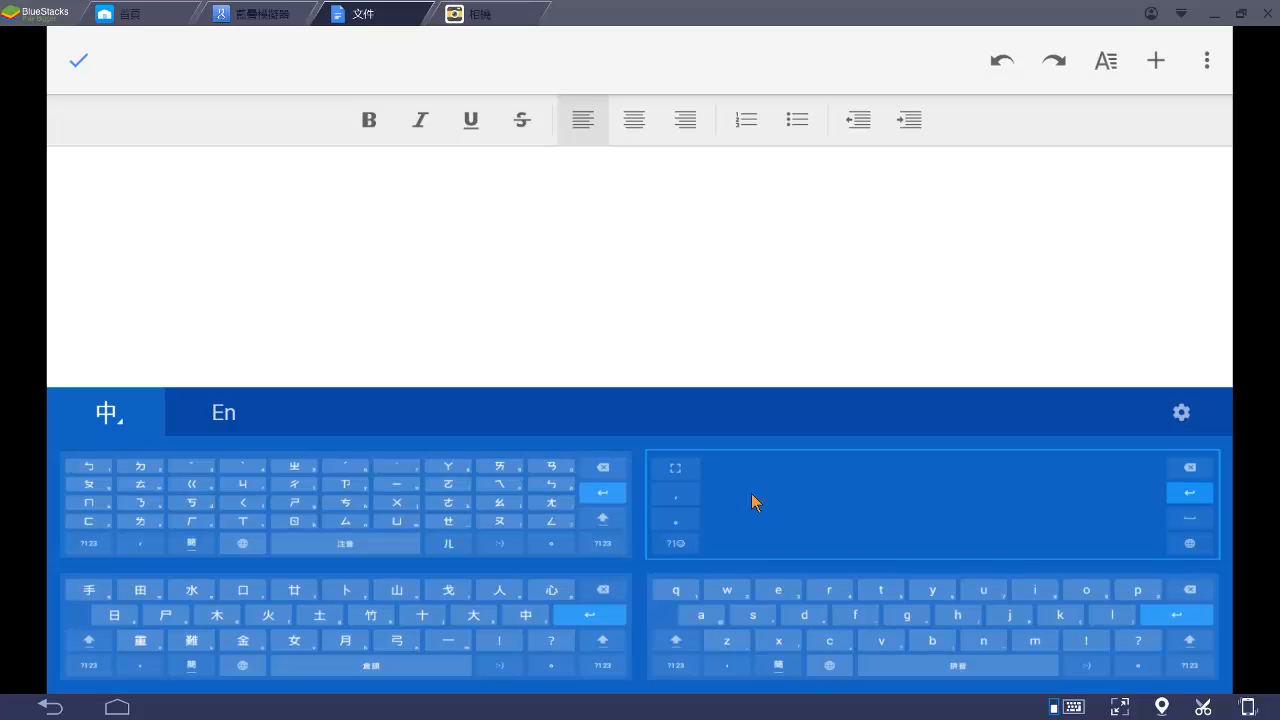
pyautogui.moveTo(830, 464)
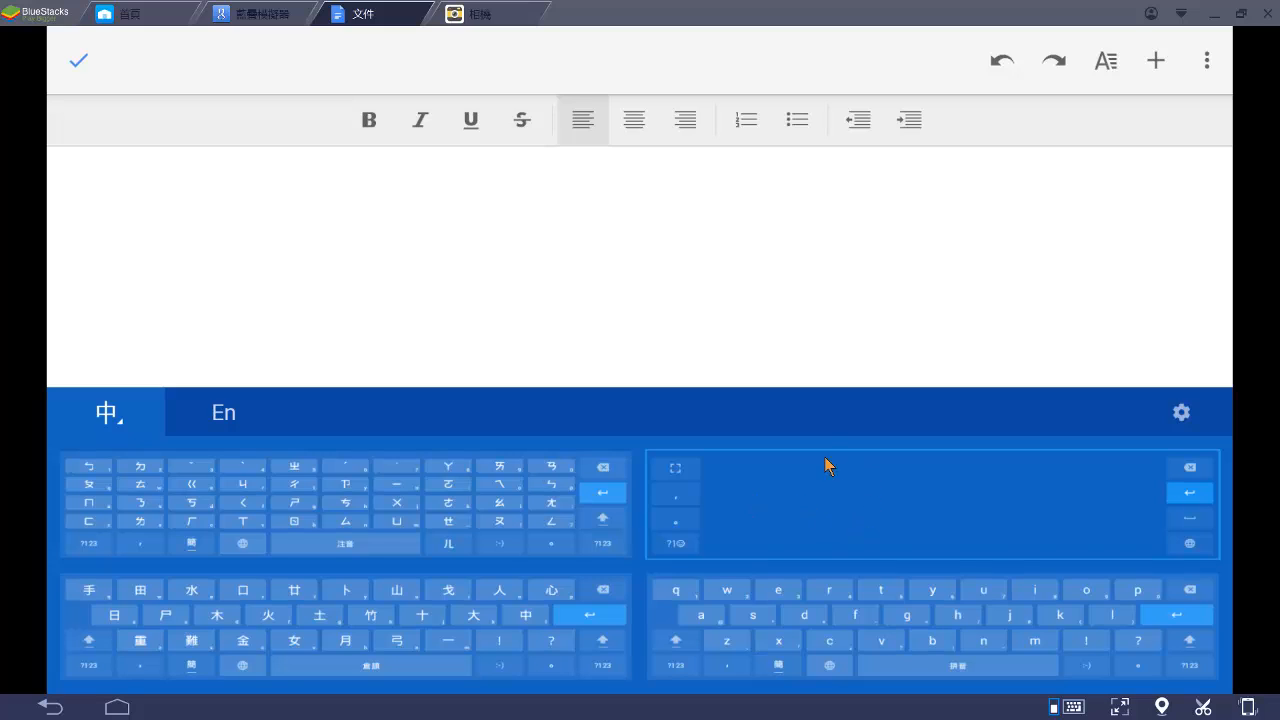
pyautogui.moveTo(878, 486)
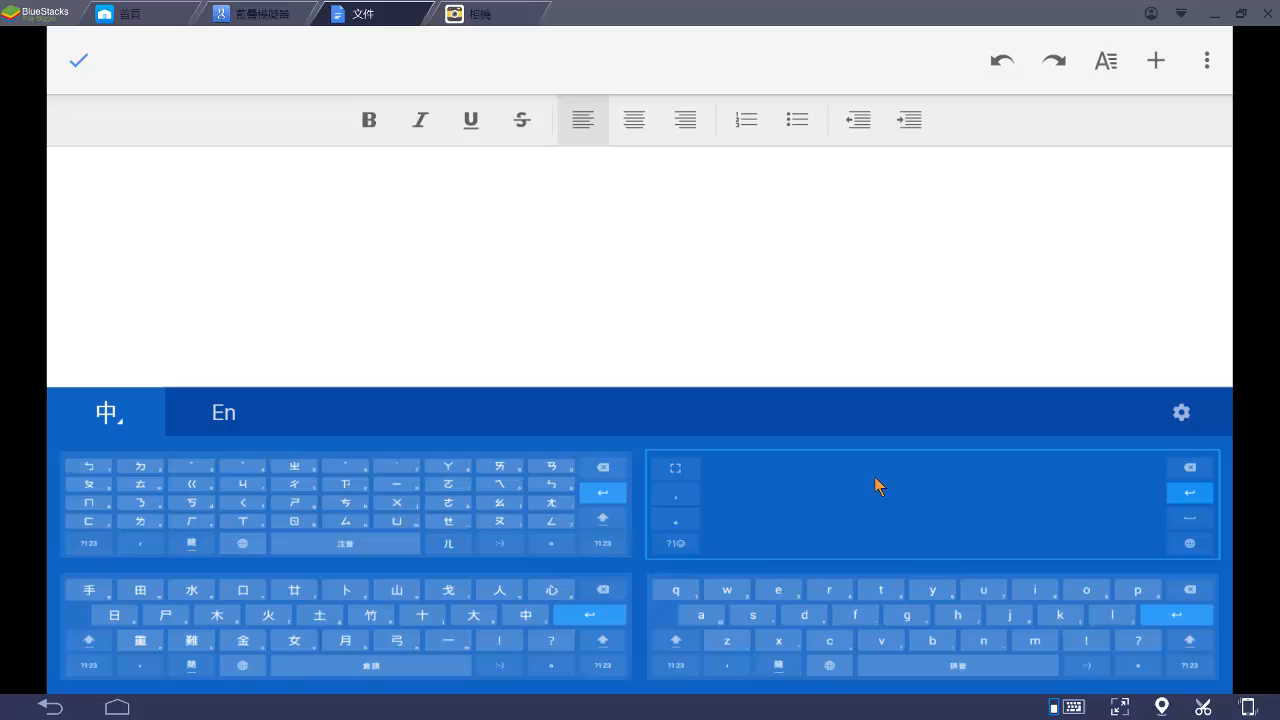
pyautogui.moveTo(872, 480)
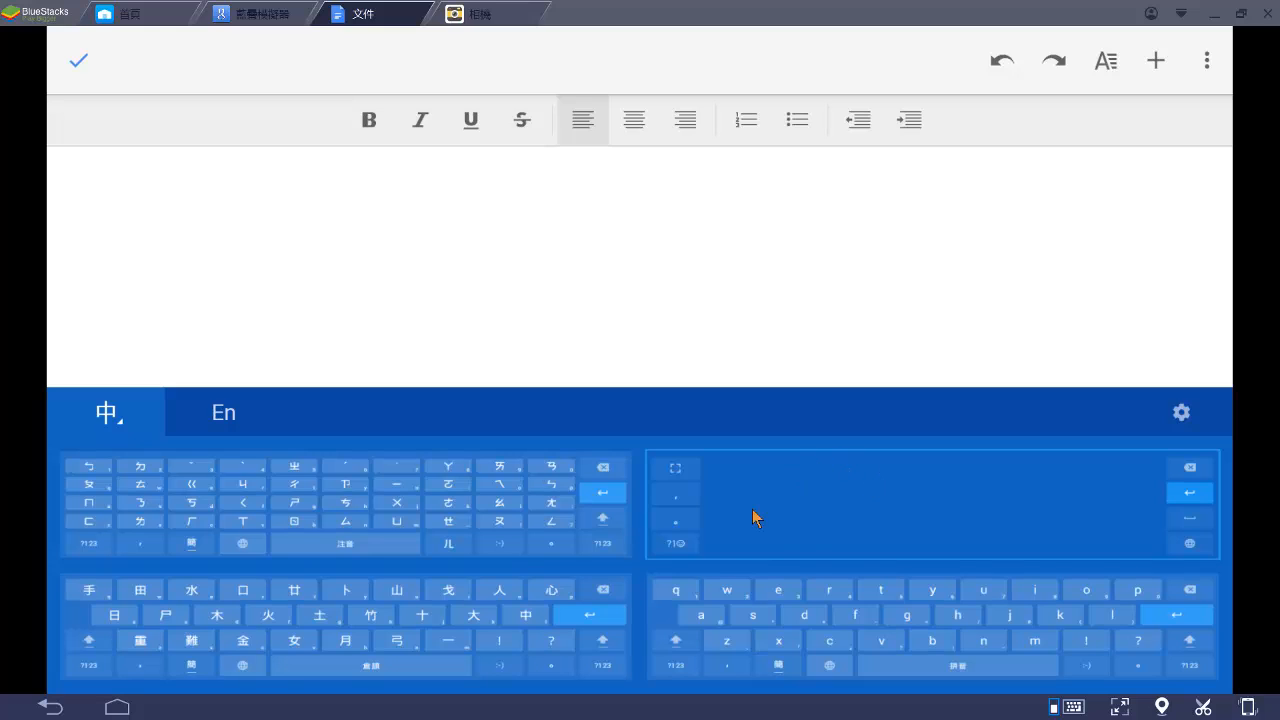
pyautogui.moveTo(890, 498)
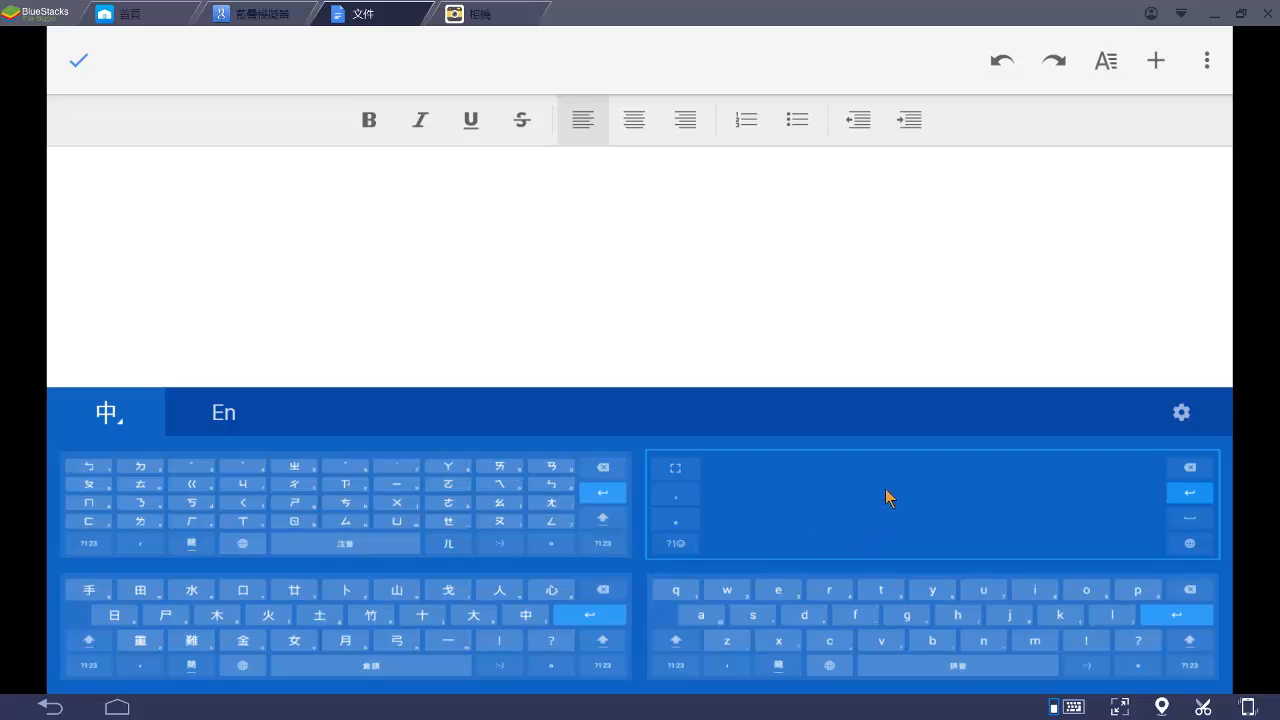
pyautogui.moveTo(488, 476)
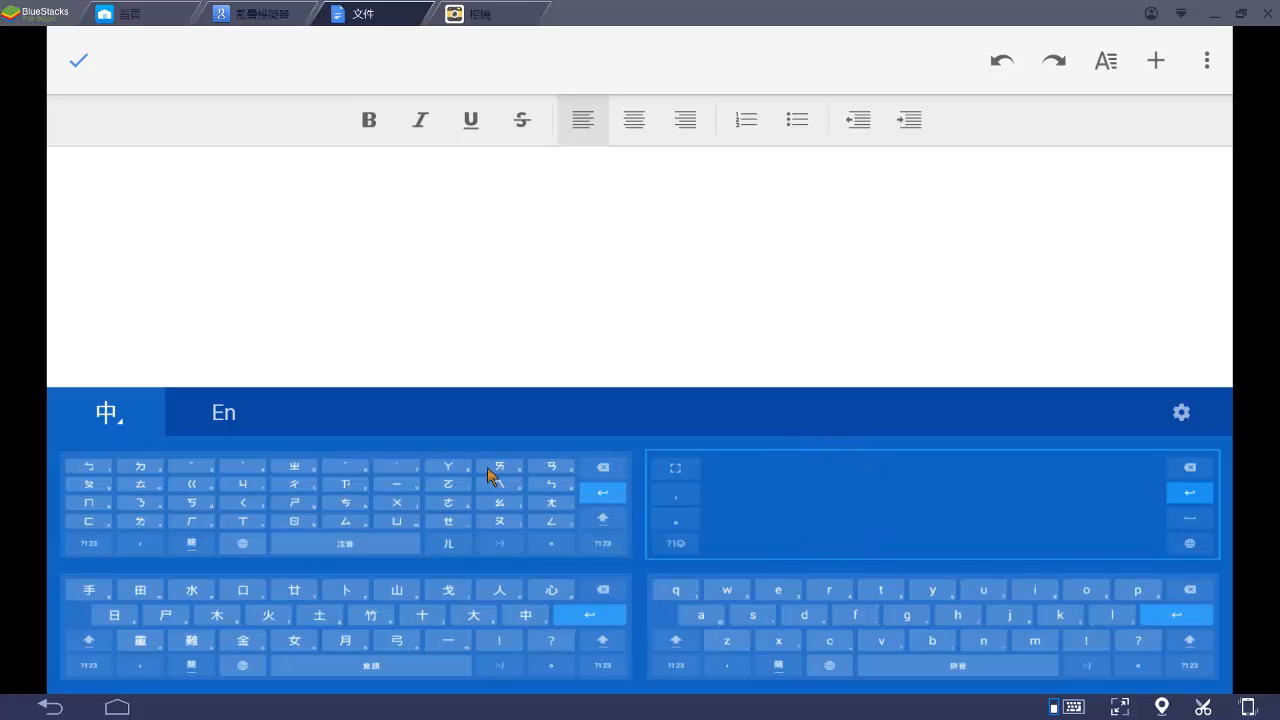
pyautogui.moveTo(464, 460)
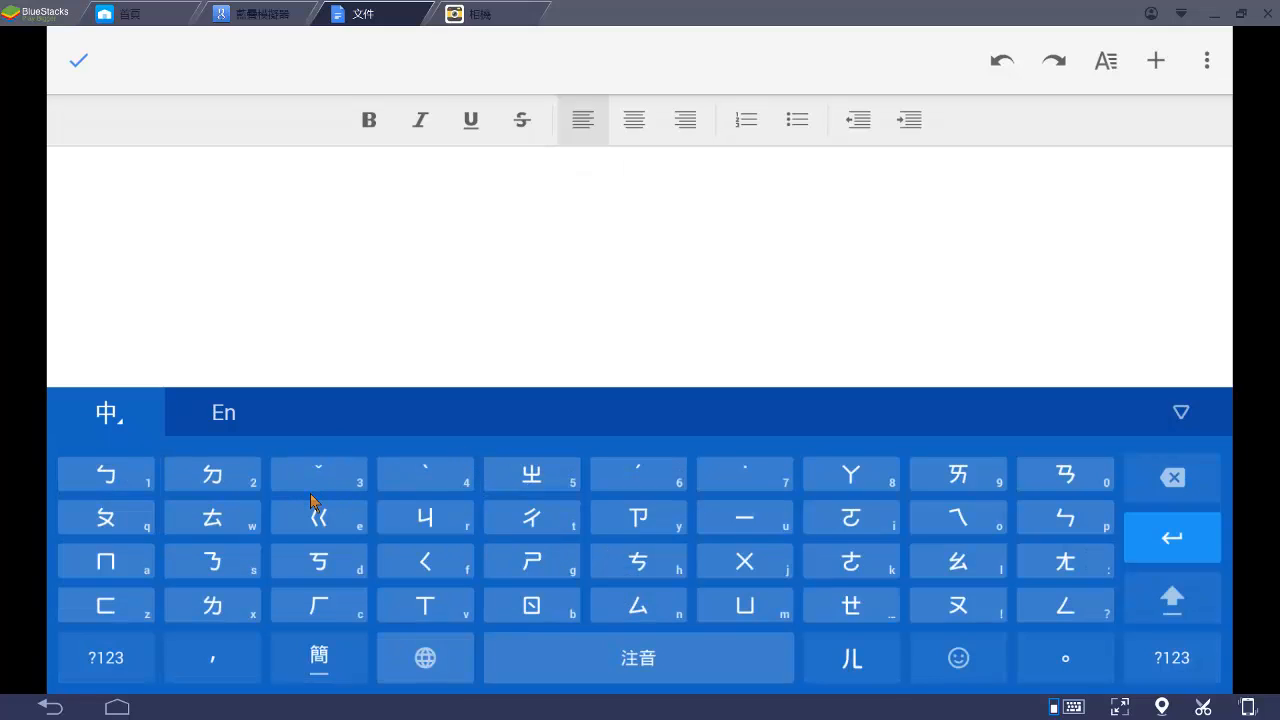
pyautogui.moveTo(320, 450)
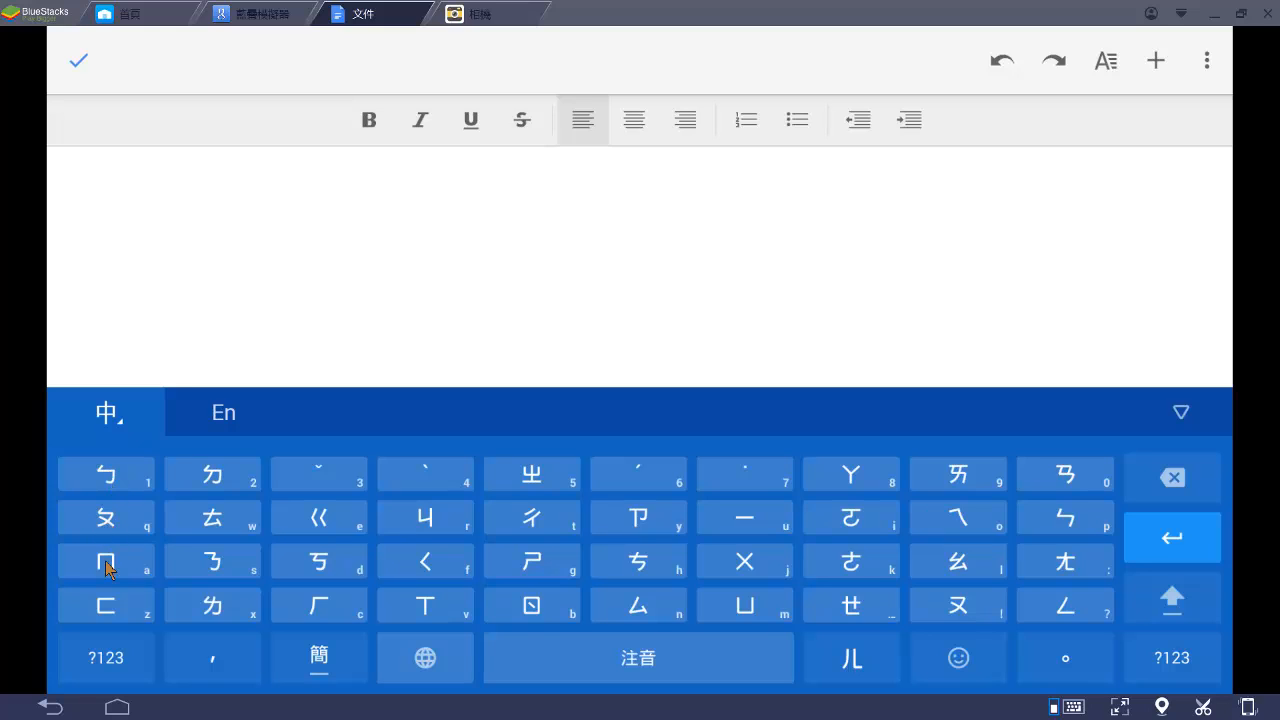
pyautogui.moveTo(120, 628)
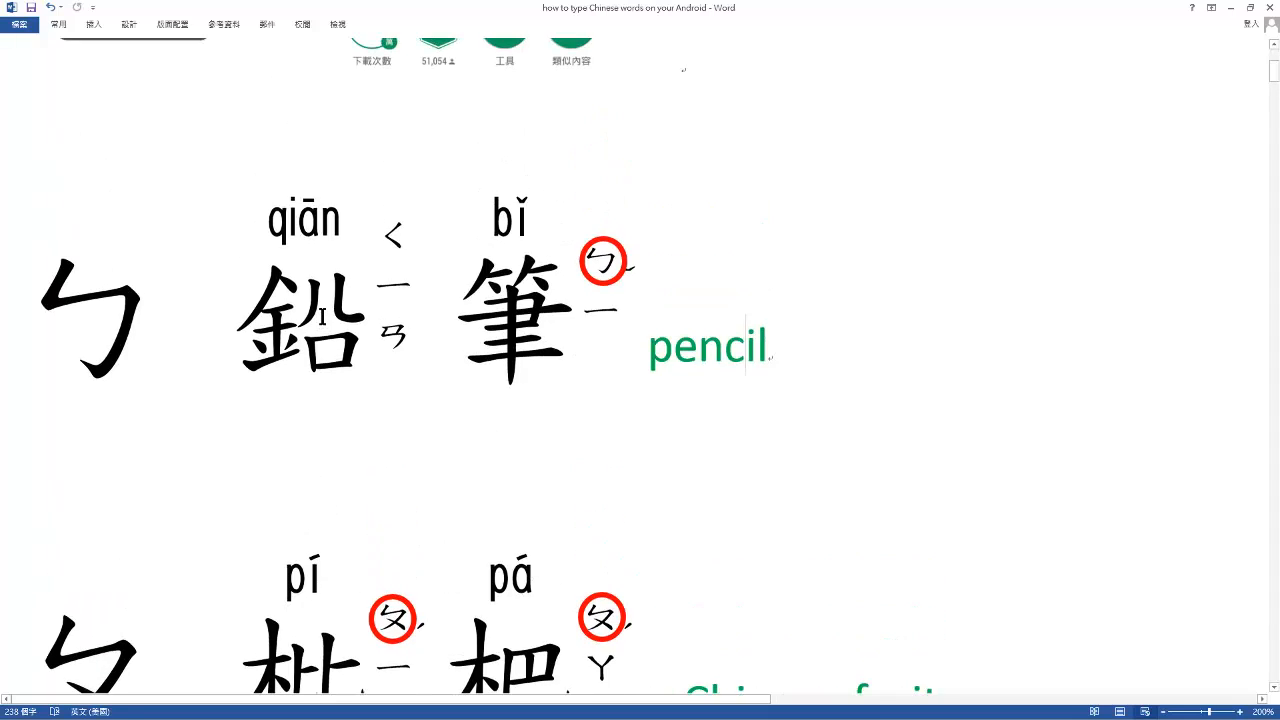
pyautogui.scroll(-3)
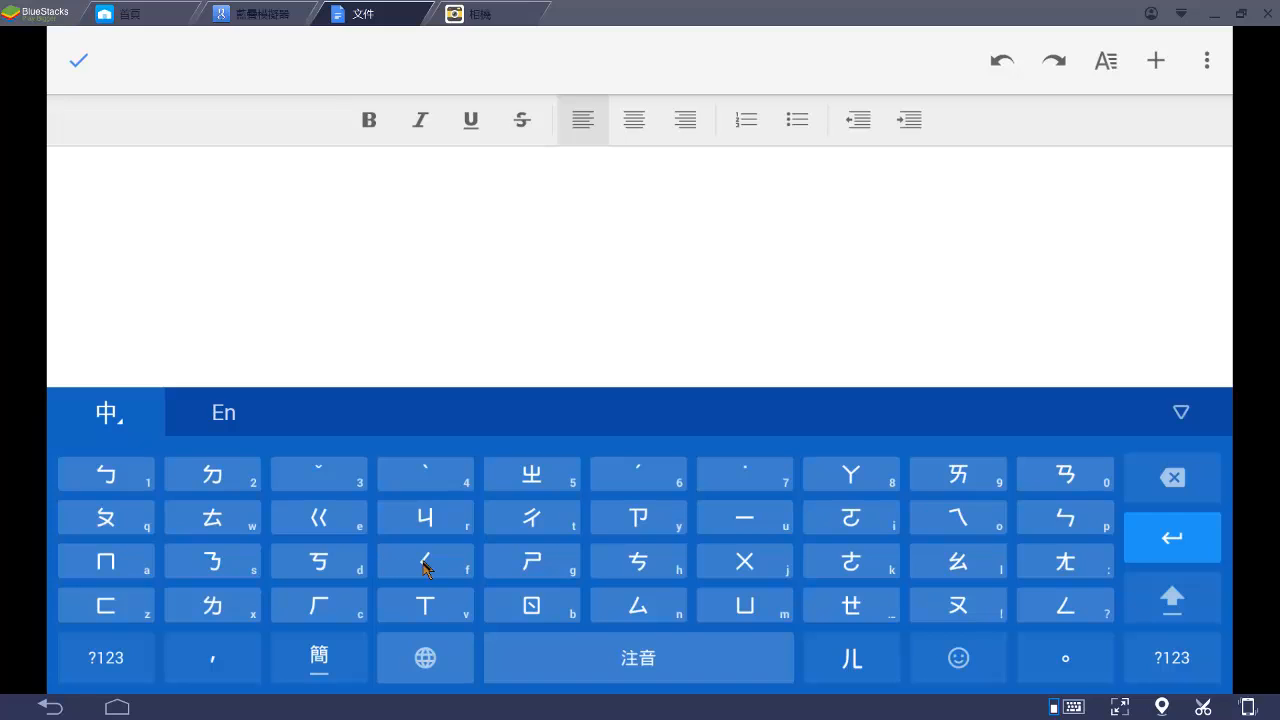
# Spell ㄑㄧㄢ ㄅㄧˇ in Zhuyin and insert 鉛筆 as the first line
pyautogui.click(424, 560)
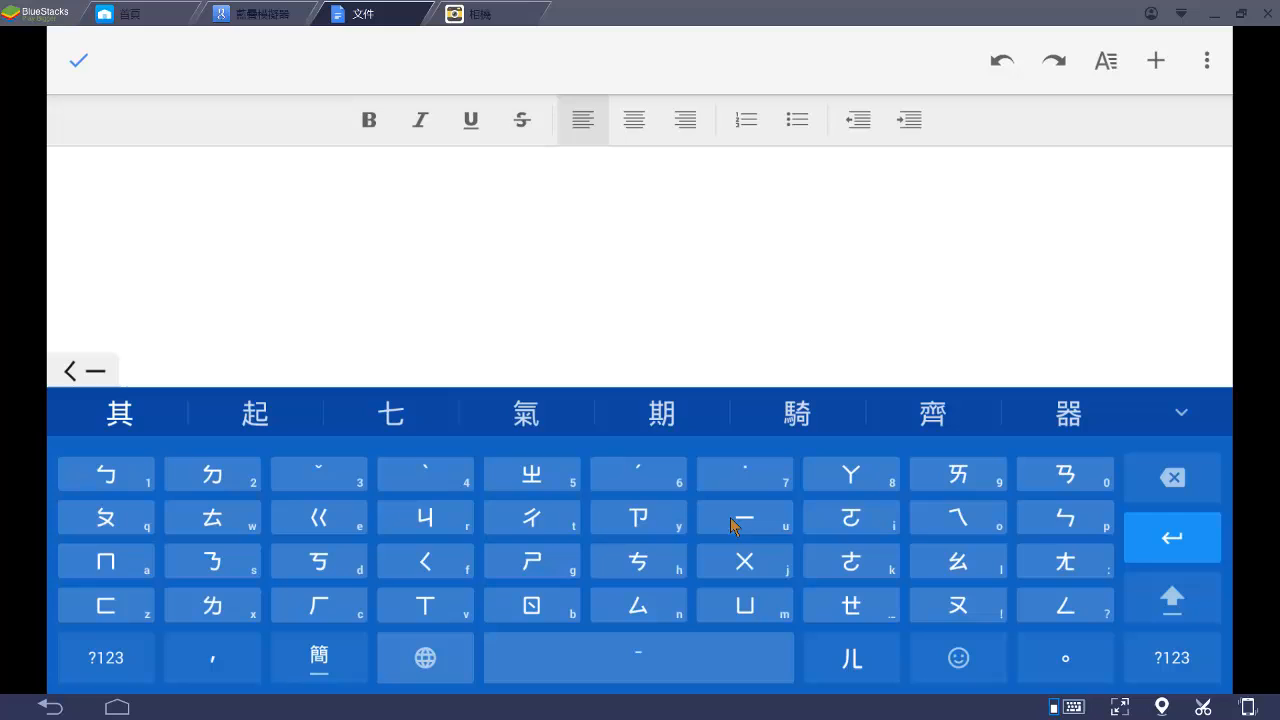
pyautogui.moveTo(1088, 488)
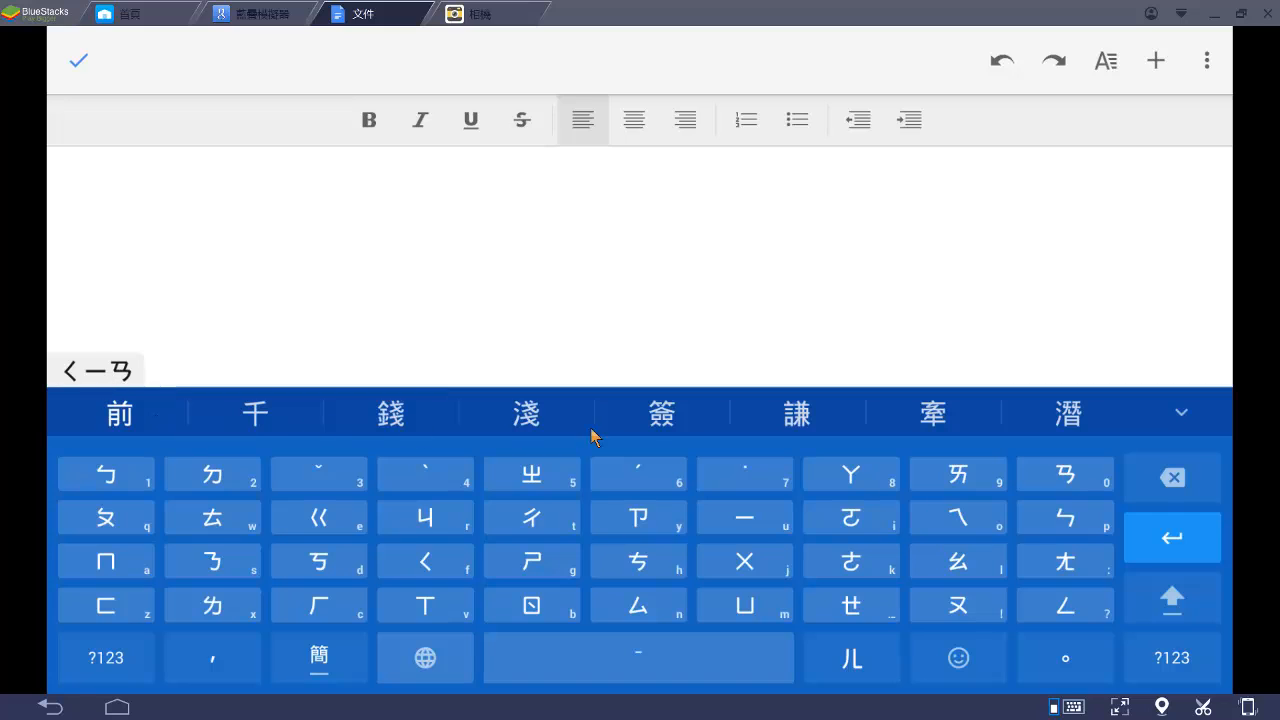
pyautogui.moveTo(732, 444)
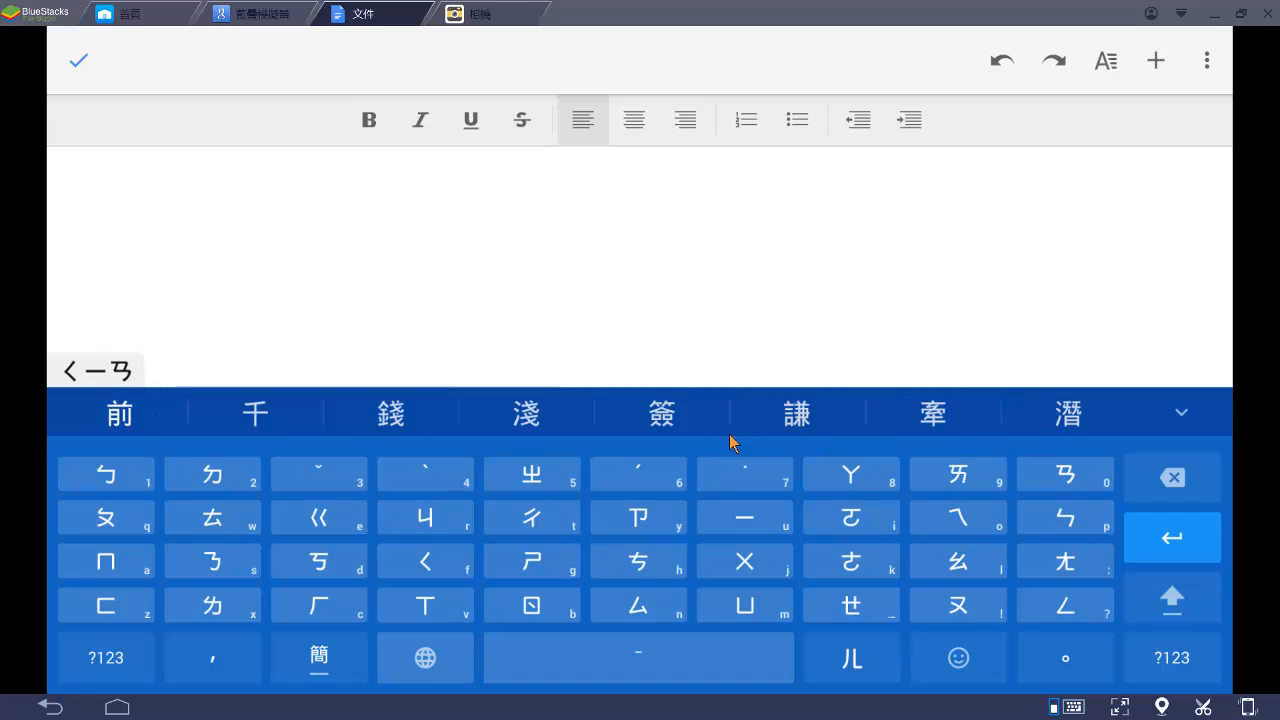
pyautogui.moveTo(106, 474)
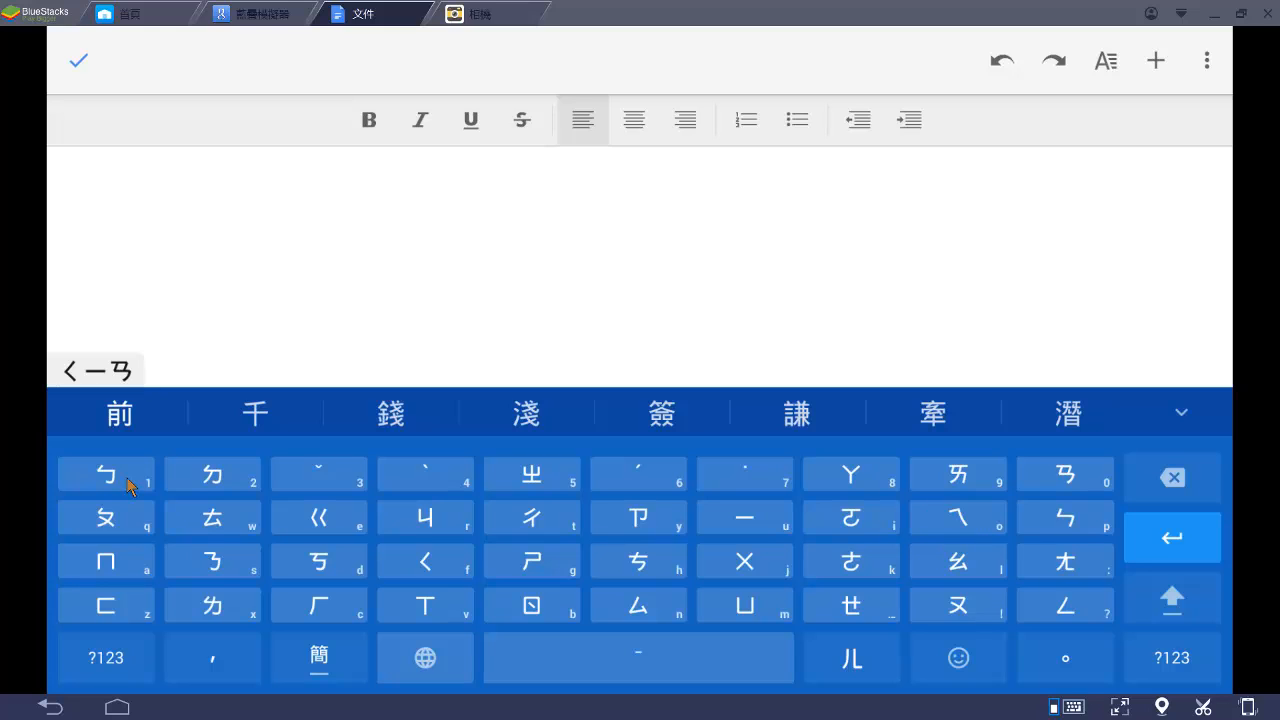
pyautogui.click(104, 472)
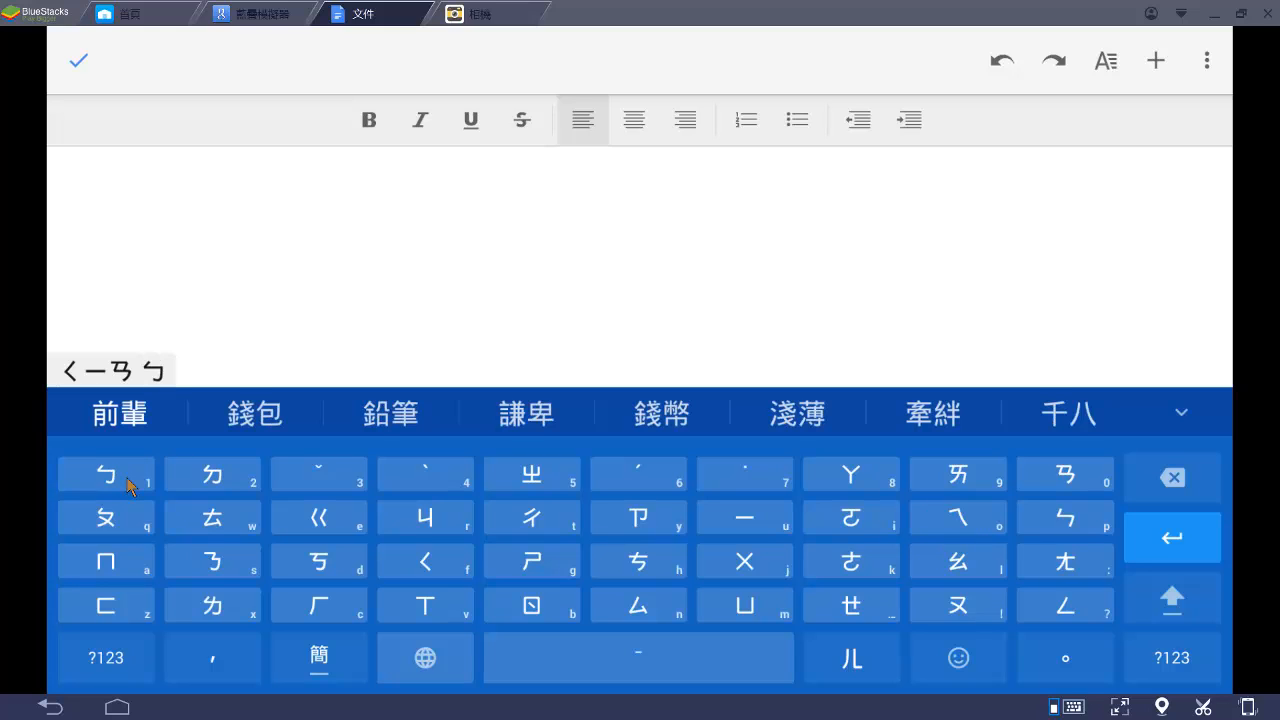
pyautogui.click(744, 516)
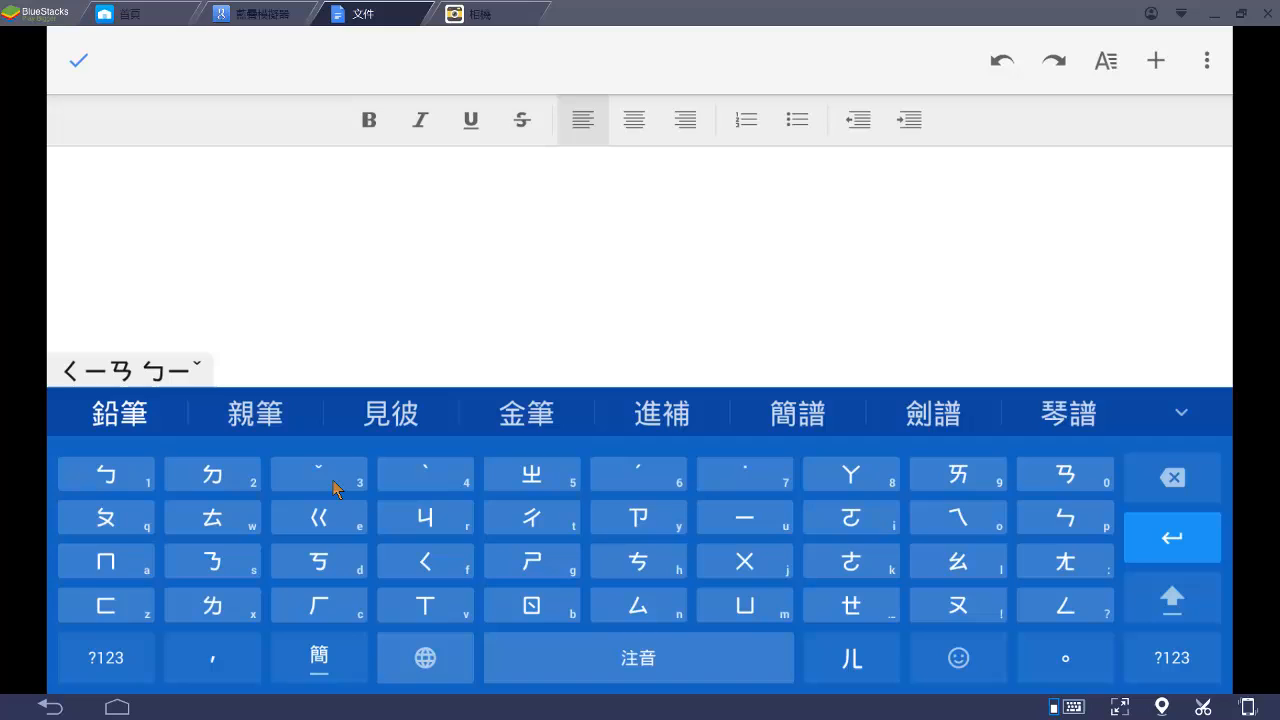
pyautogui.moveTo(144, 424)
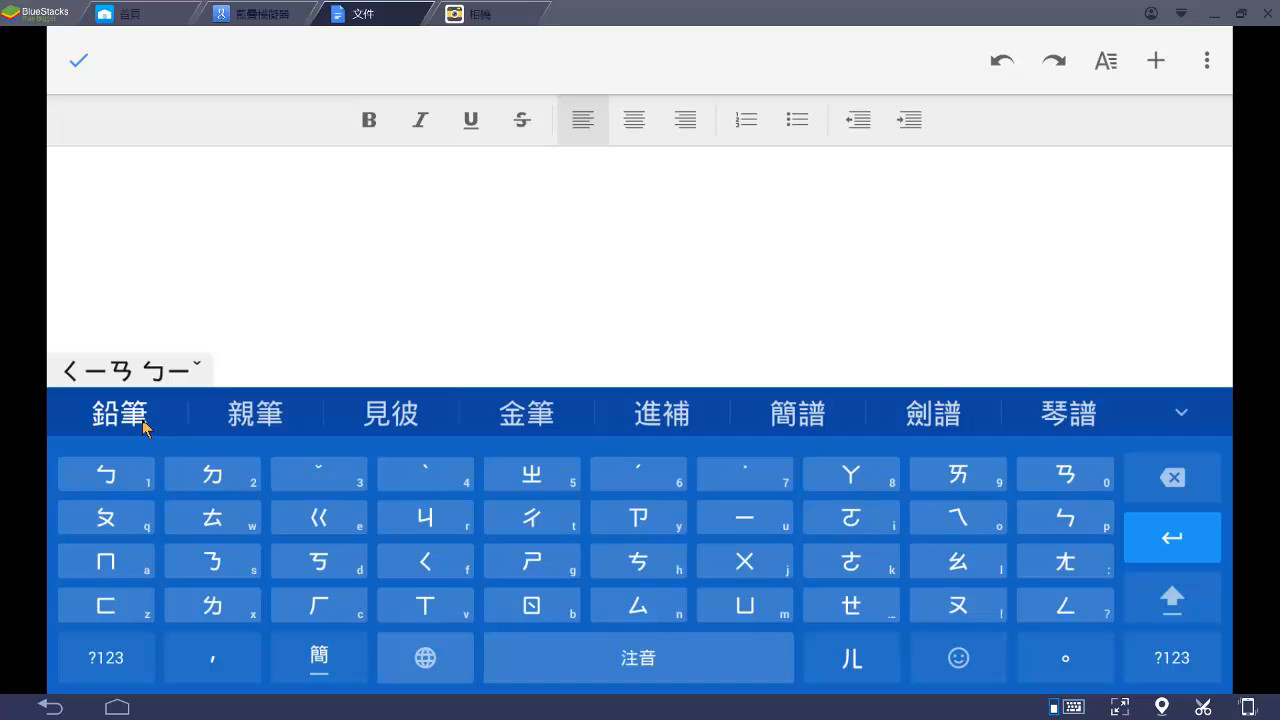
pyautogui.click(120, 412)
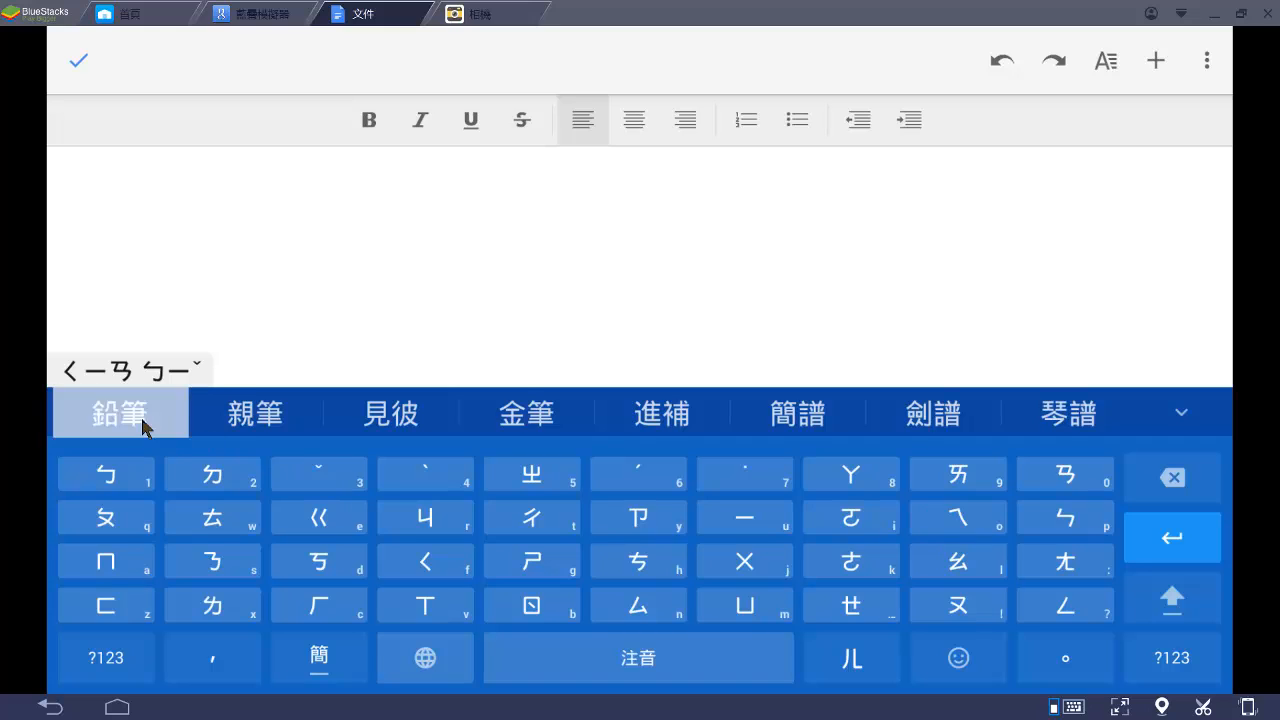
pyautogui.click(120, 412)
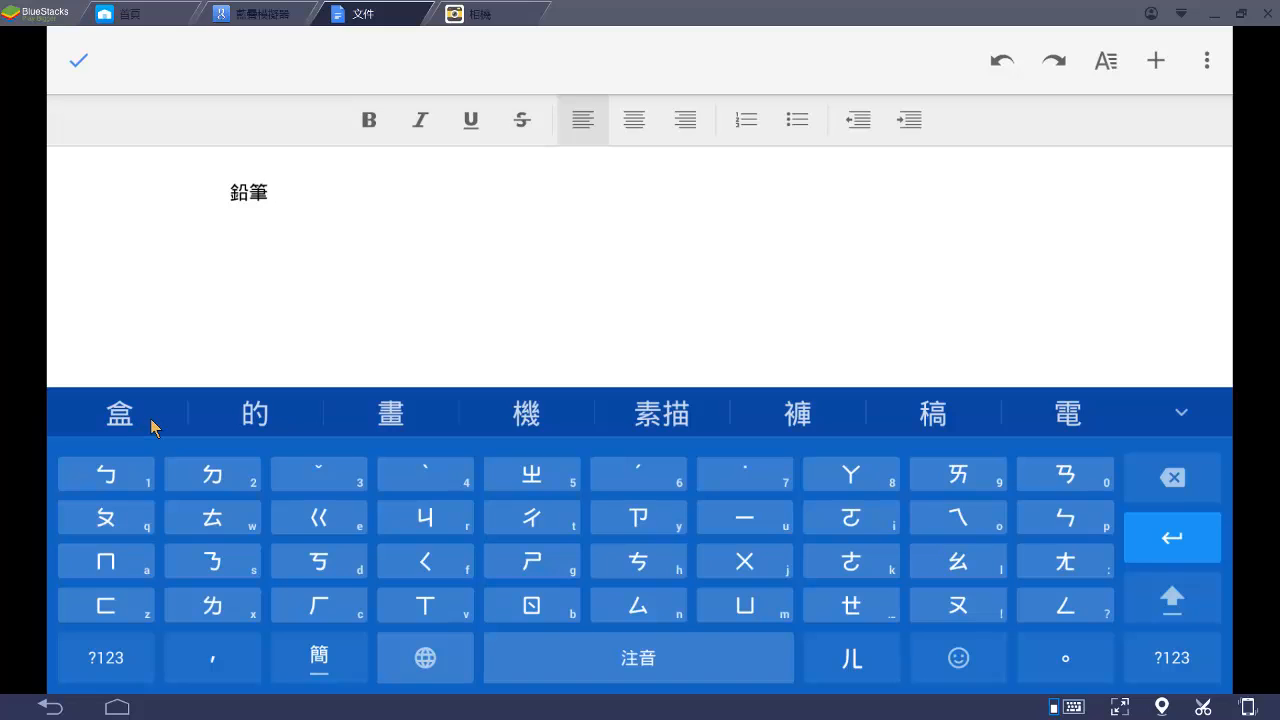
pyautogui.moveTo(558, 326)
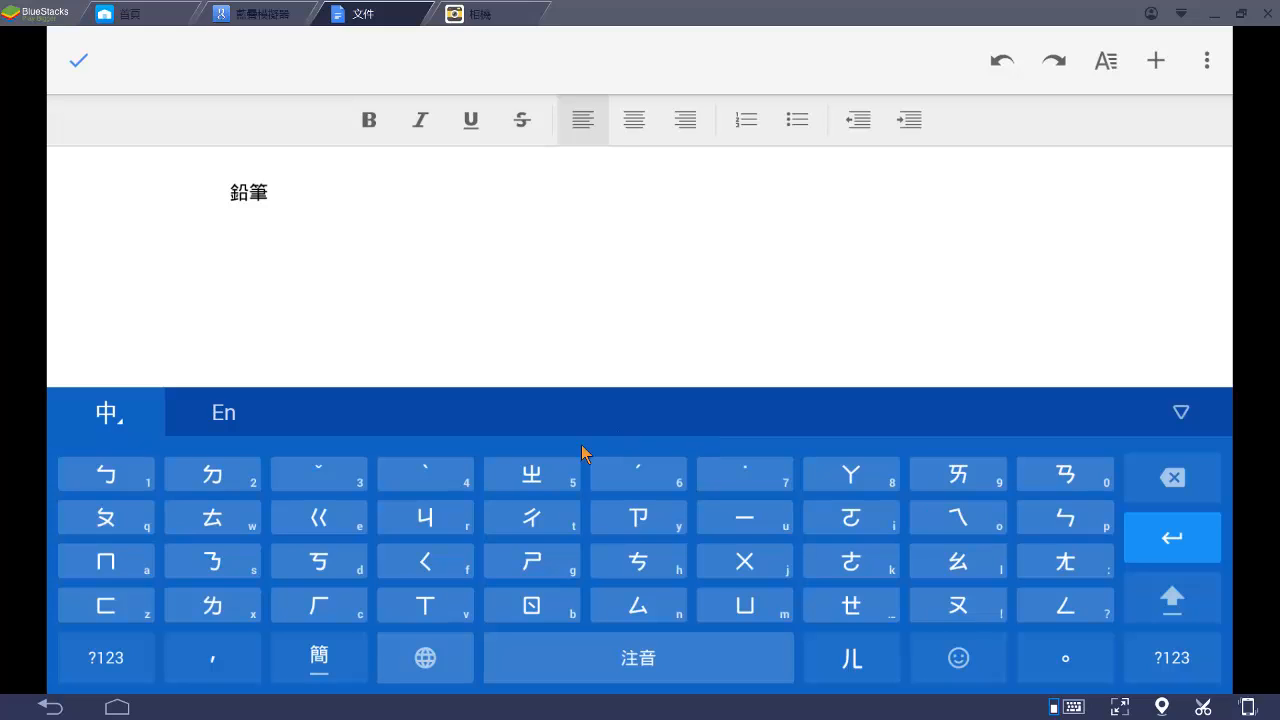
pyautogui.moveTo(144, 528)
pyautogui.write('q')
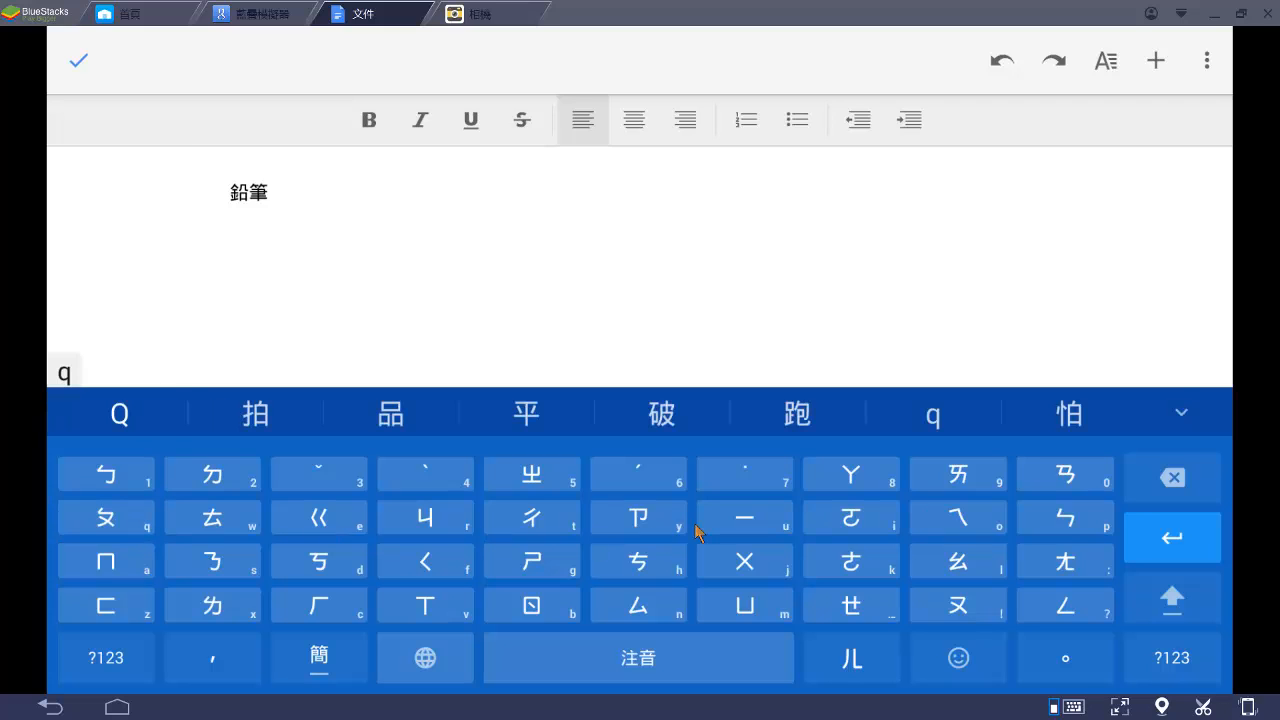
# Spell ㄆㄧˊ ㄆㄚˊ in Zhuyin and insert 枇杷 on the second line
pyautogui.click(744, 516)
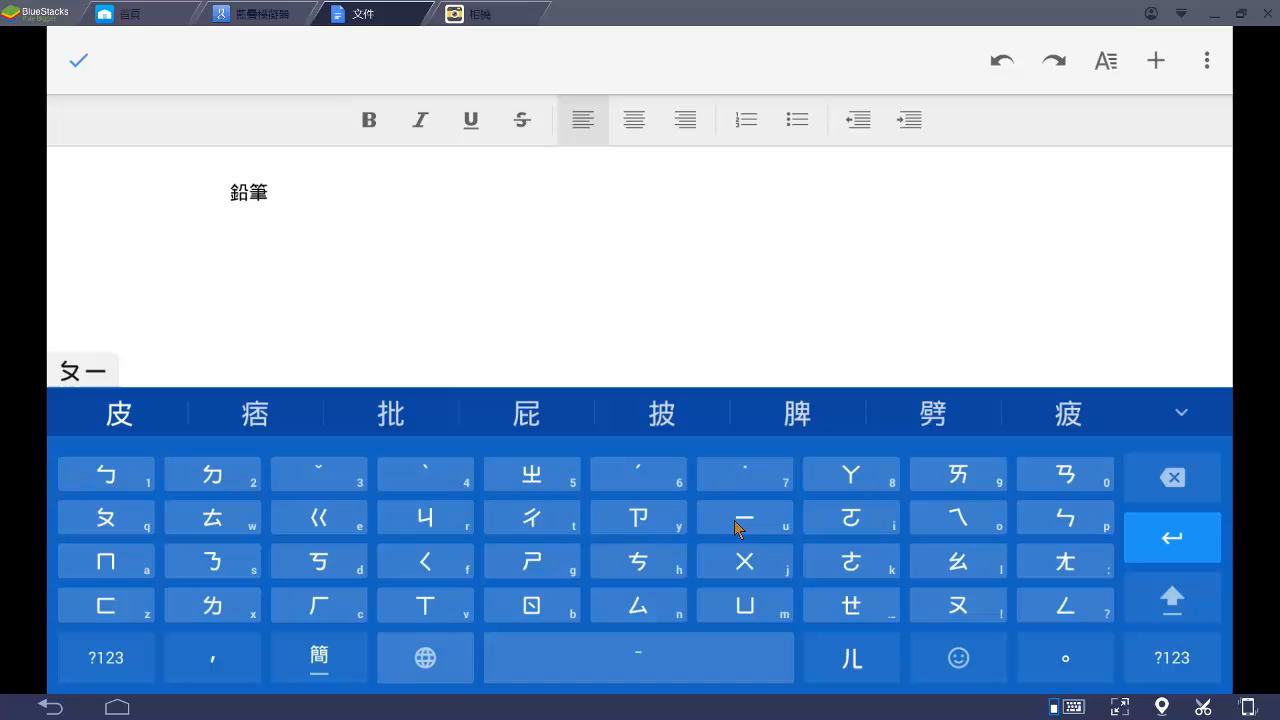
pyautogui.moveTo(638, 482)
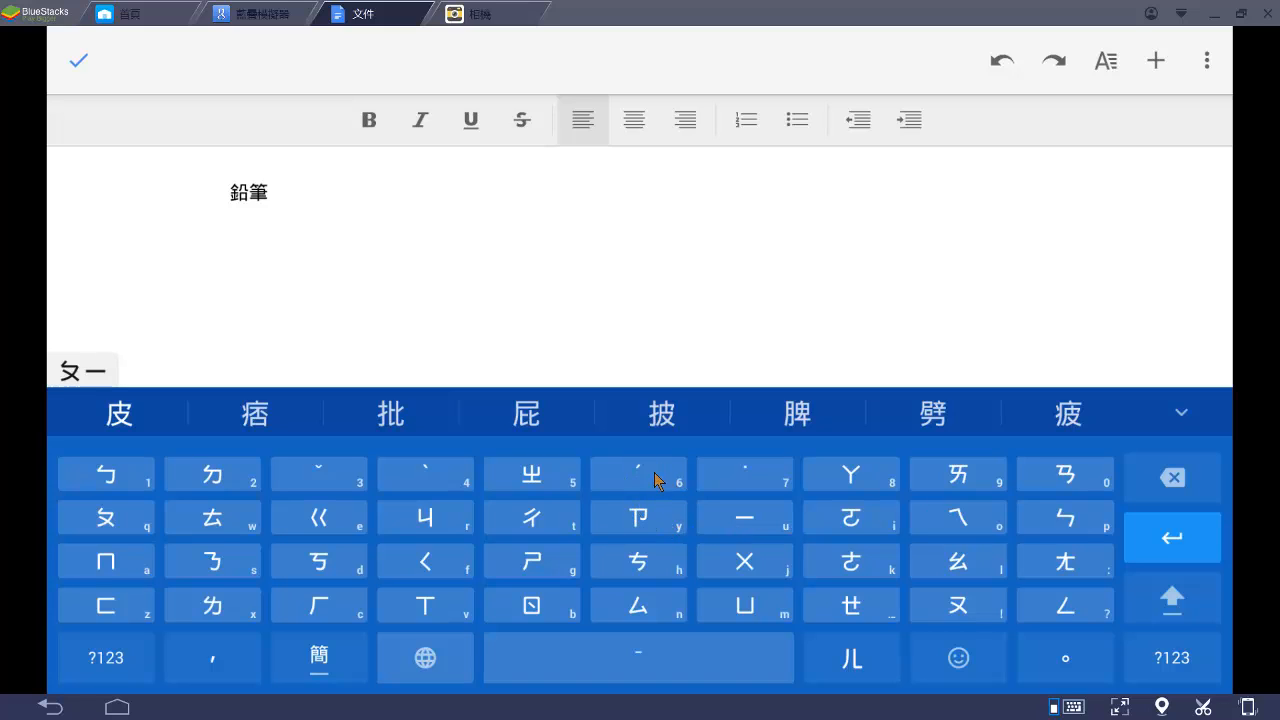
pyautogui.moveTo(624, 488)
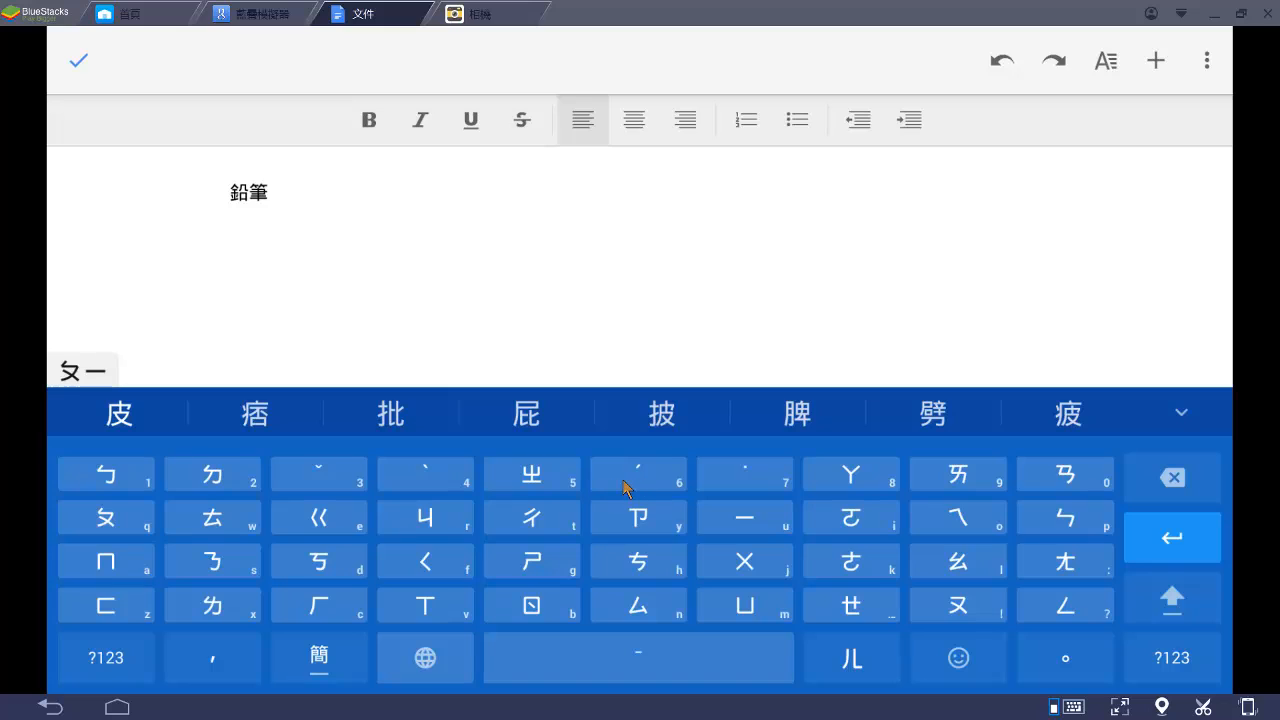
pyautogui.moveTo(658, 488)
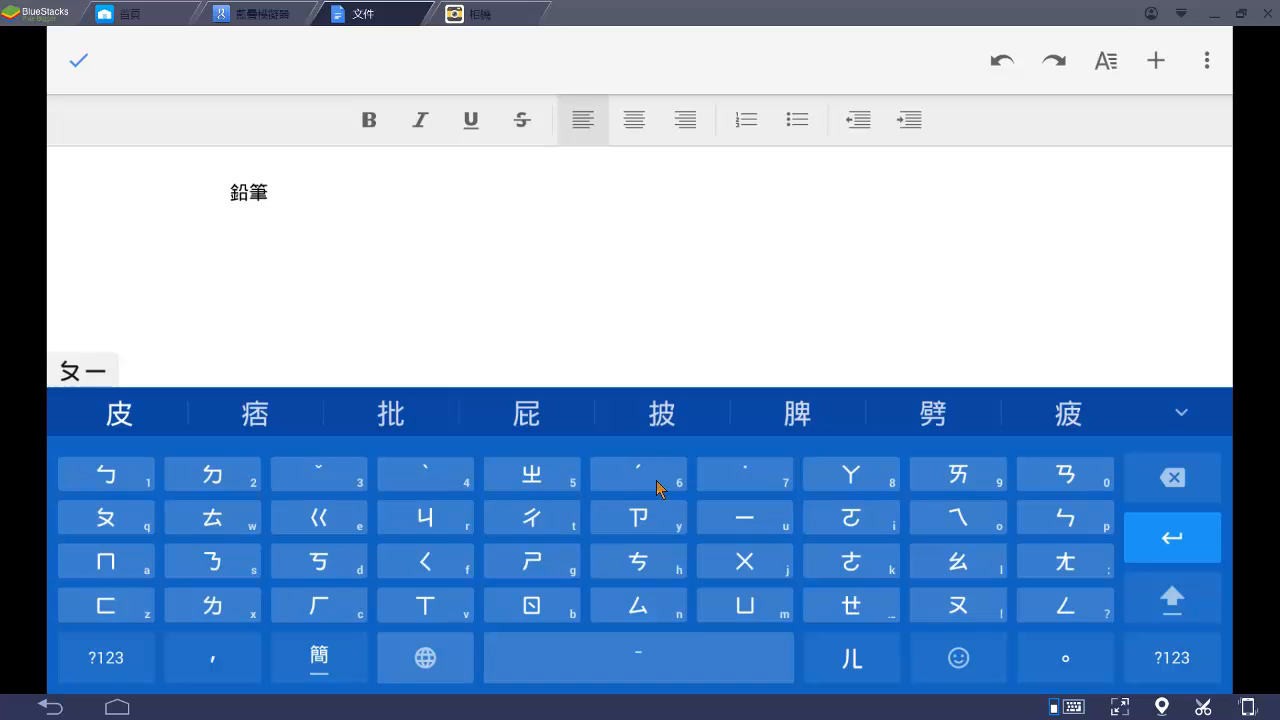
pyautogui.click(638, 470)
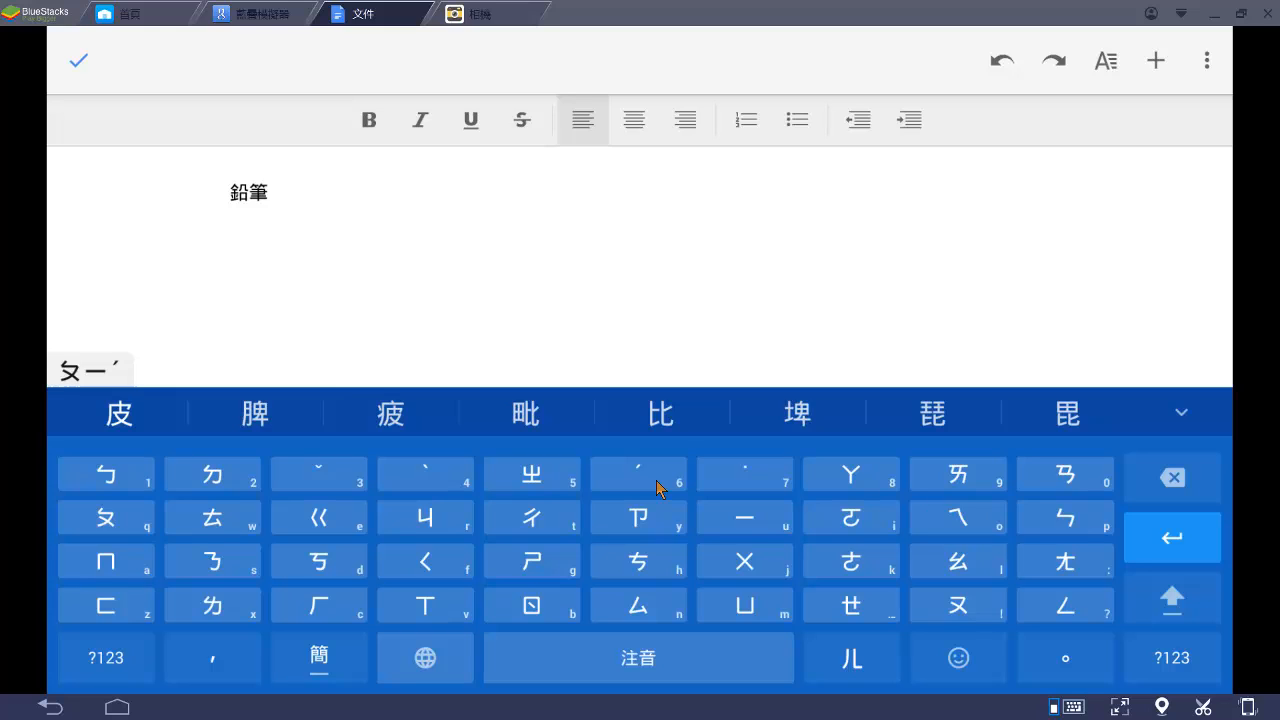
pyautogui.moveTo(284, 424)
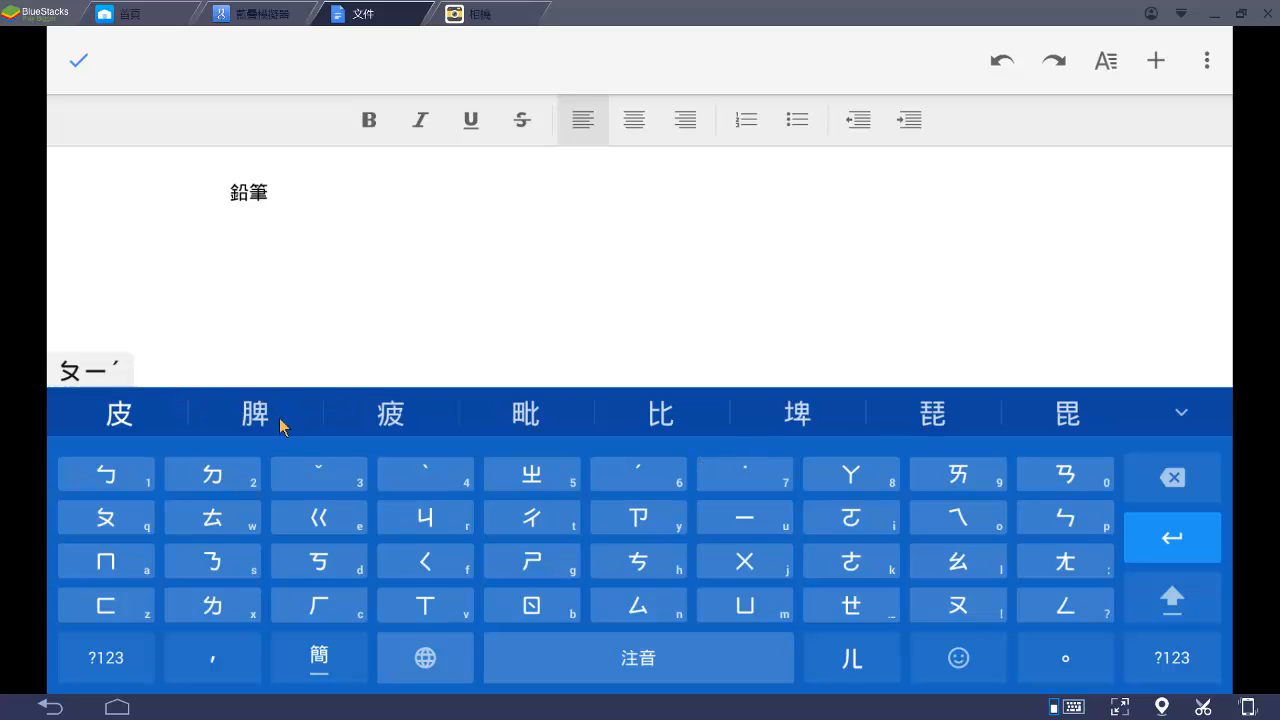
pyautogui.moveTo(282, 524)
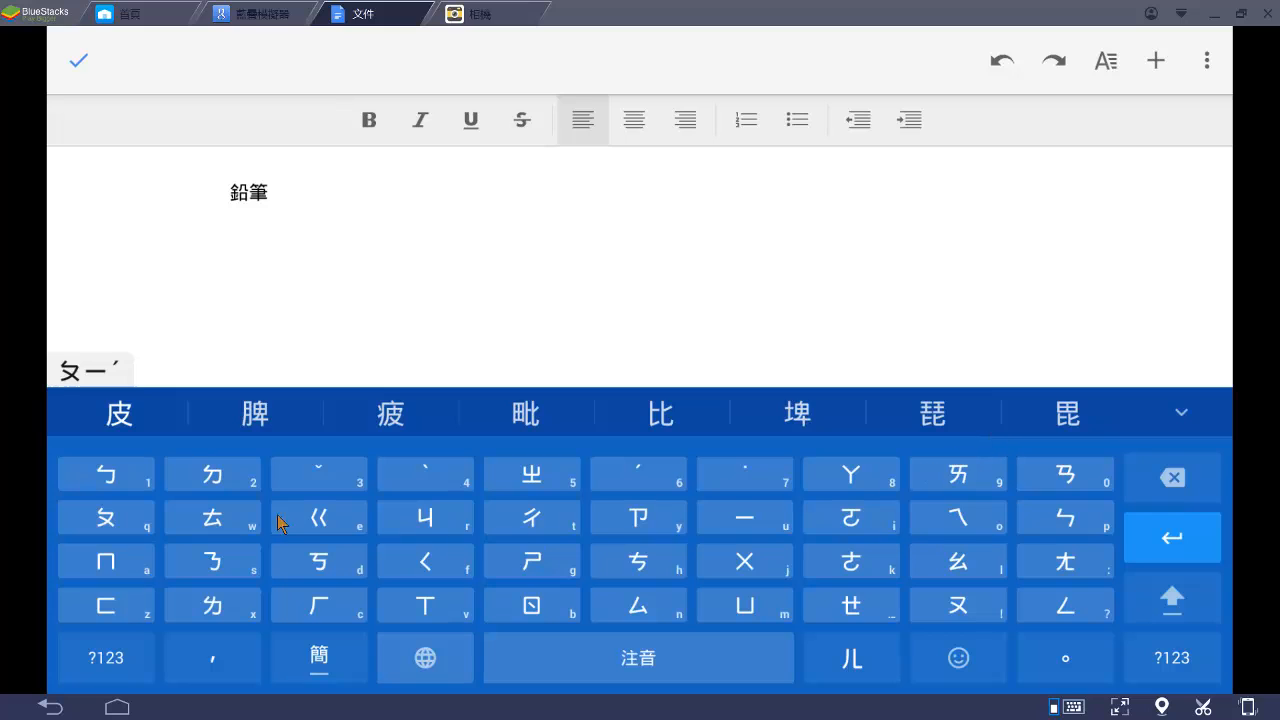
pyautogui.click(104, 516)
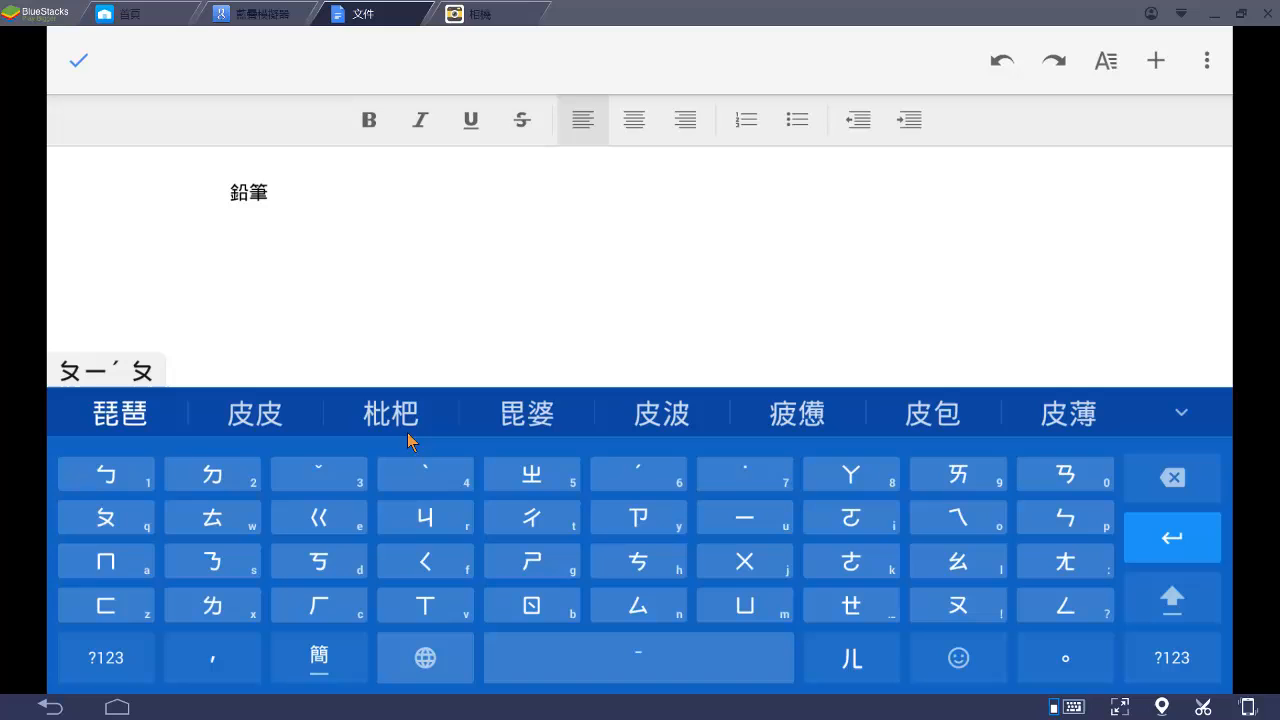
pyautogui.moveTo(372, 430)
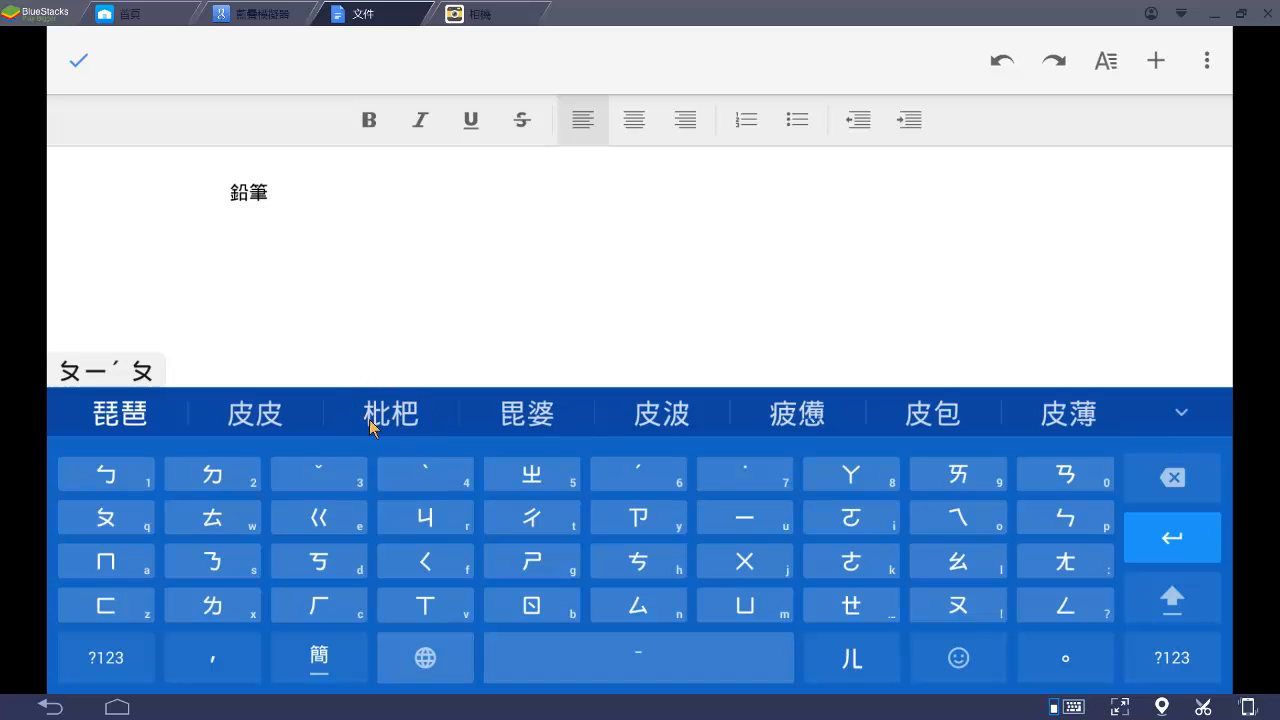
pyautogui.moveTo(848, 512)
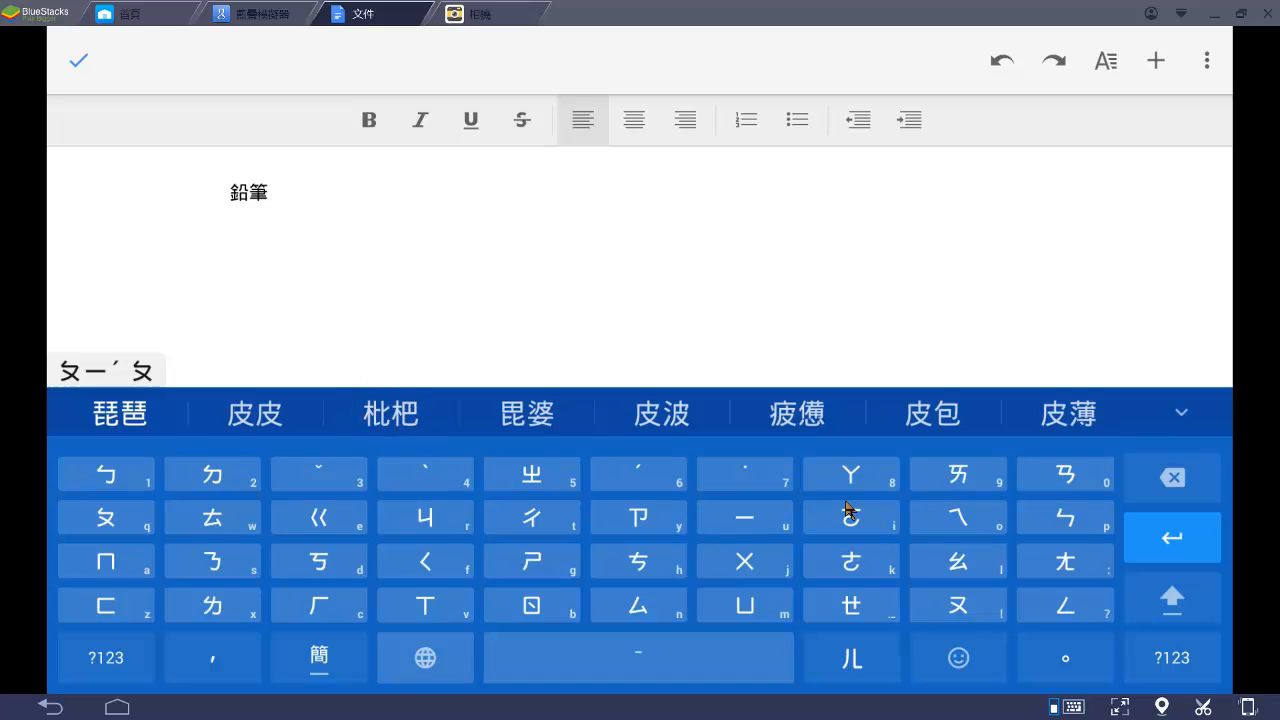
pyautogui.click(850, 474)
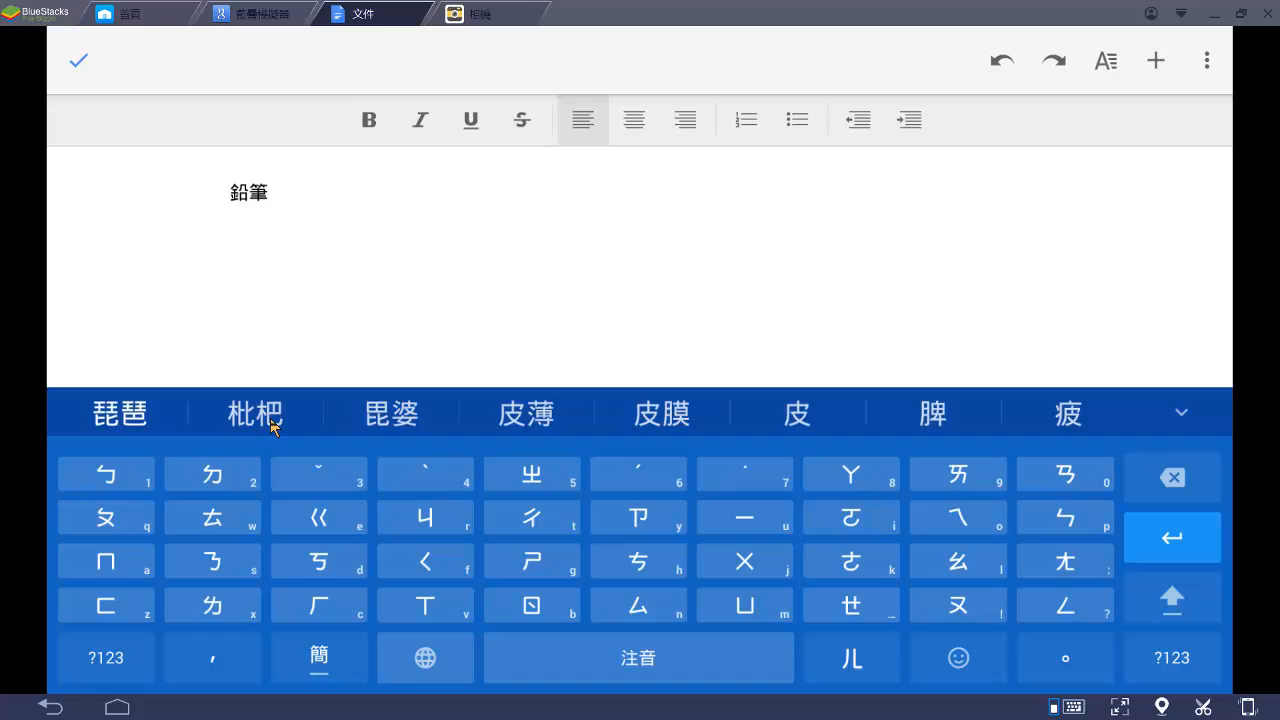
pyautogui.click(254, 412)
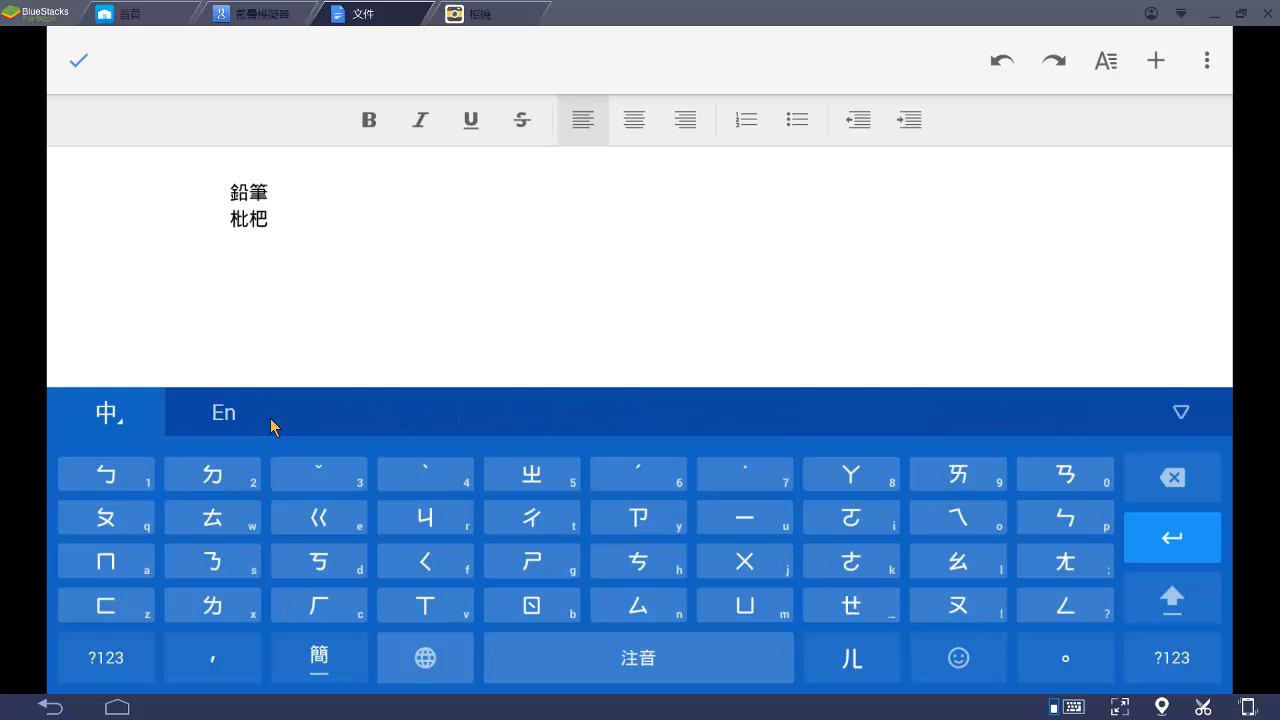
pyautogui.moveTo(120, 572)
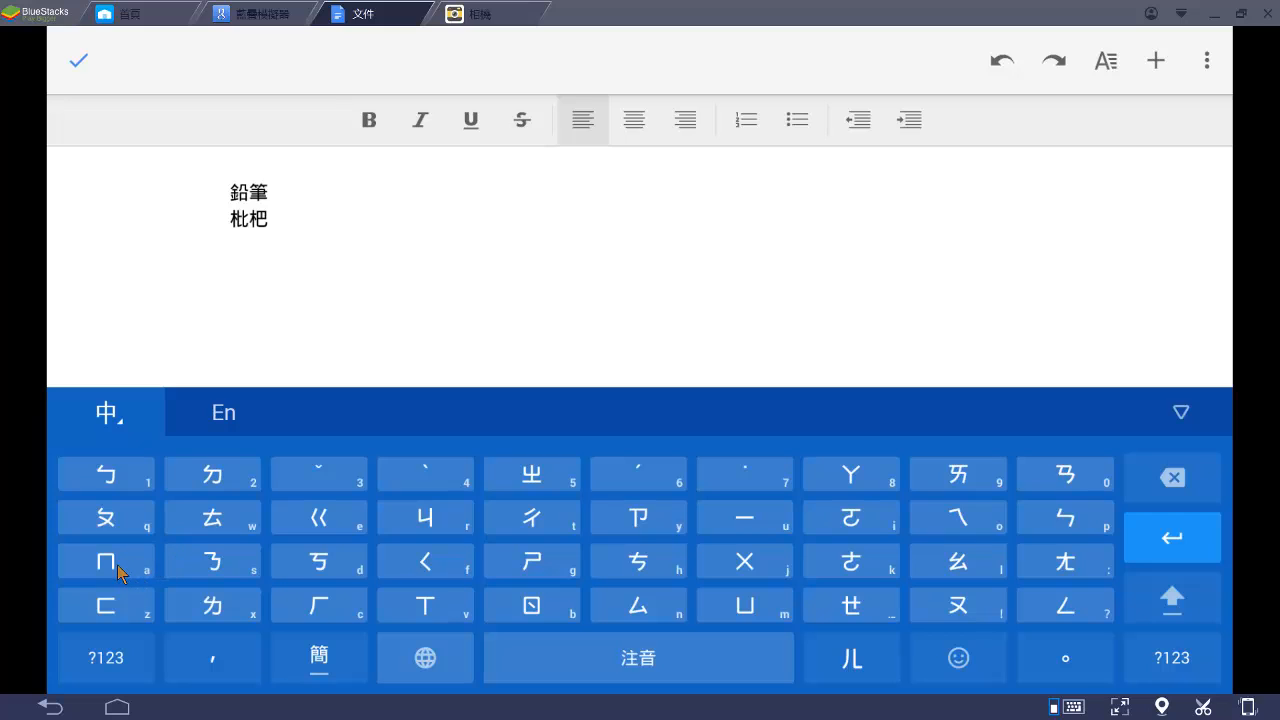
# Spell ㄇㄠ, pick 貓, then the suggested 咪 to form 貓咪 on line three
pyautogui.click(106, 560)
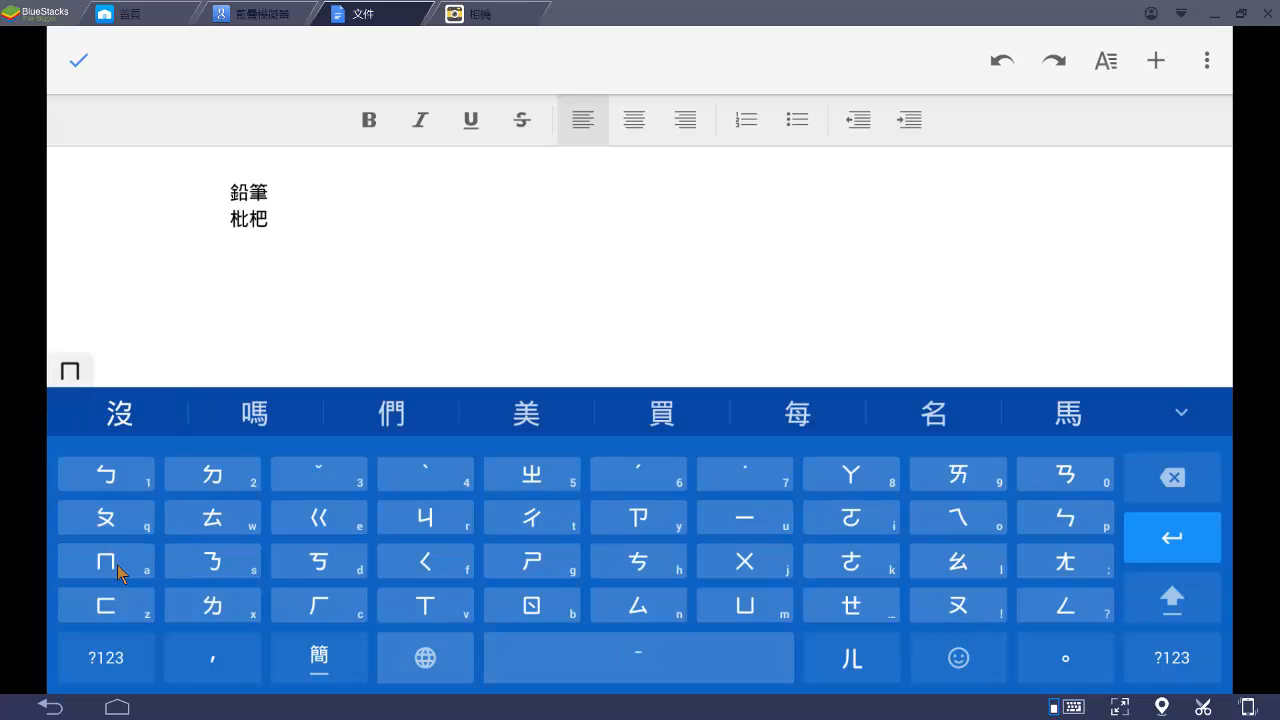
pyautogui.moveTo(940, 576)
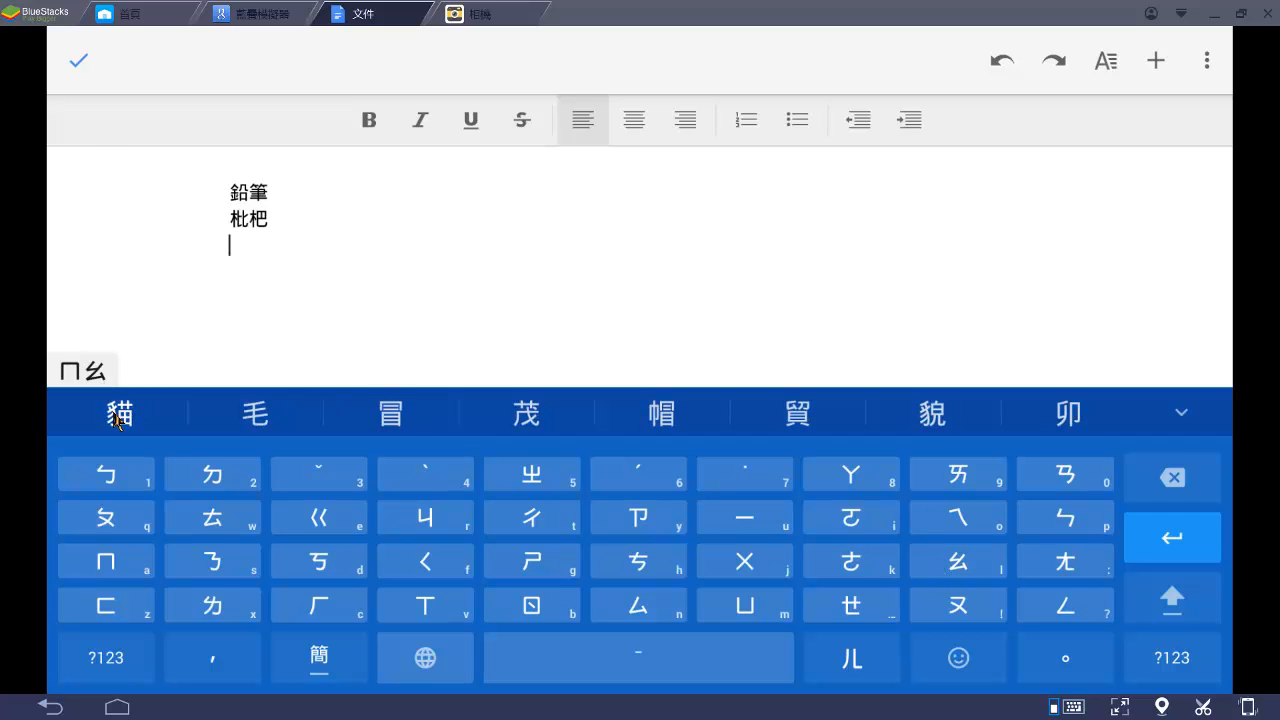
pyautogui.click(120, 412)
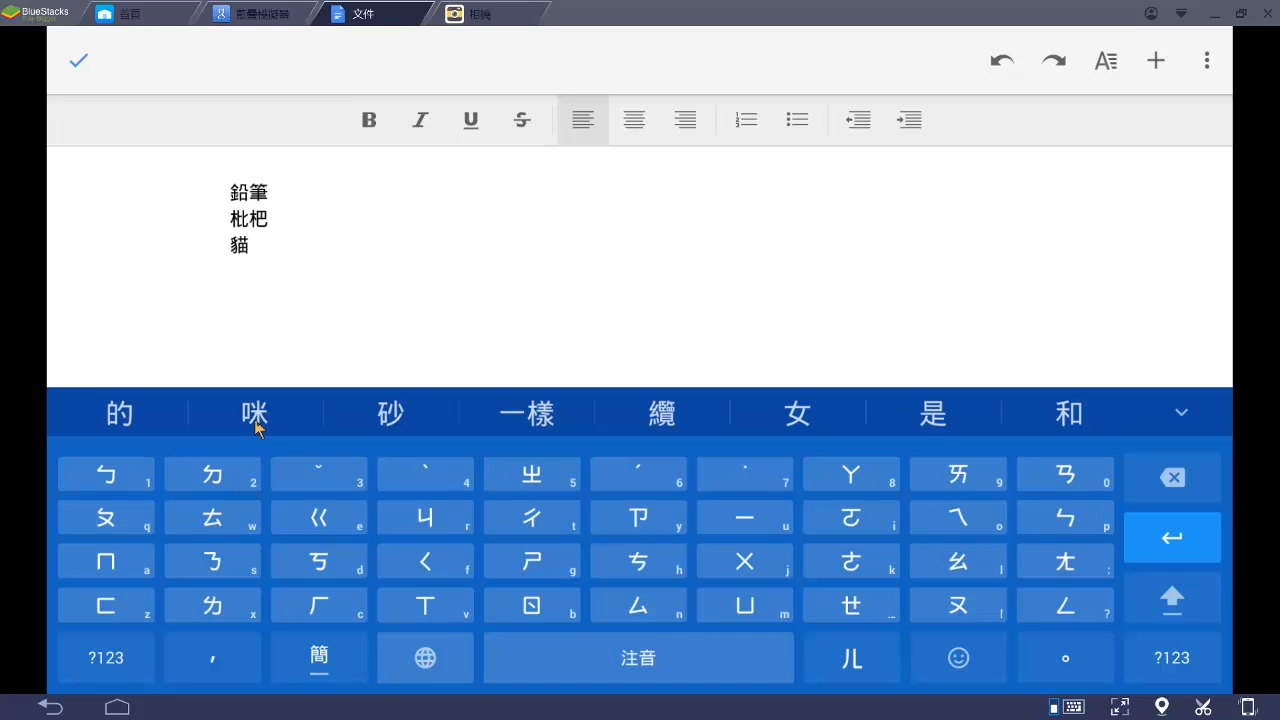
pyautogui.click(256, 412)
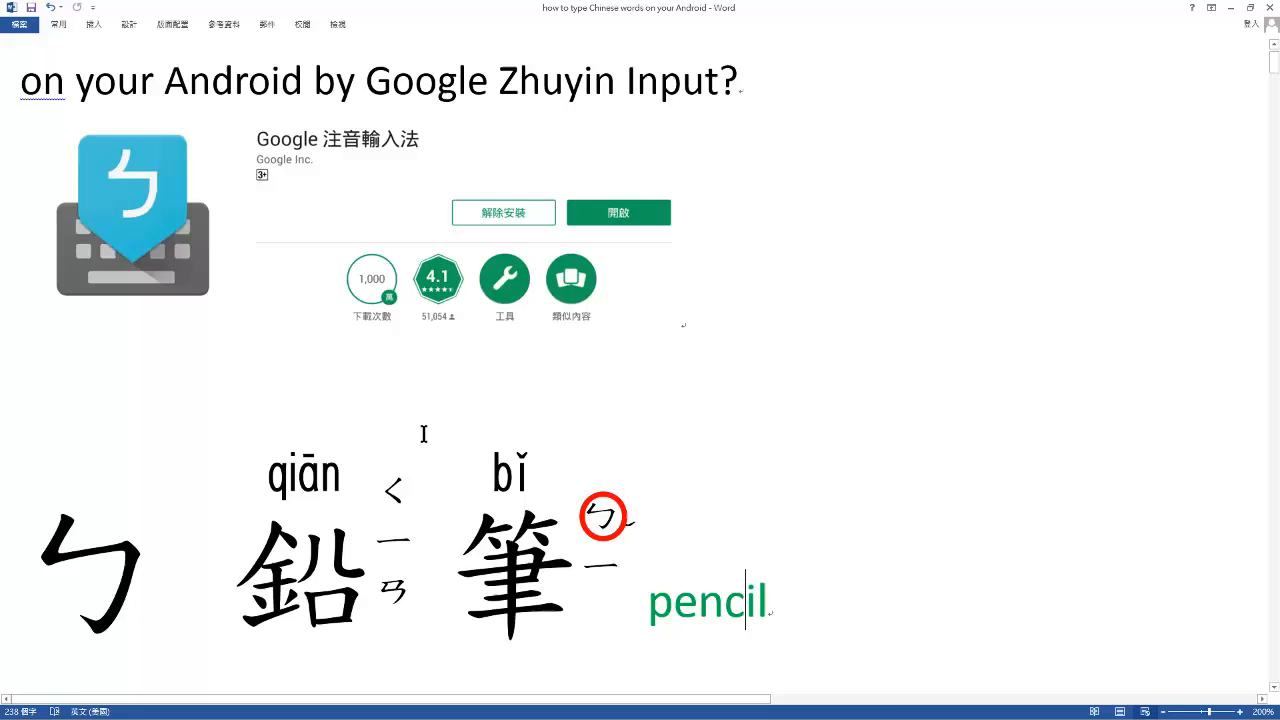
pyautogui.scroll(-3)
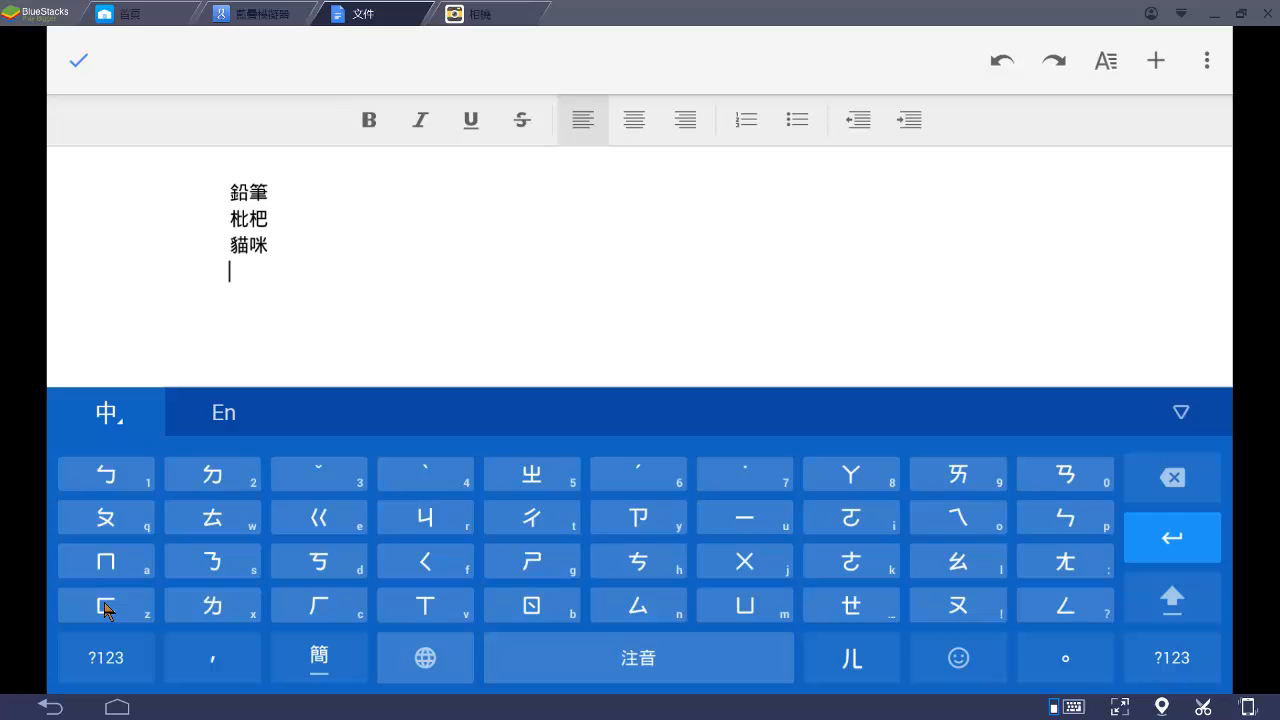
# Spell ㄈㄟ, pick 飛, then the suggested 機 to form 飛機 on line four
pyautogui.click(104, 604)
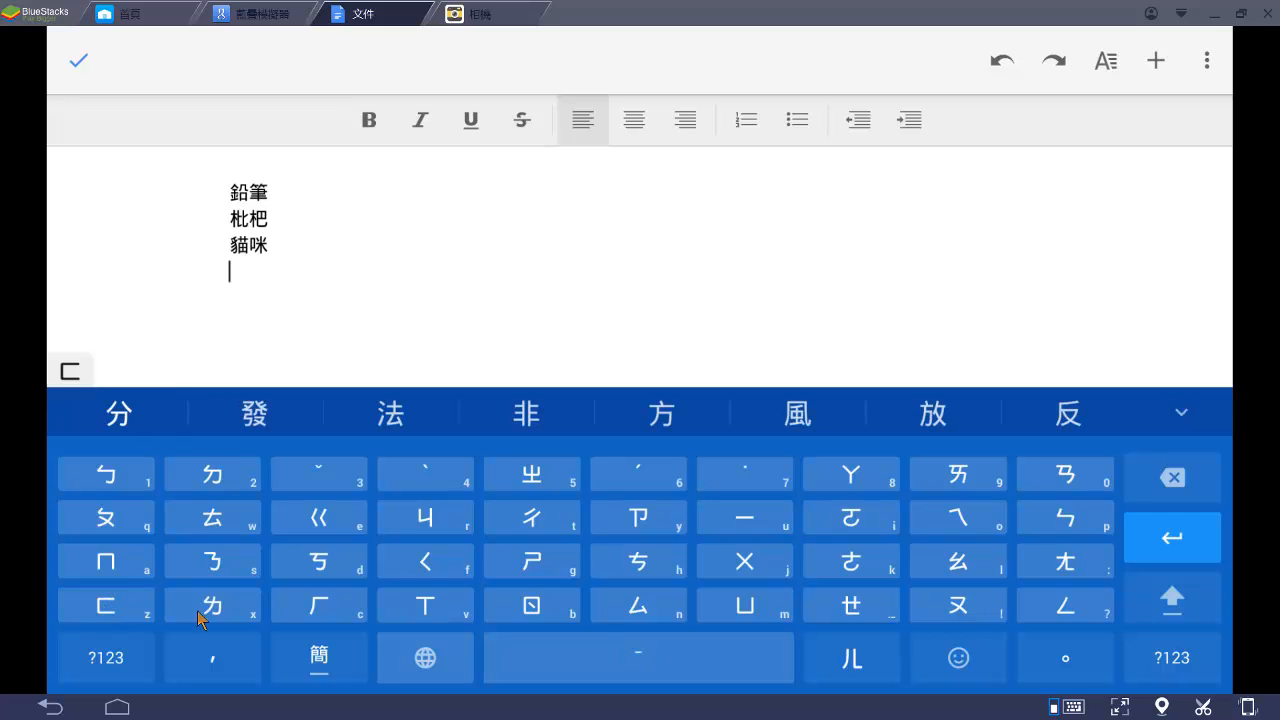
pyautogui.moveTo(970, 536)
pyautogui.write('飛')
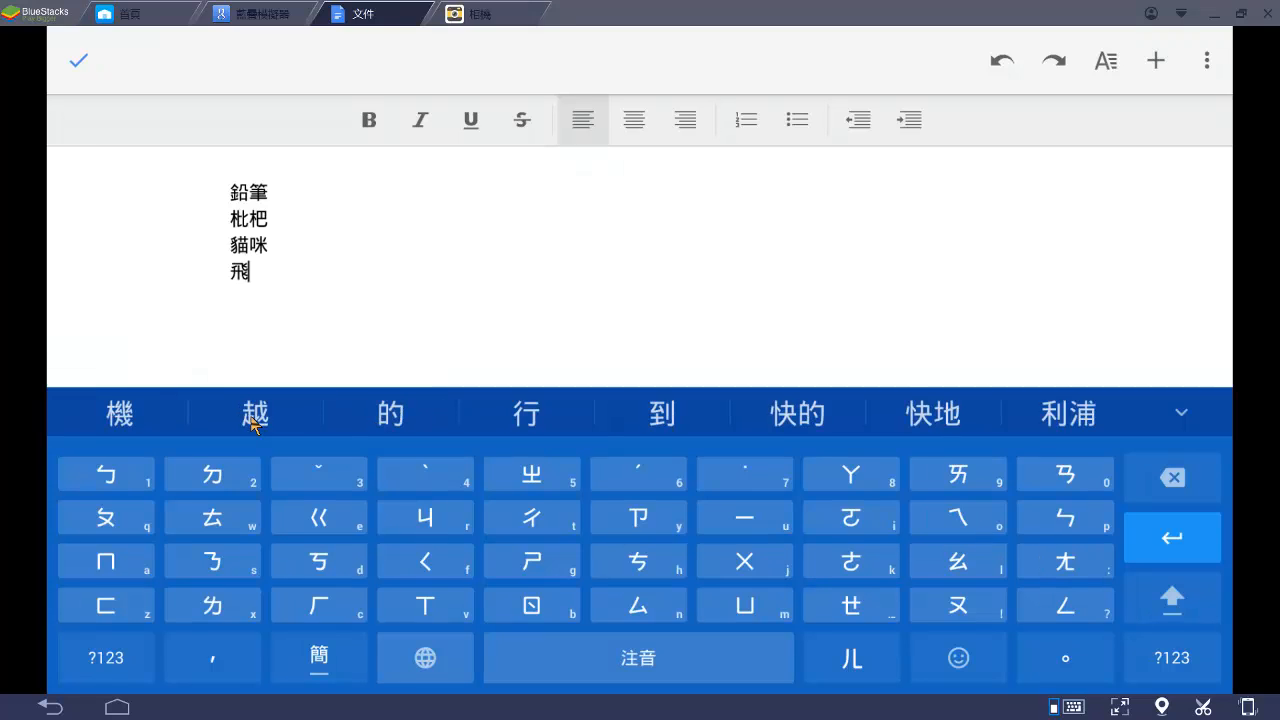
pyautogui.click(120, 412)
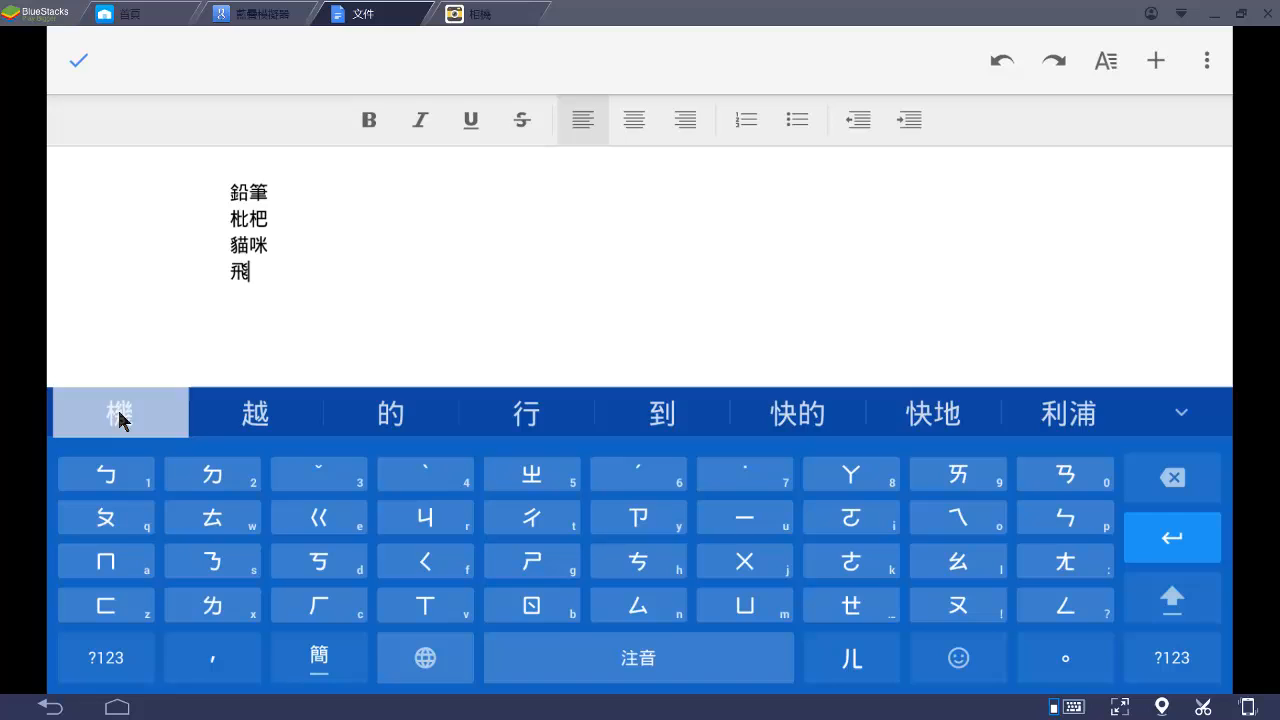
pyautogui.click(120, 412)
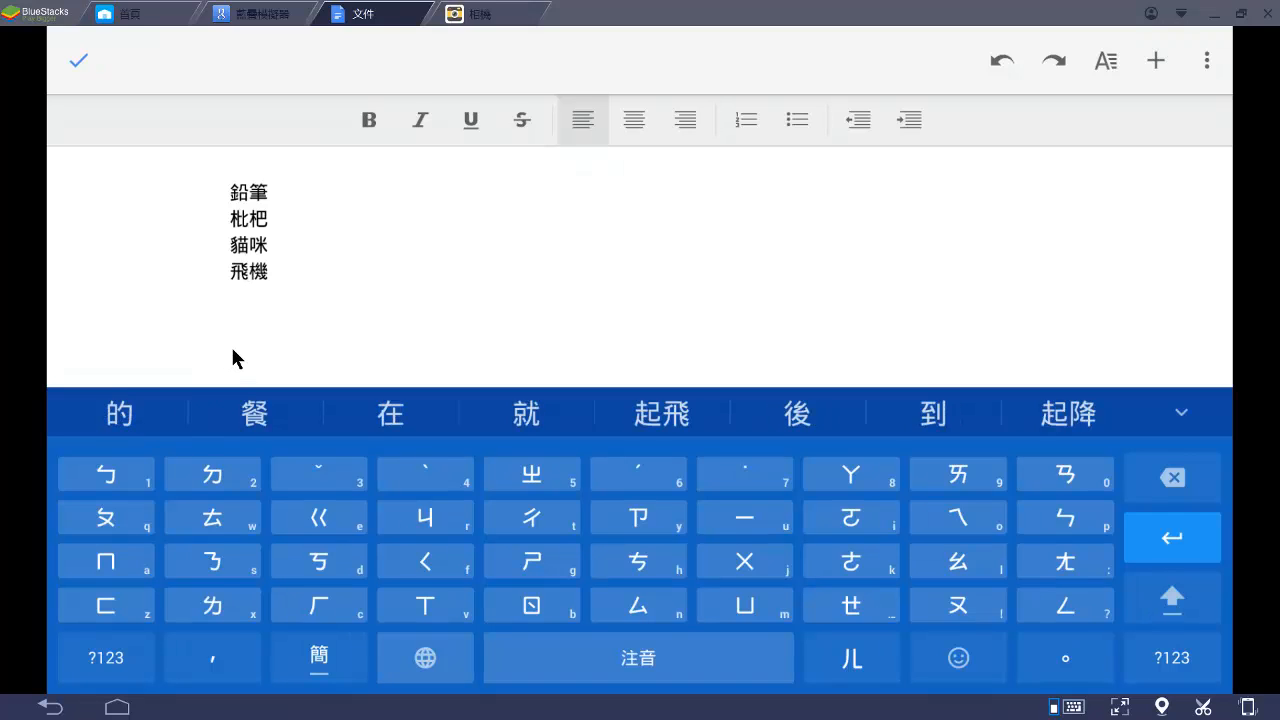